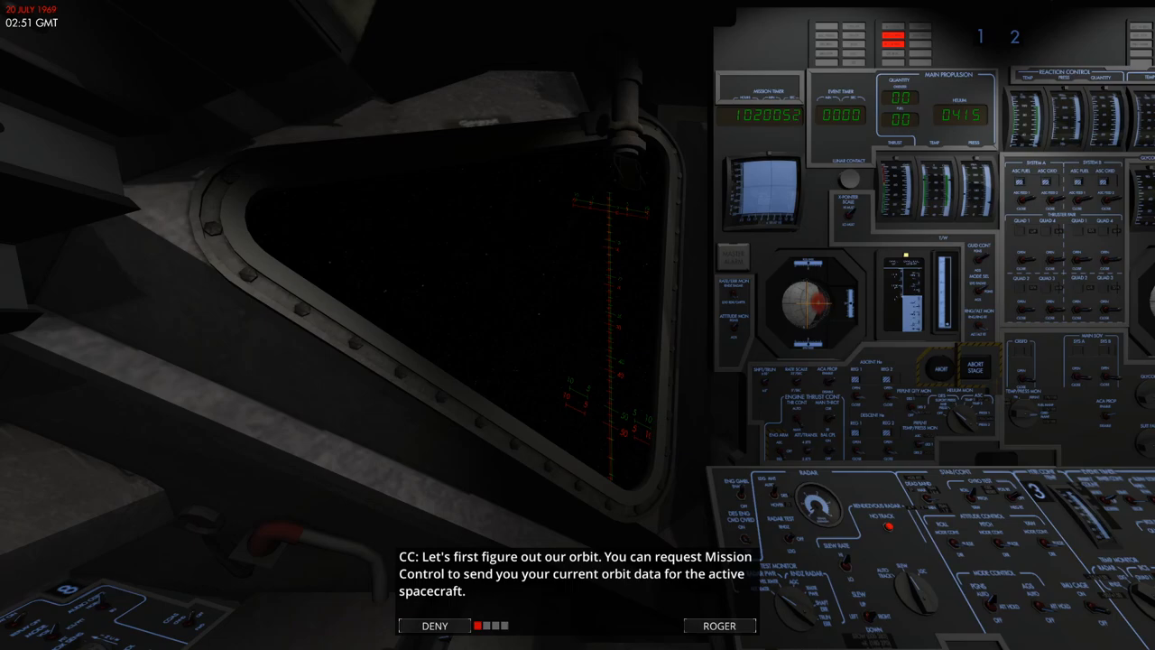
Request current orbit info from Mission Control and acknowledge the Pe time and altitude report
click(719, 626)
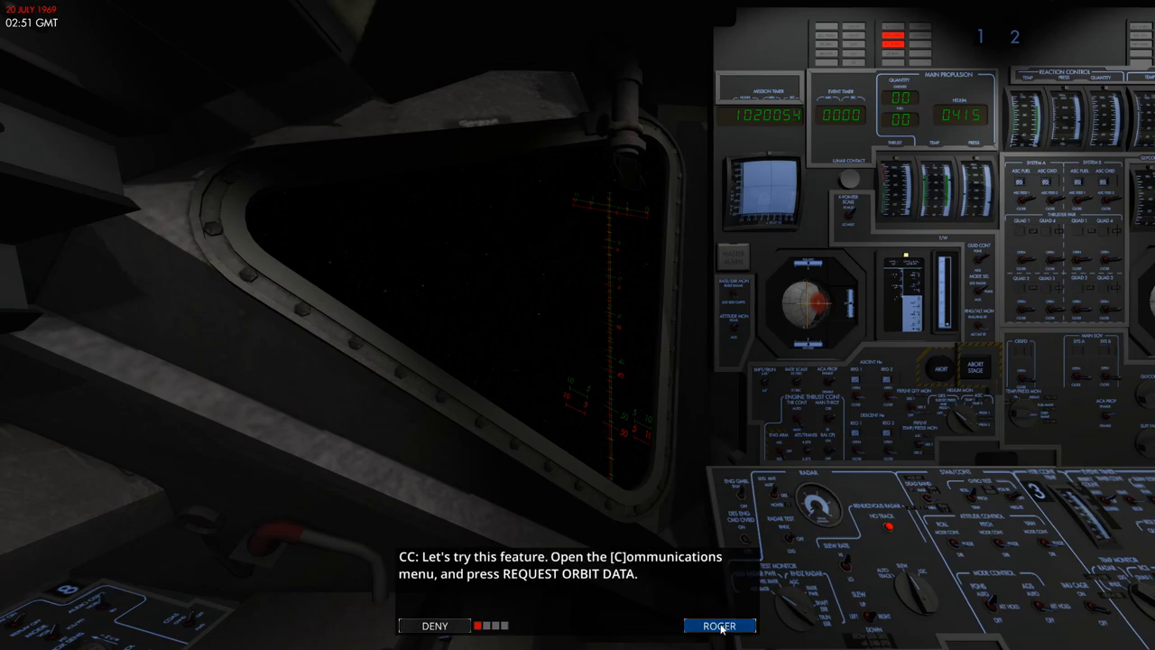
key(c)
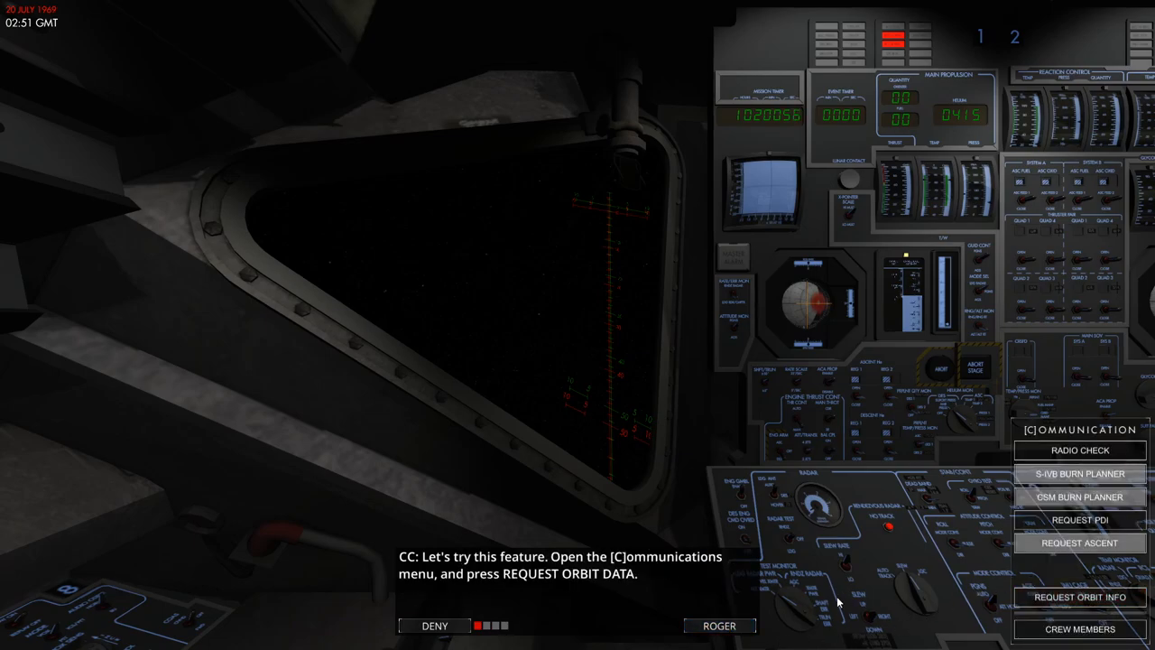
click(719, 625)
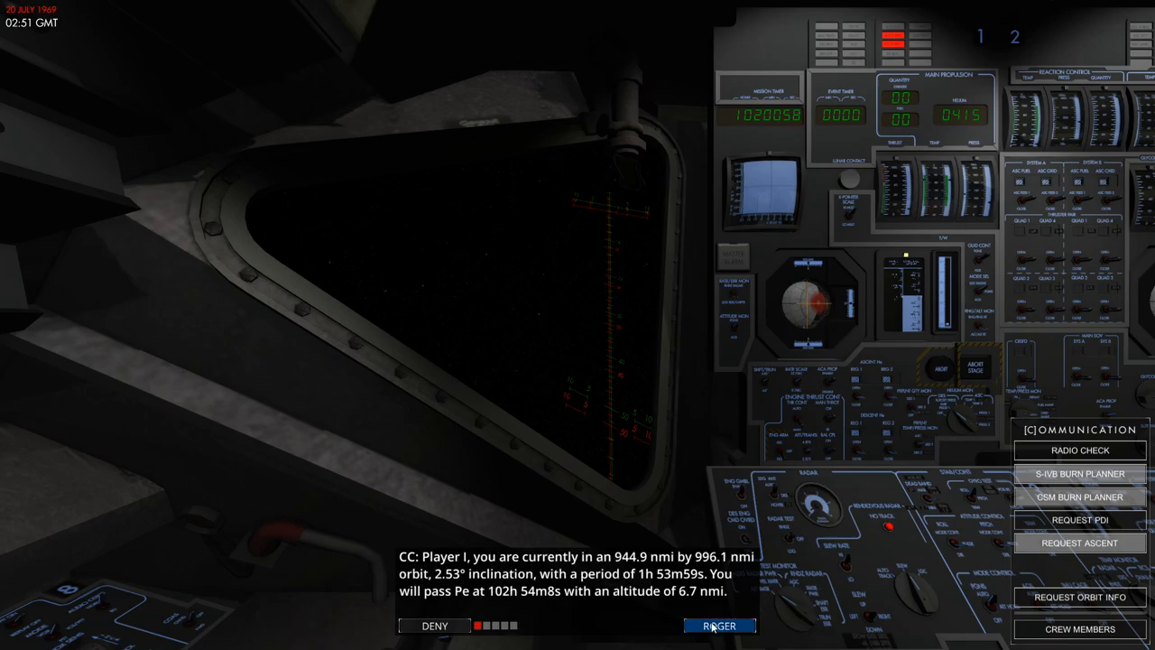
click(719, 626)
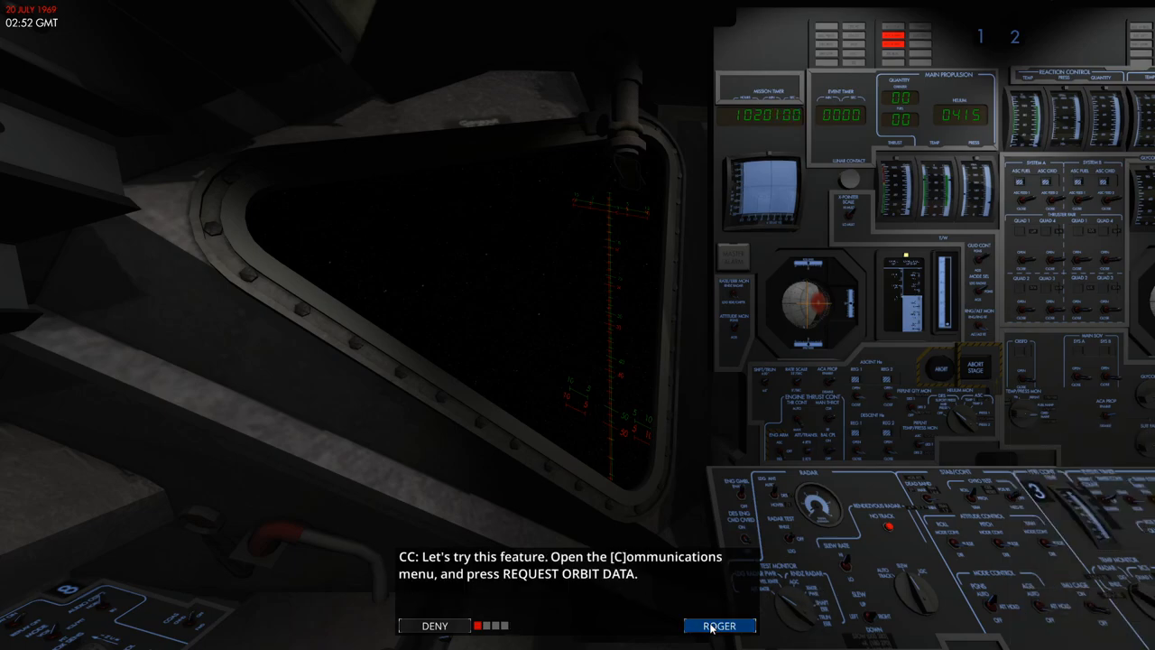
click(719, 624)
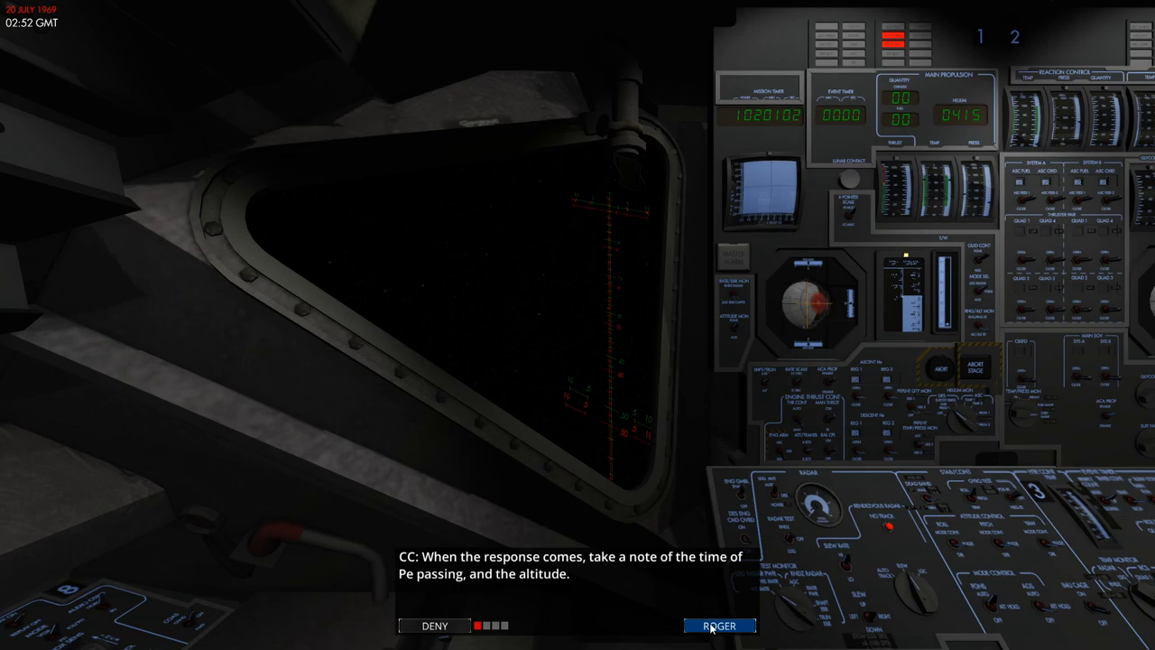
click(719, 624)
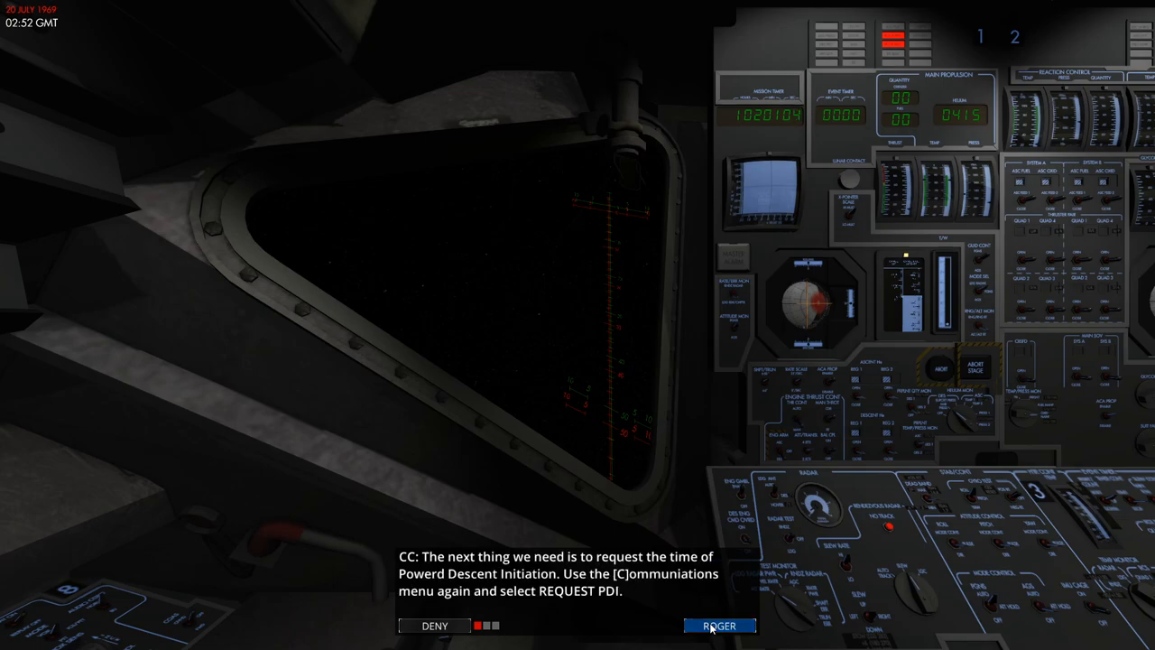
Request the powered descent initiation (PDI) time and acknowledge the report
click(719, 625)
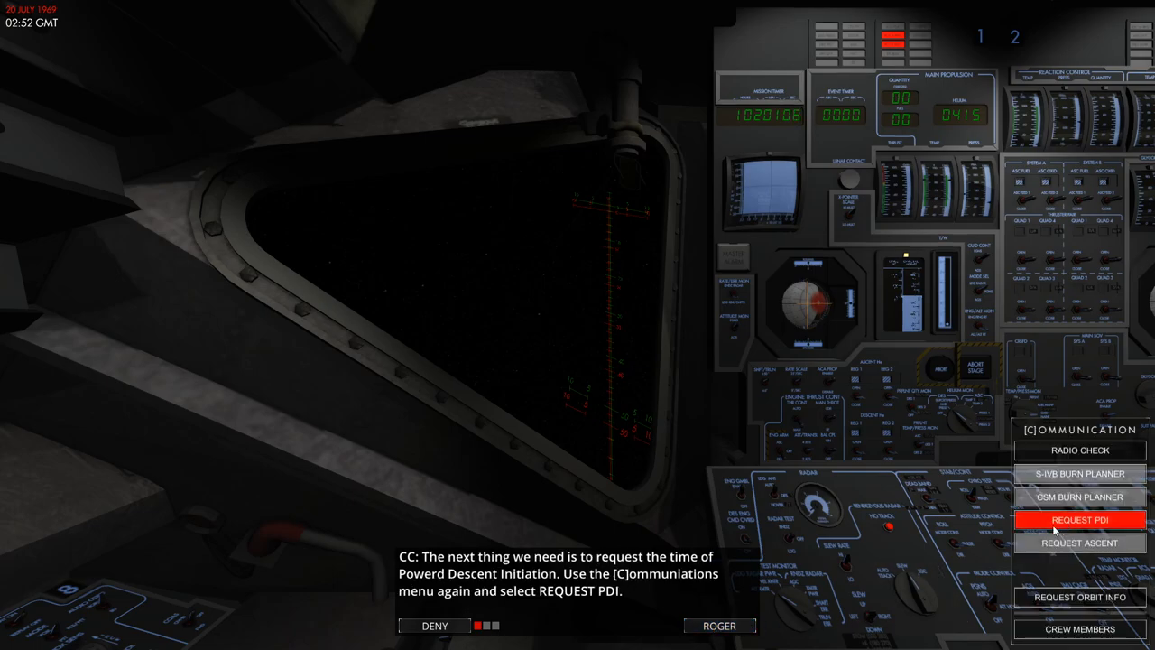
click(1081, 520)
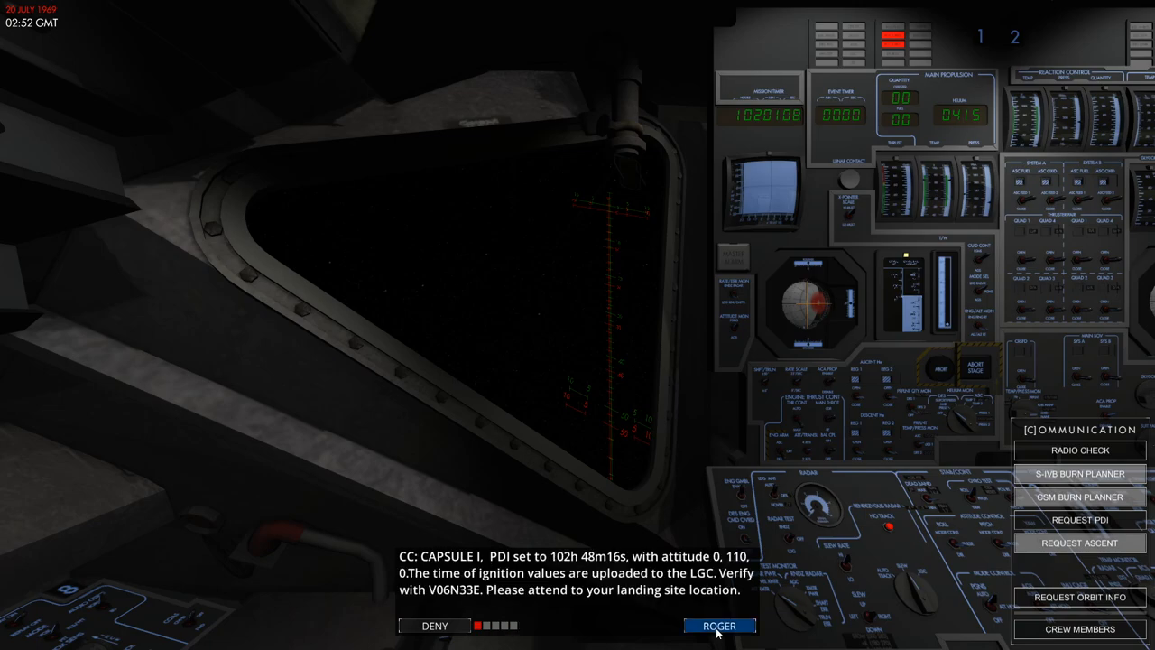
click(719, 626)
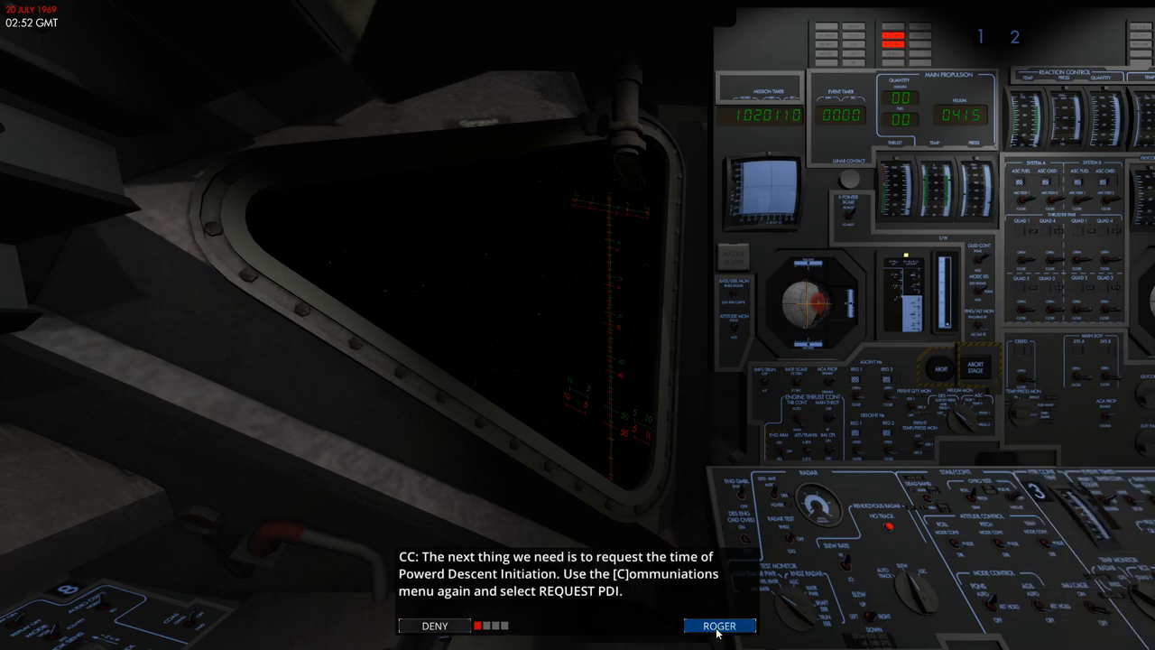
click(720, 625)
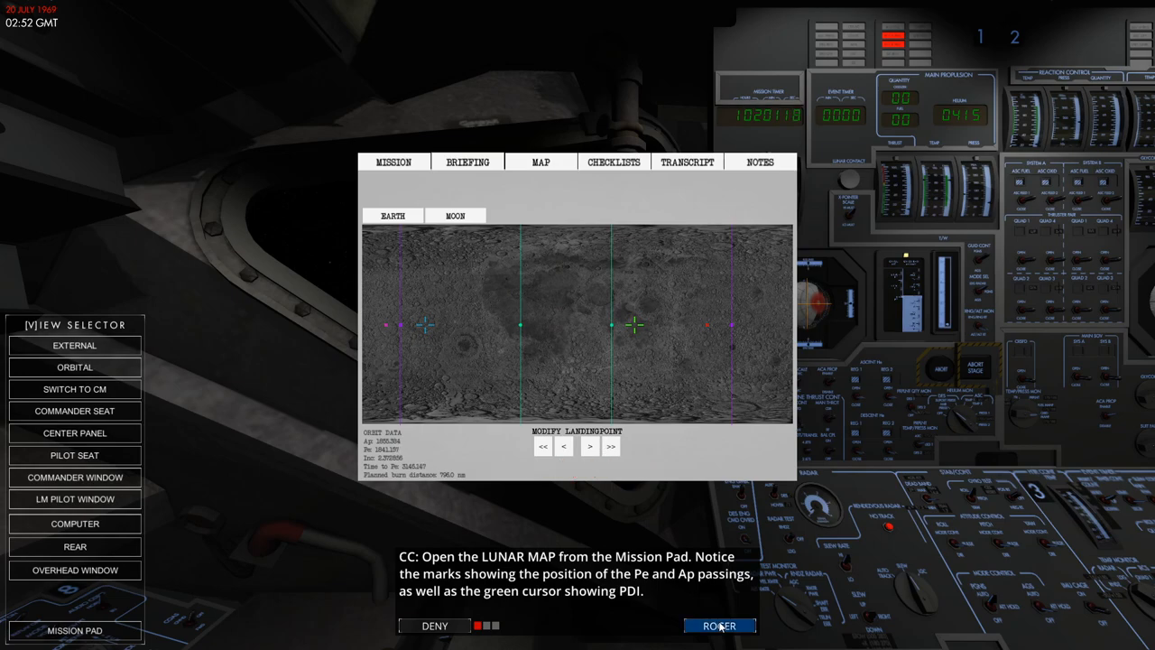
Review the periapsis and ignition marks on the lunar map and set FDAI 1 to INRTL
click(719, 626)
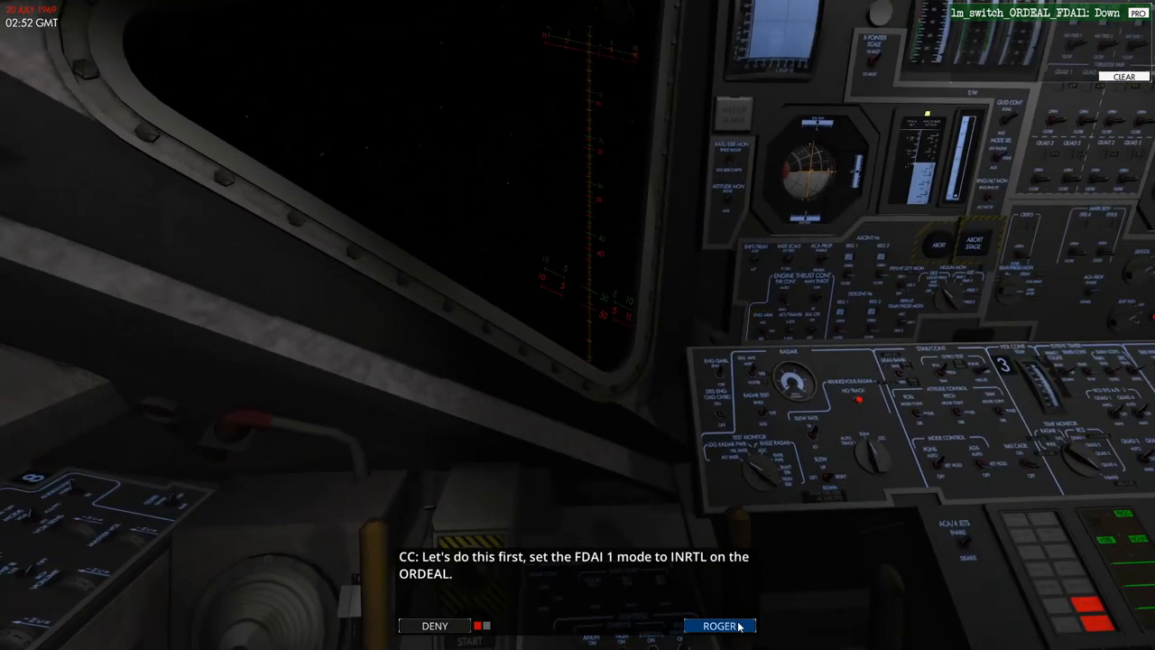
click(719, 624)
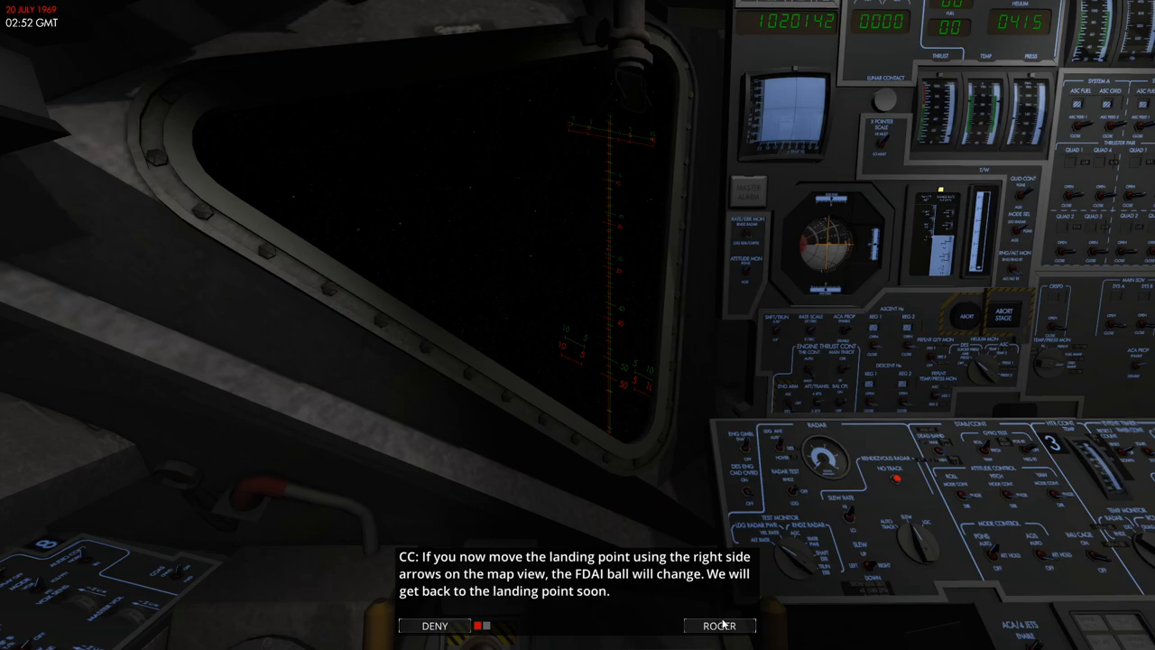
click(719, 626)
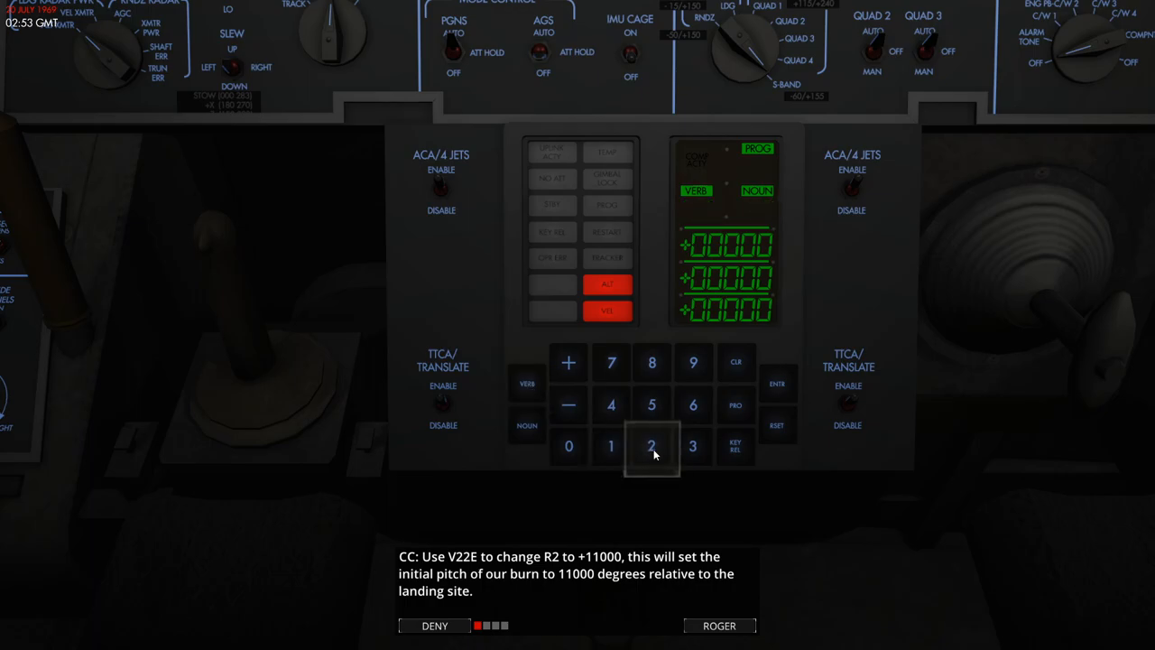
Load burn pitch +11000 into register 2 using V22 on the DSKY
click(650, 445)
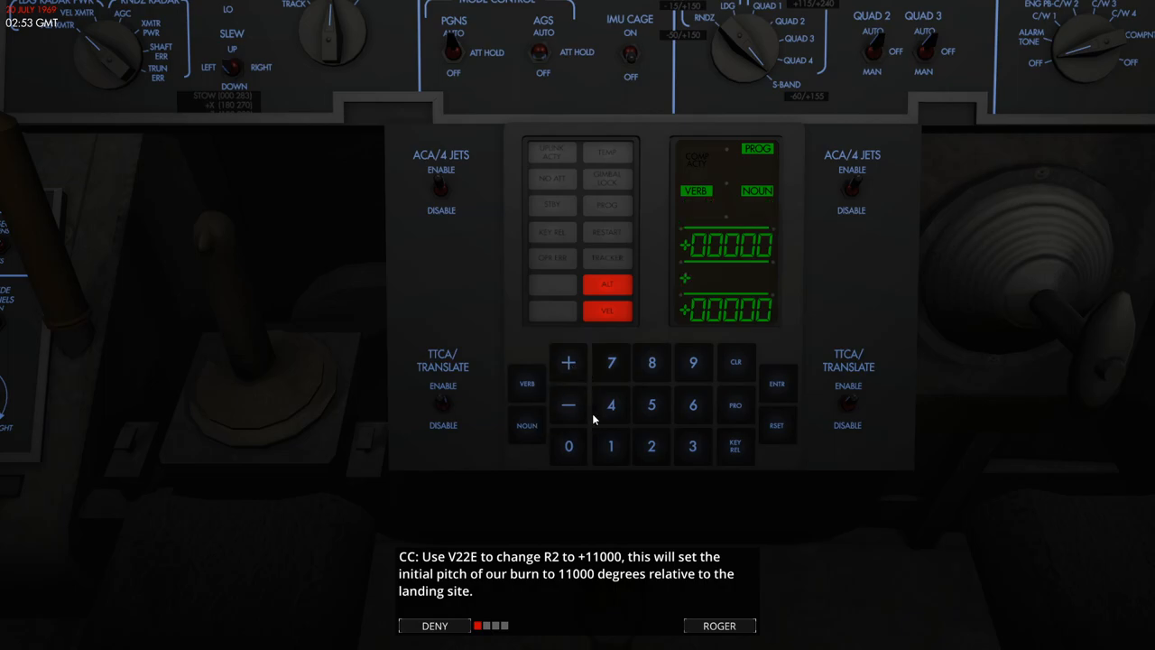
click(568, 446)
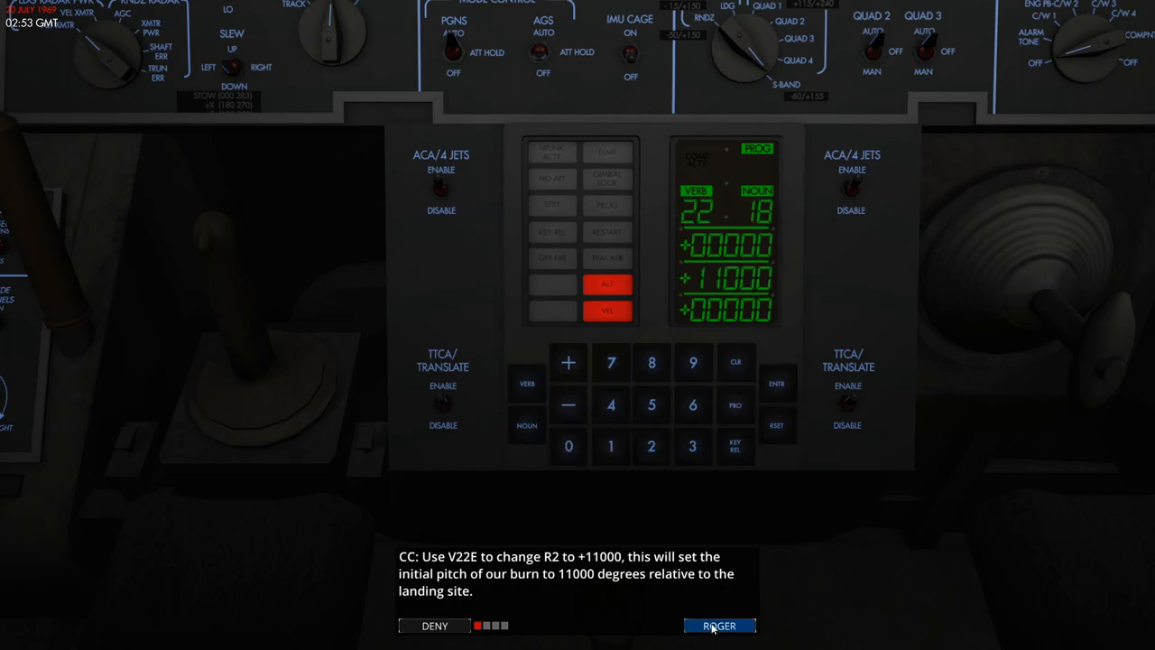
click(720, 626)
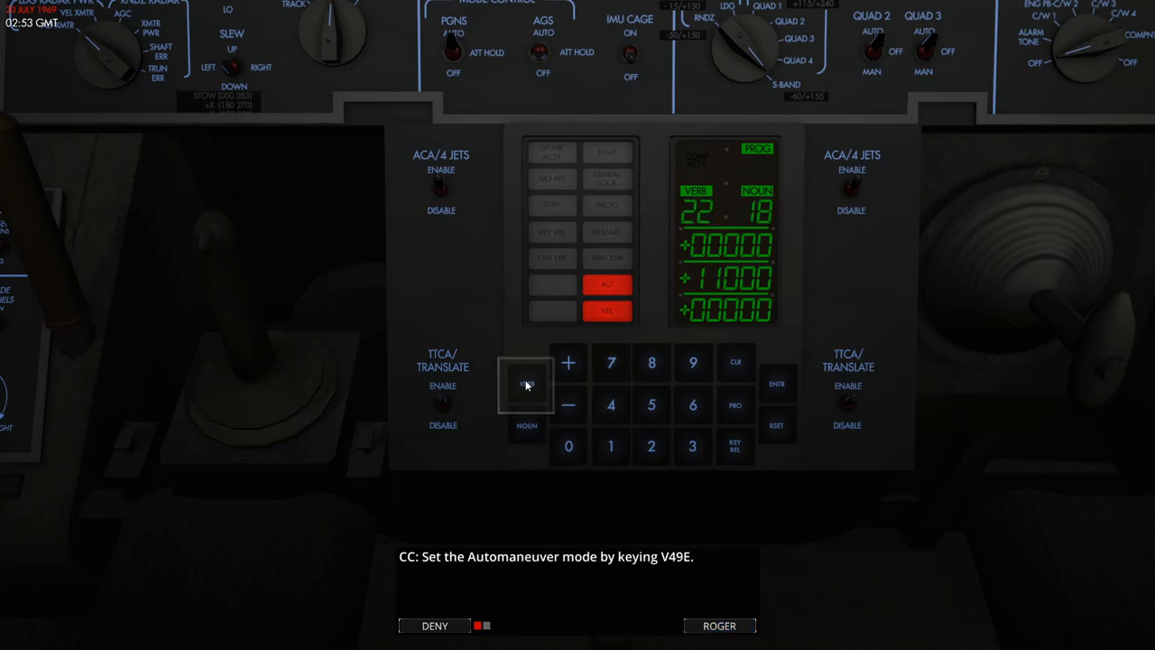
Key V49 automaneuver and set roll and yaw attitude control to MODE CONT
click(692, 363)
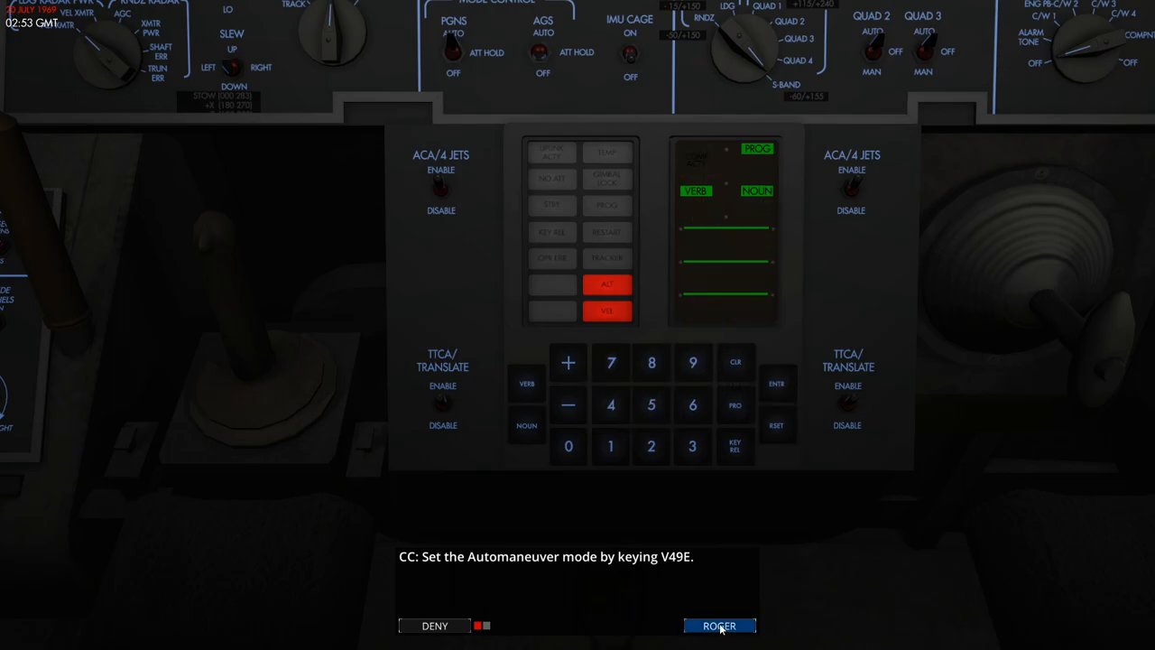
click(720, 625)
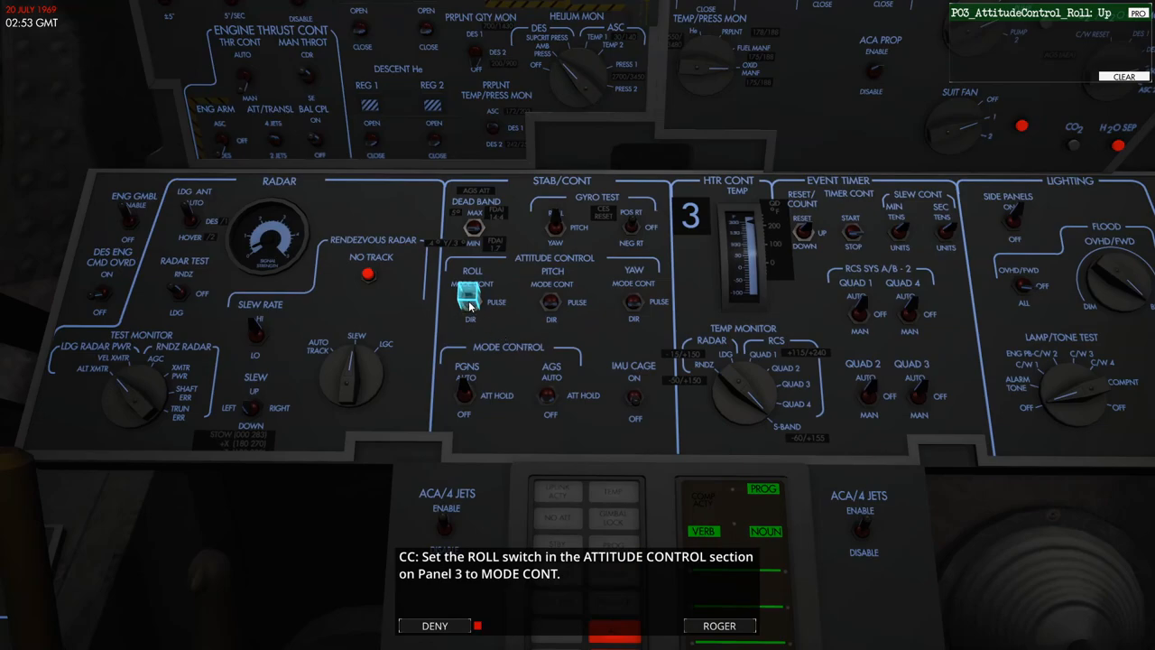
click(551, 292)
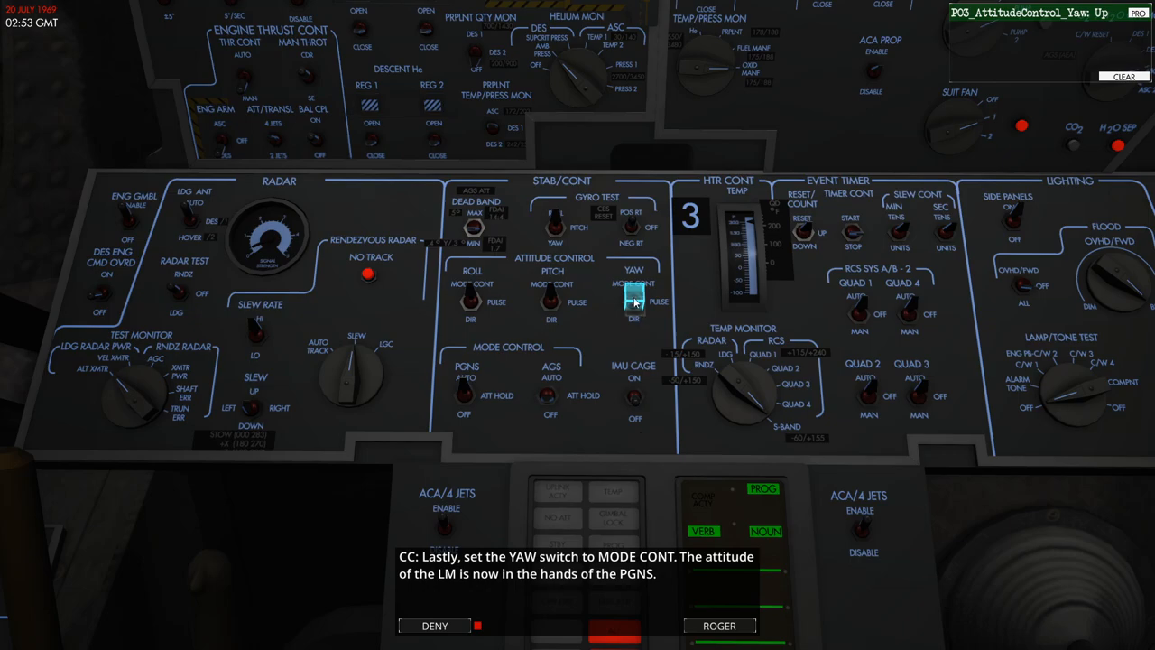
click(635, 298)
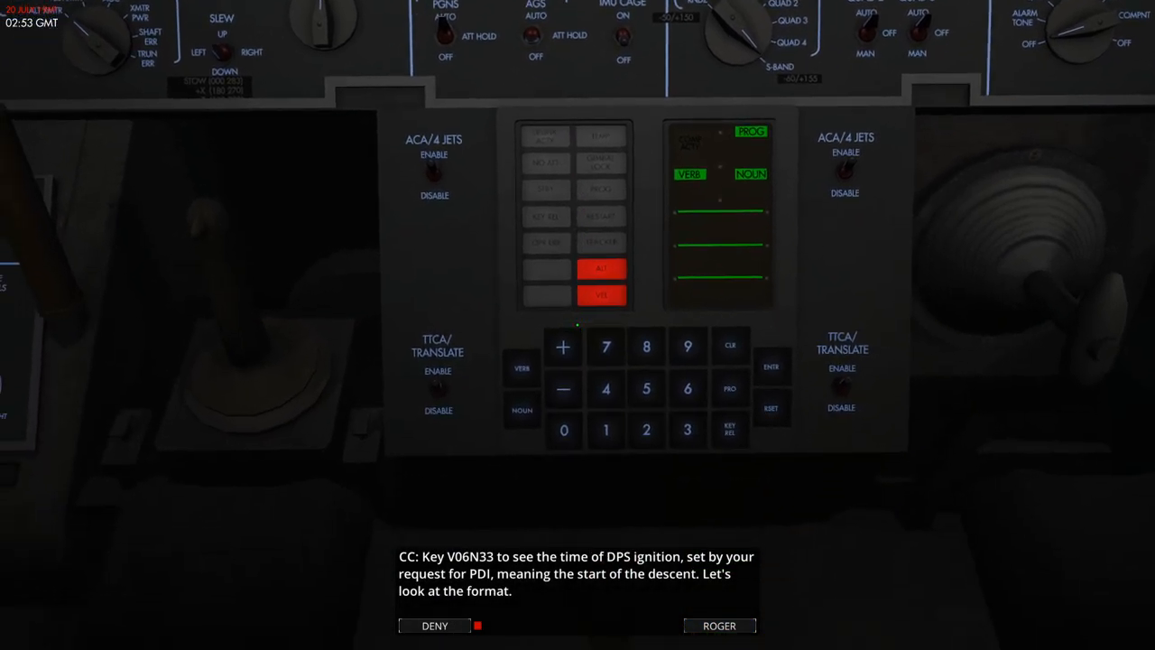
Show descent ignition time 102:48:16 with V06N33 and acknowledge the time-format notes
click(525, 367)
text(06)
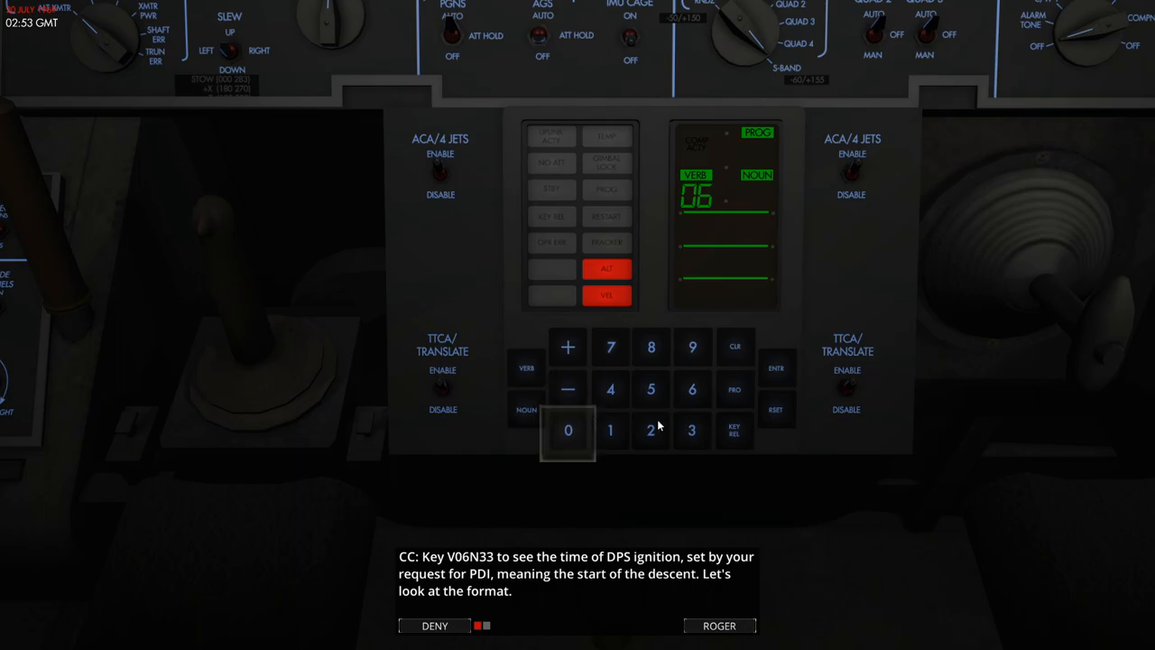
click(776, 367)
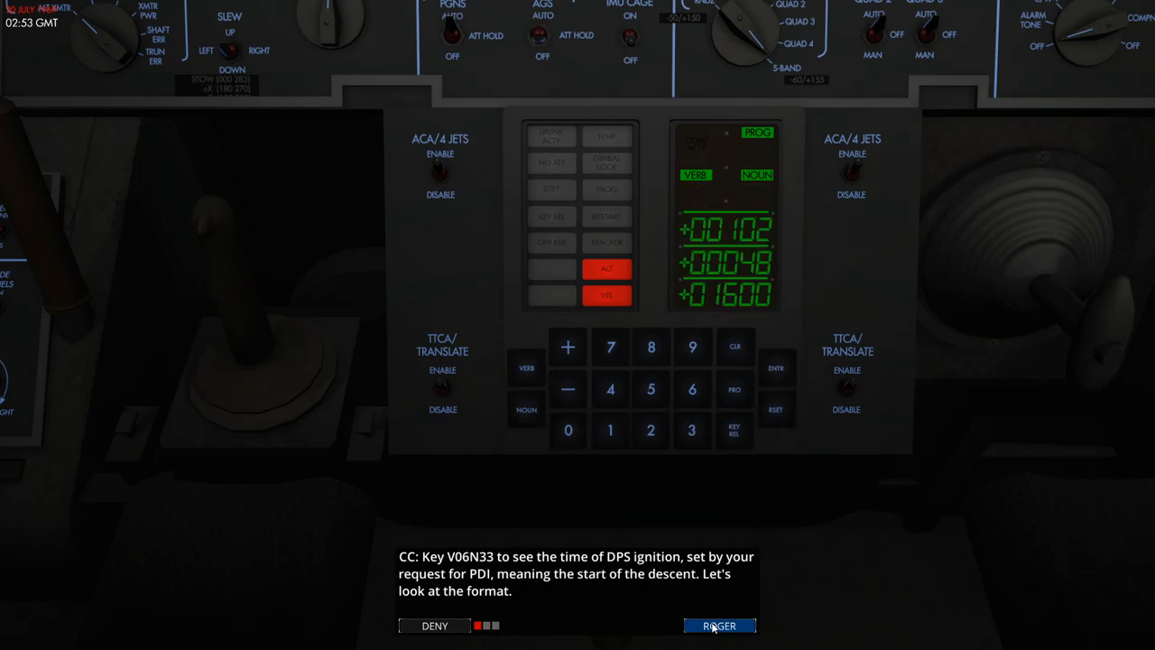
click(719, 626)
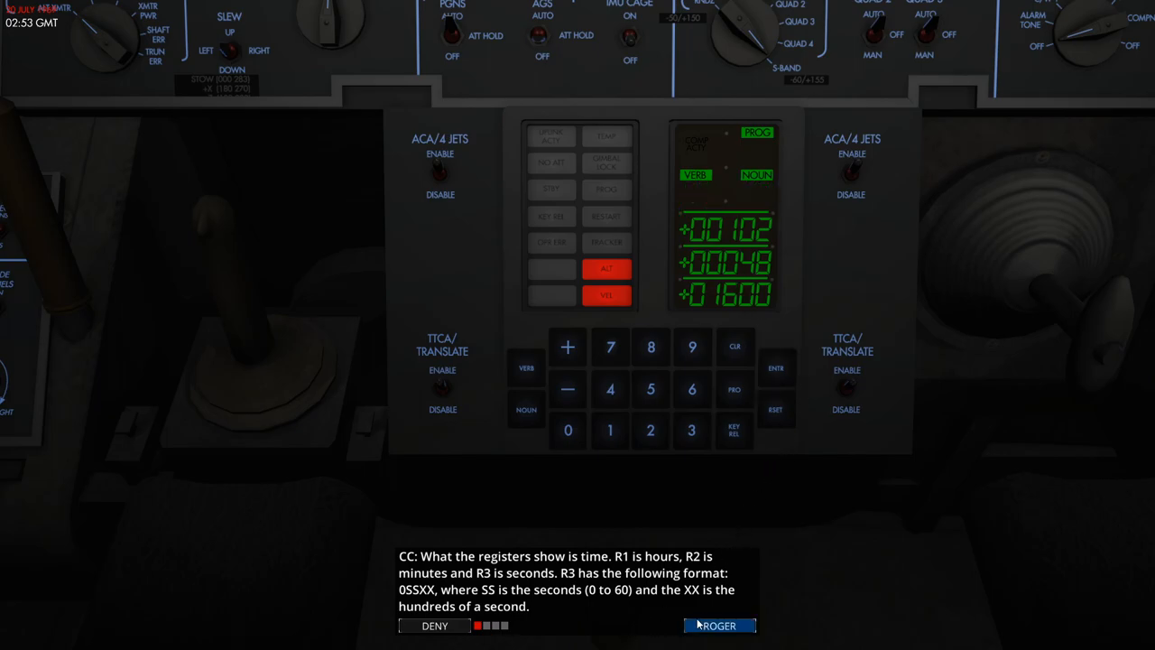
click(719, 625)
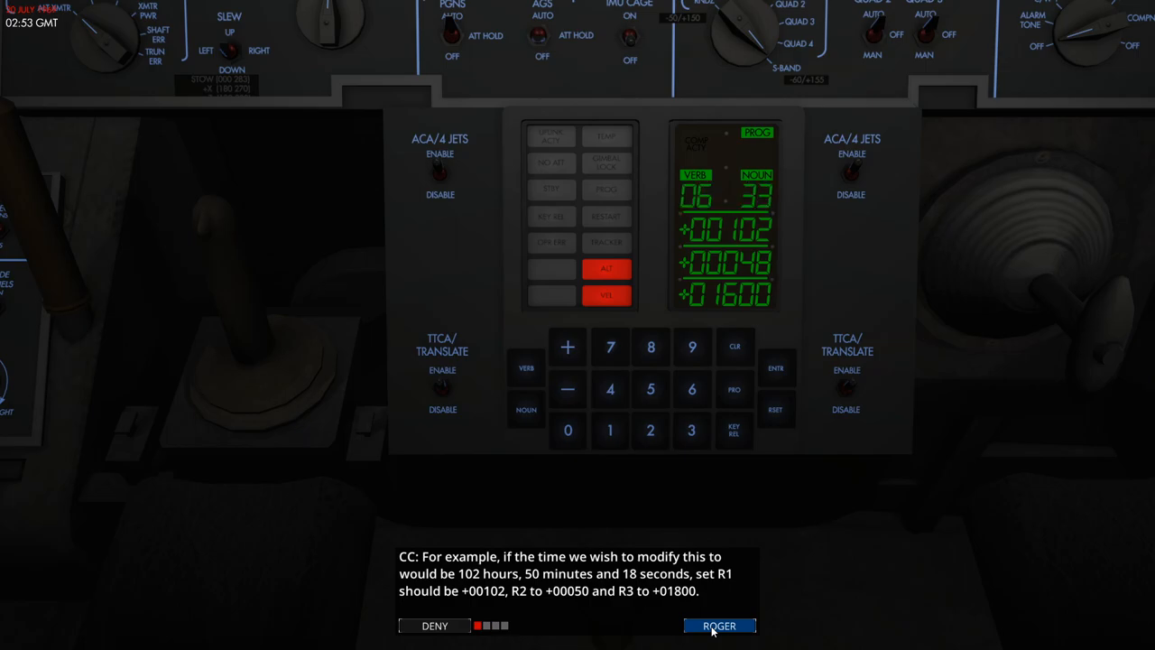
click(719, 625)
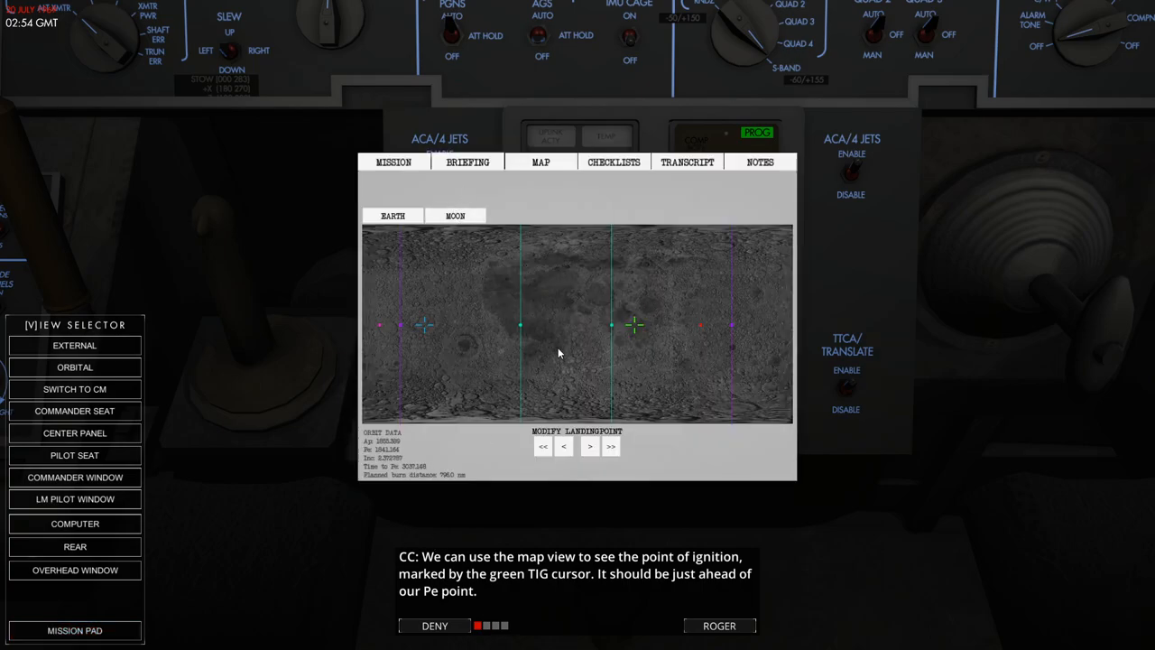
Shift the landing point downrange until the planned burn distance reads about 354 nm
click(719, 625)
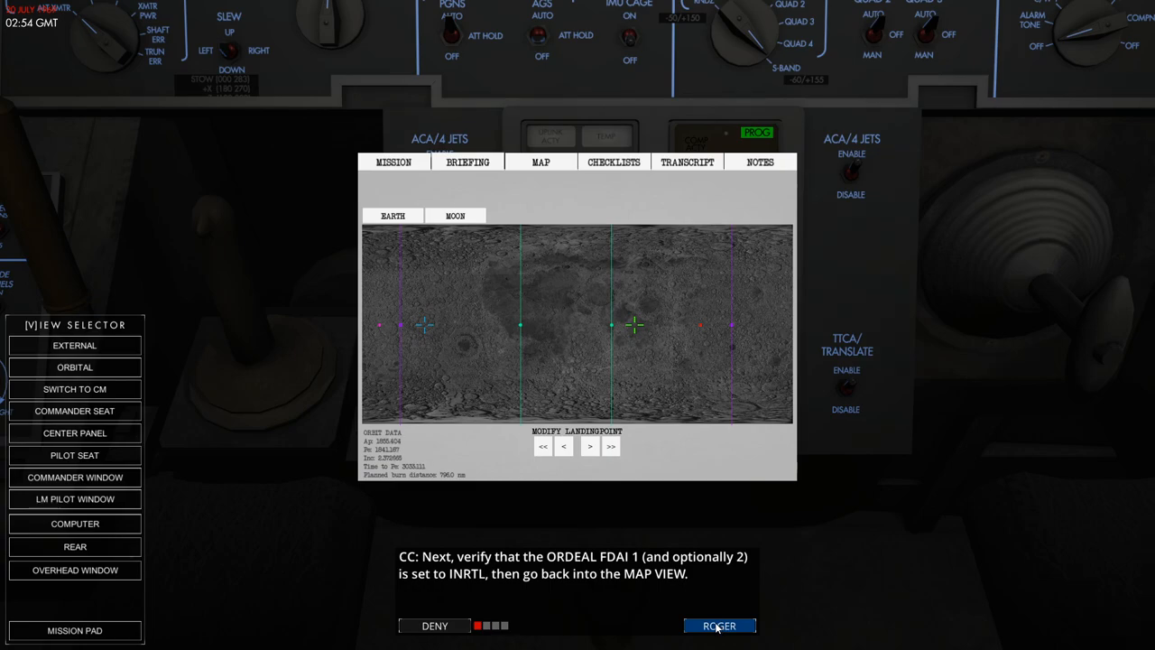
click(719, 626)
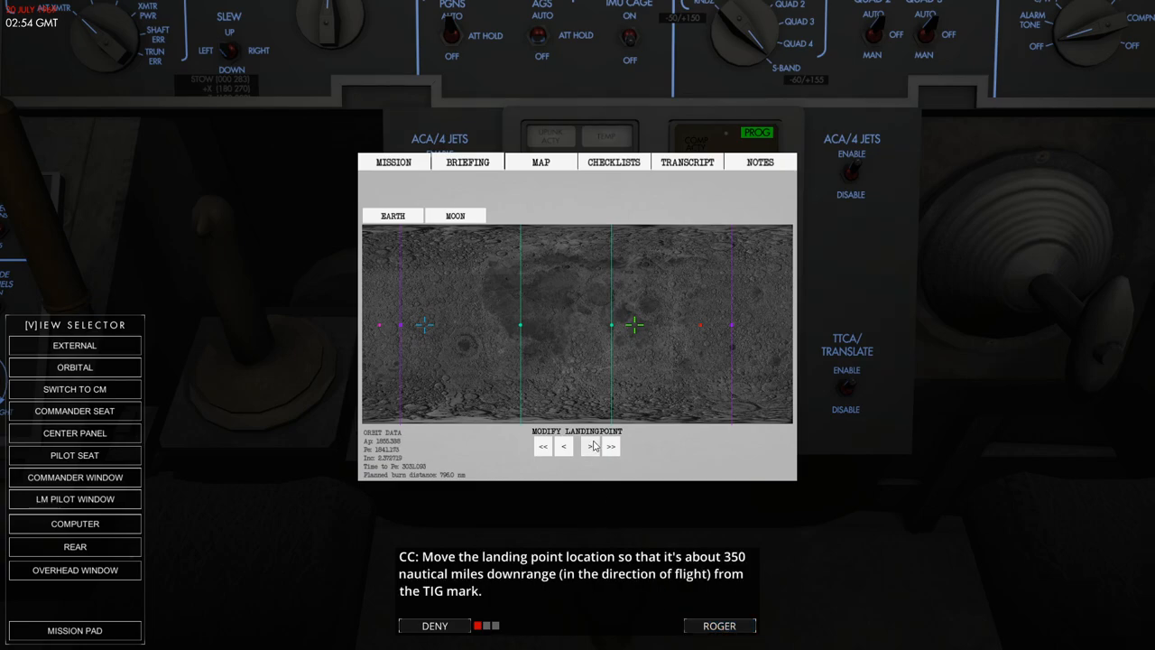
click(611, 446)
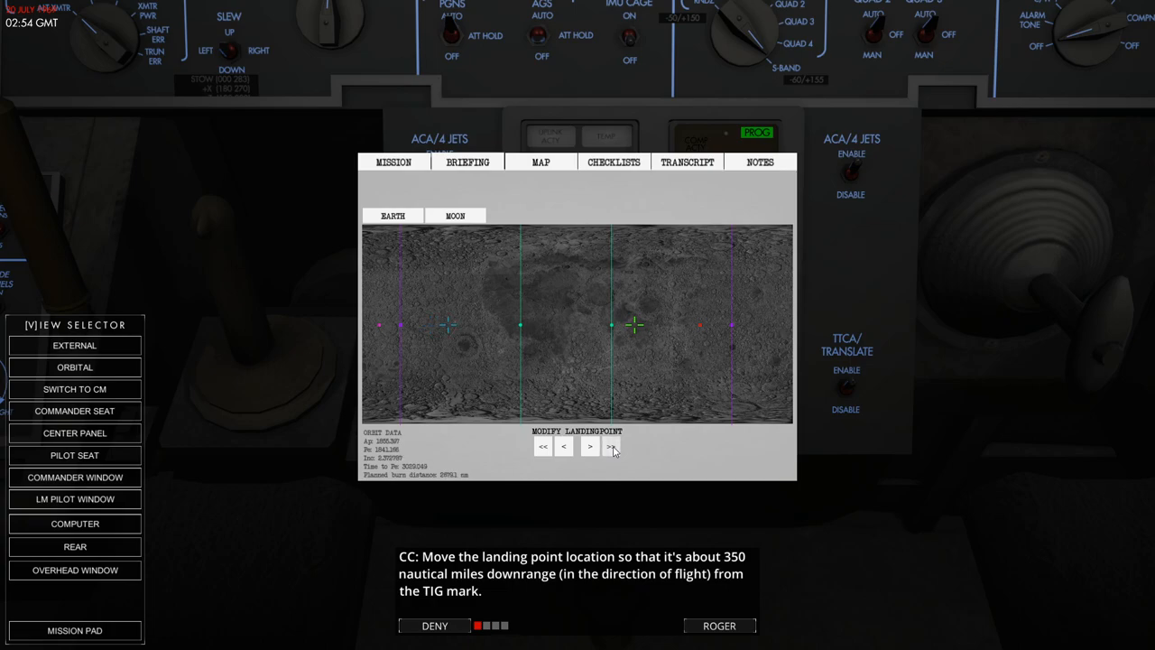
click(612, 446)
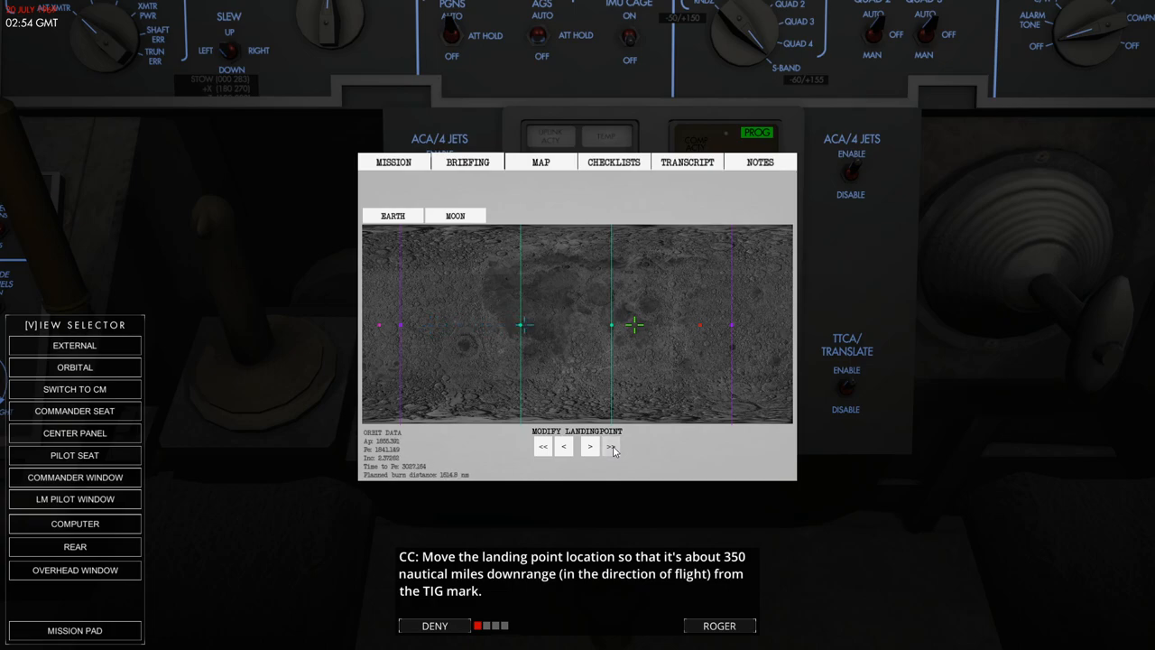
click(612, 447)
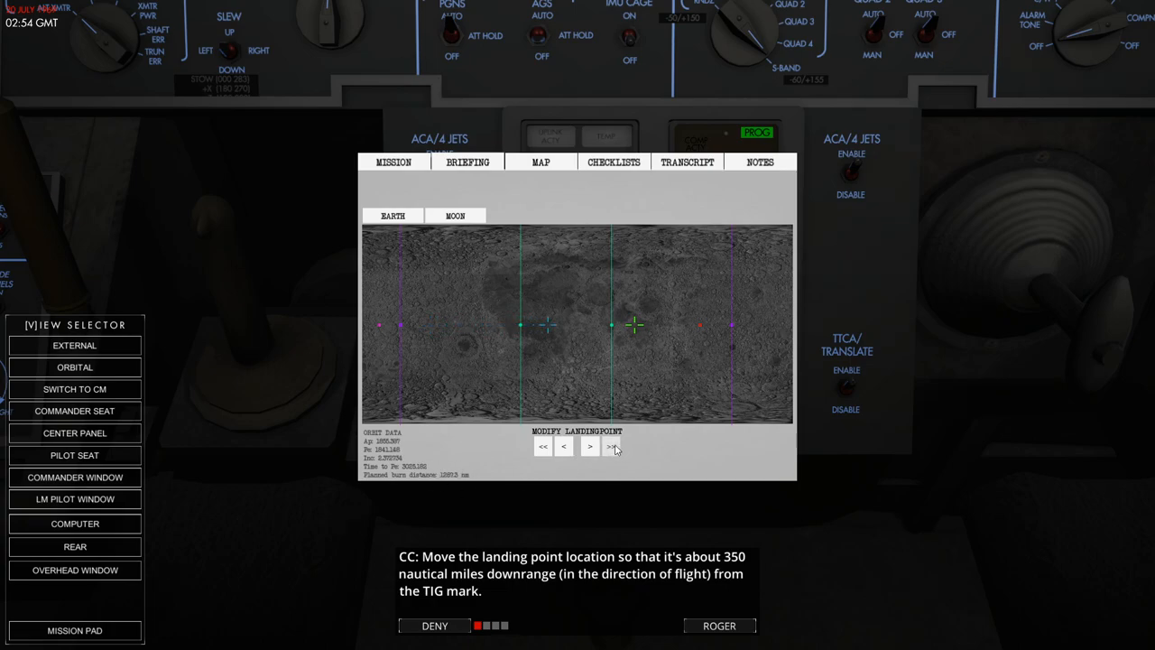
click(589, 446)
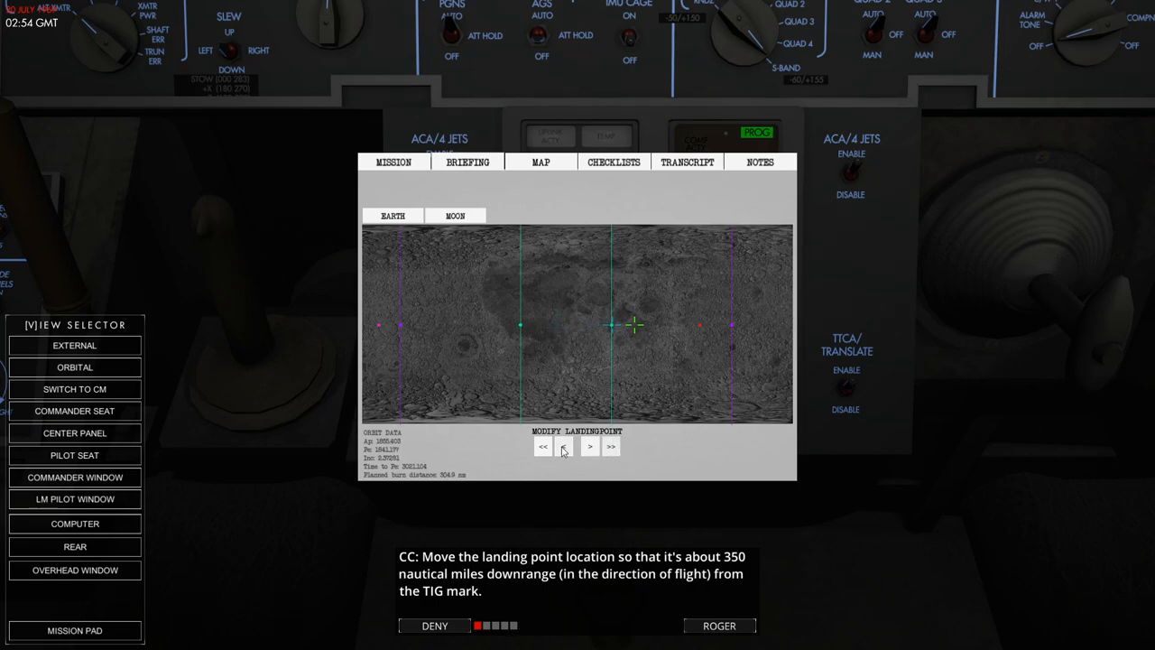
click(590, 446)
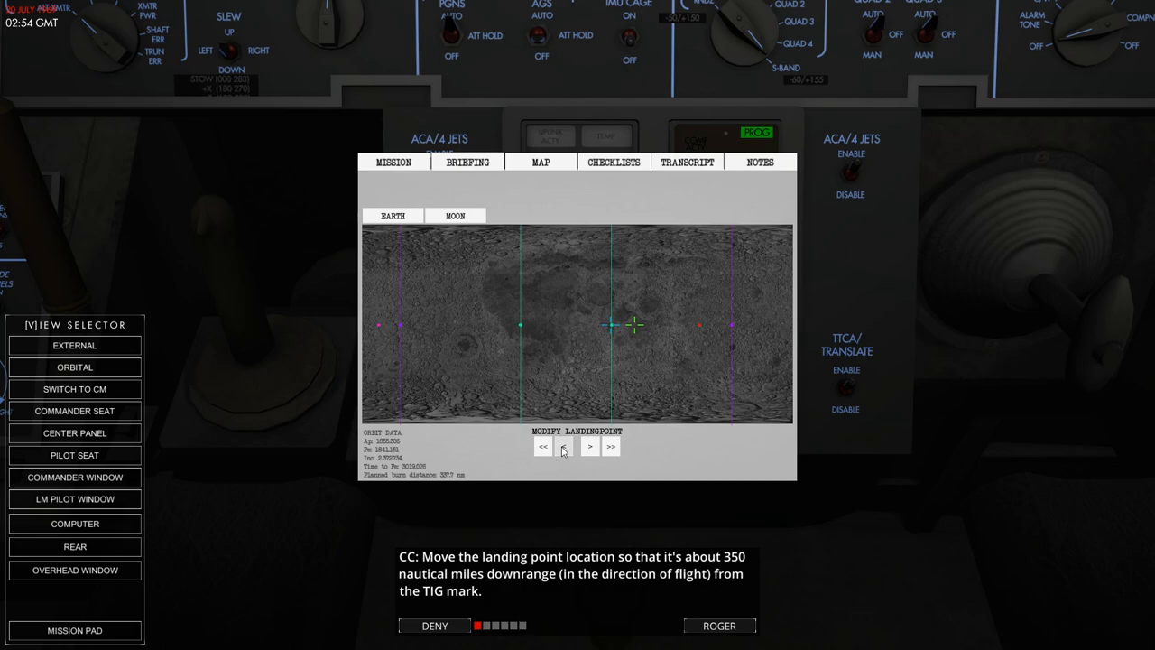
click(563, 446)
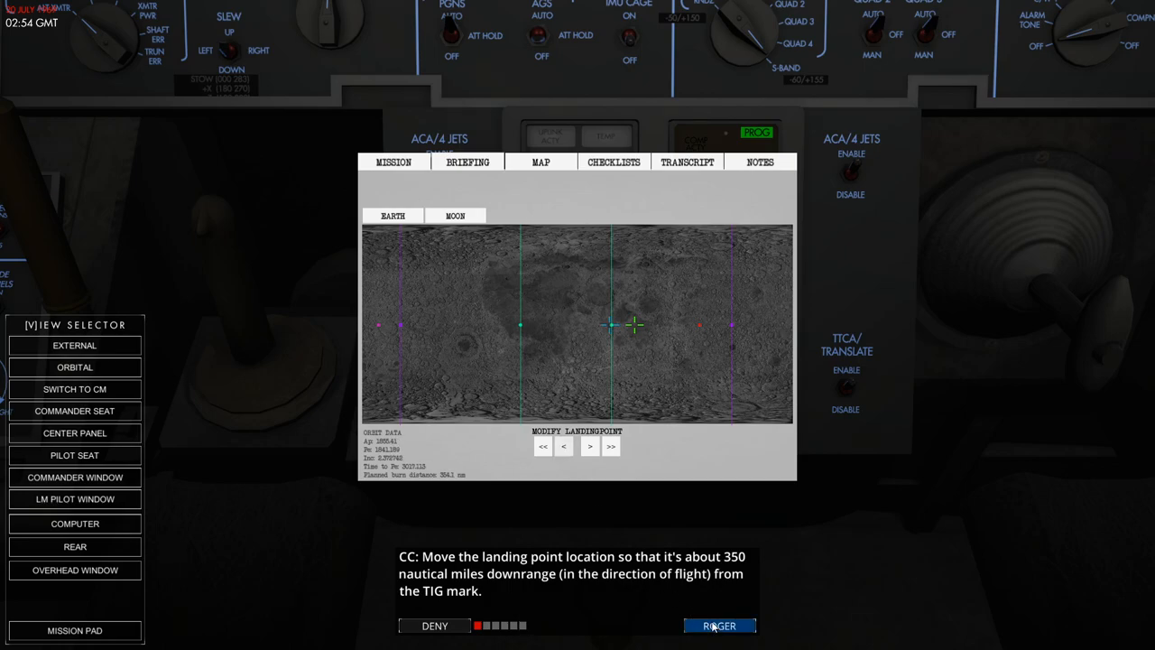
click(720, 625)
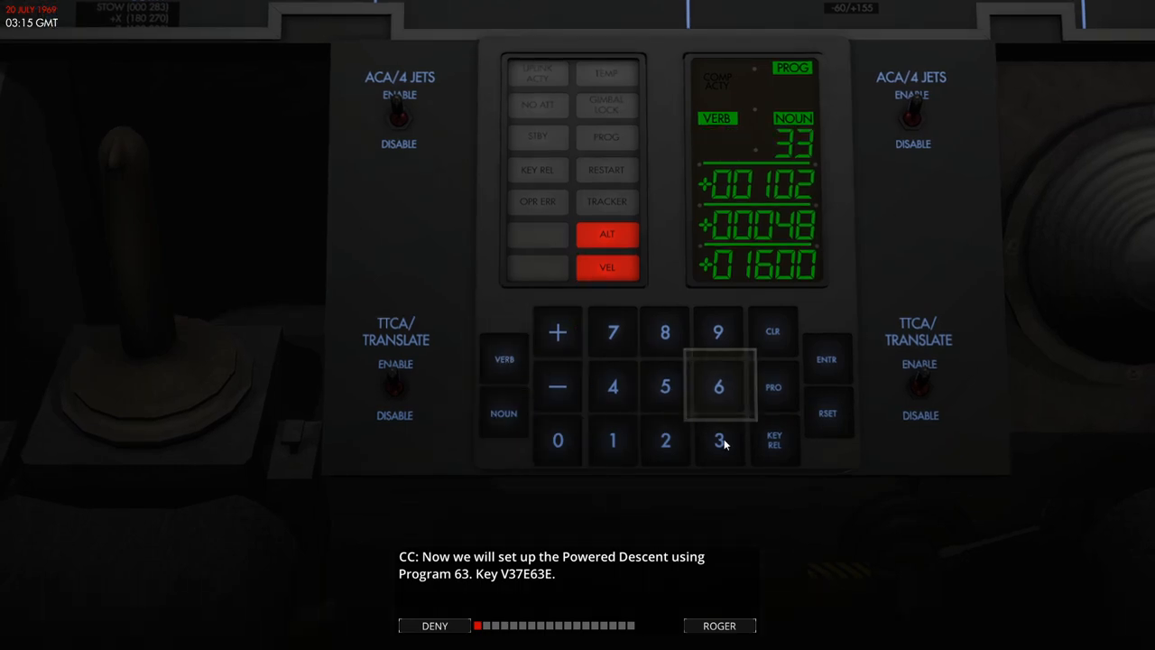
Select Program 63 with V37 63 on the DSKY and acknowledge the descent setup messages
click(825, 358)
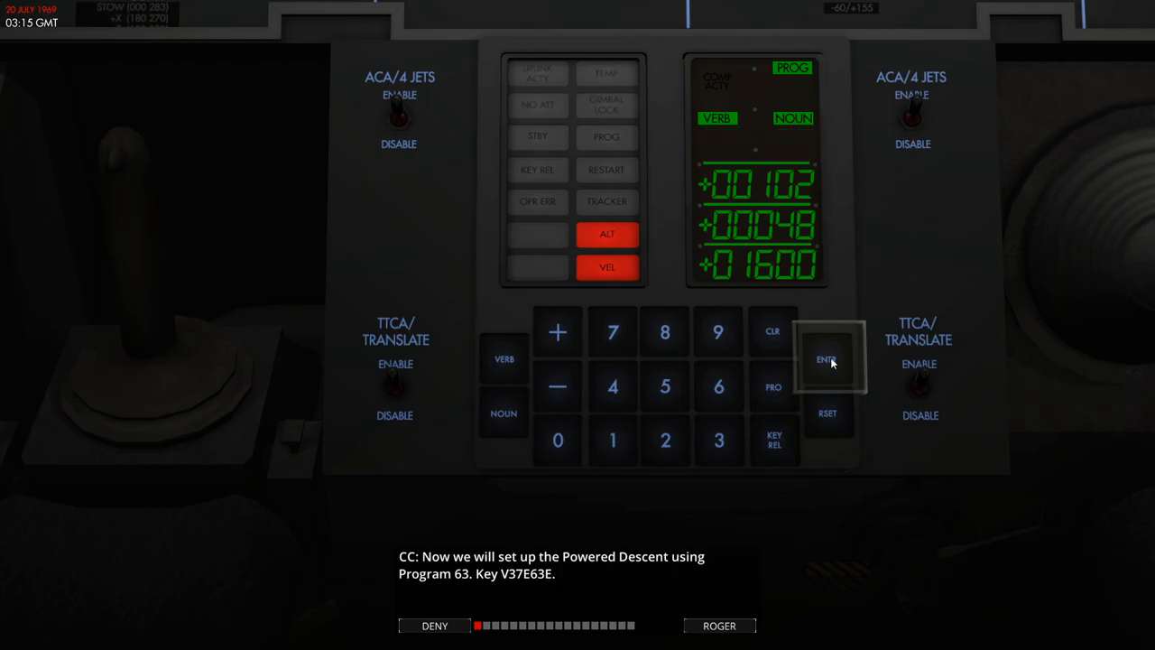
click(826, 360)
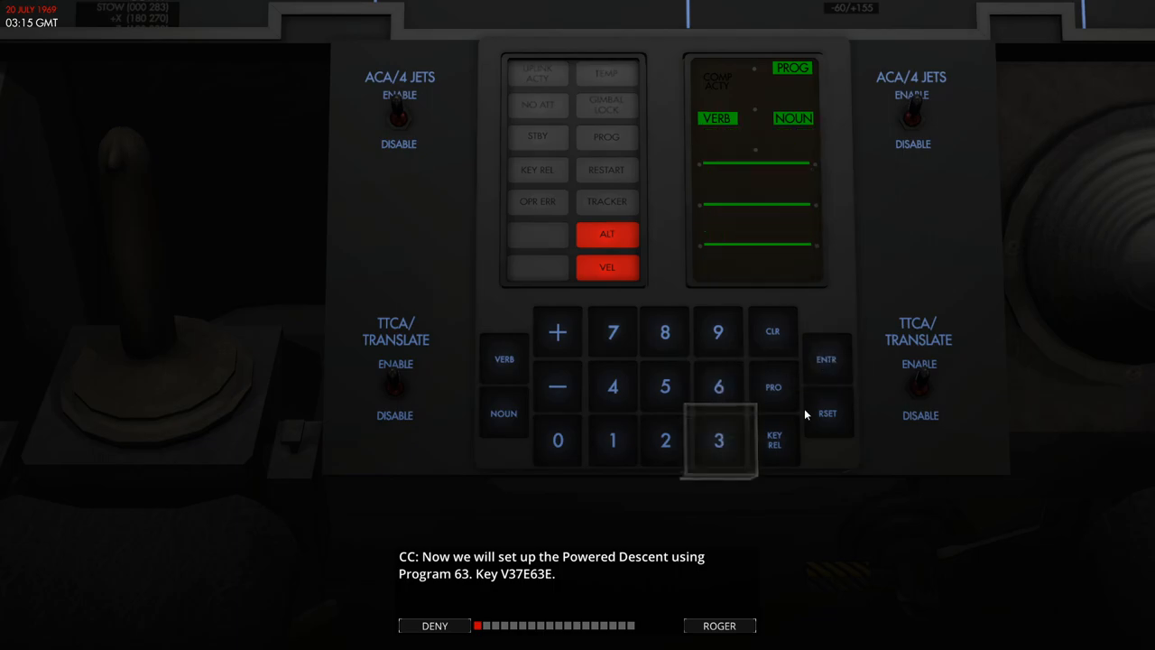
click(719, 625)
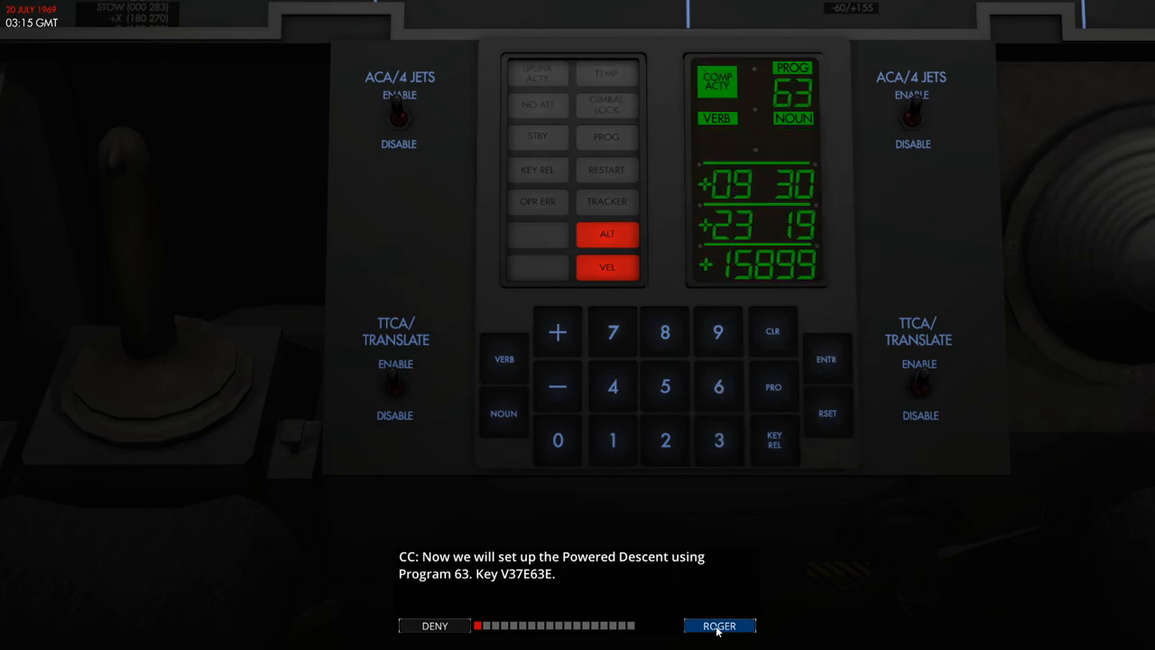
click(719, 625)
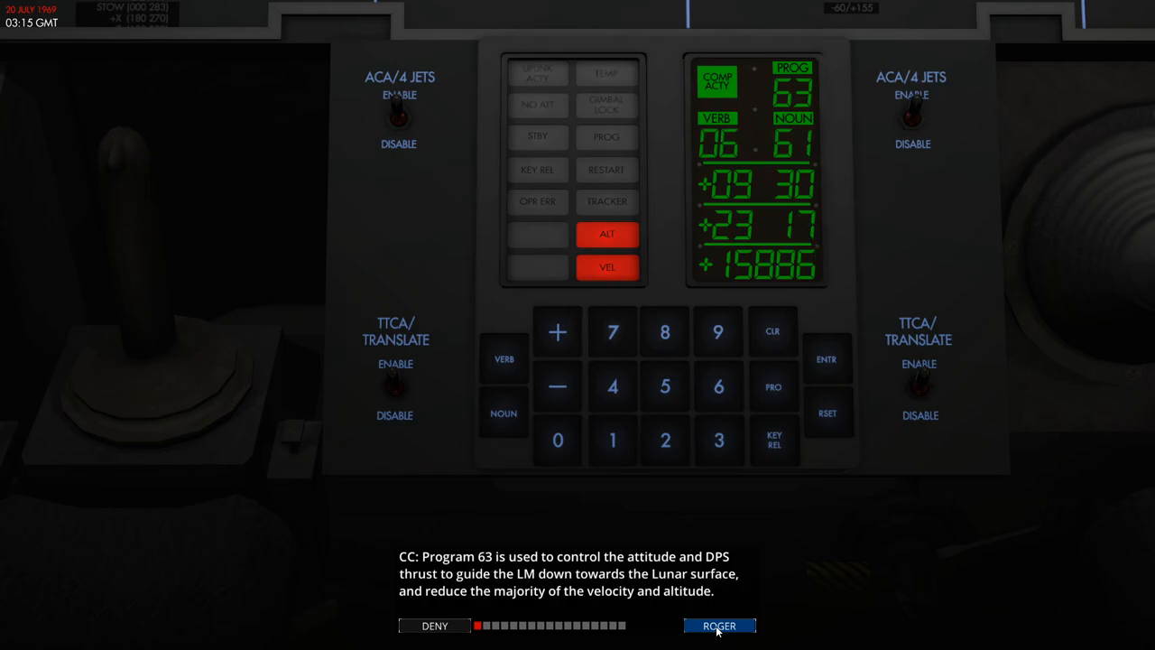
click(719, 626)
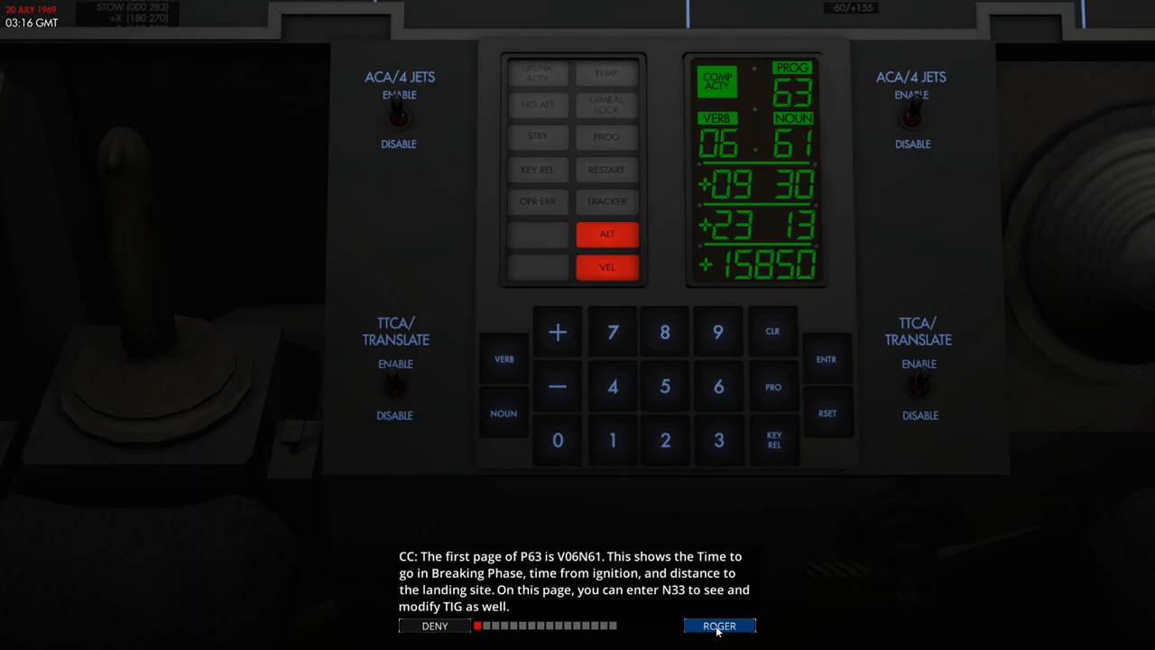
Acknowledge the P63 page, event timer, timescale, FDAI and PGNS attitude notes
click(719, 625)
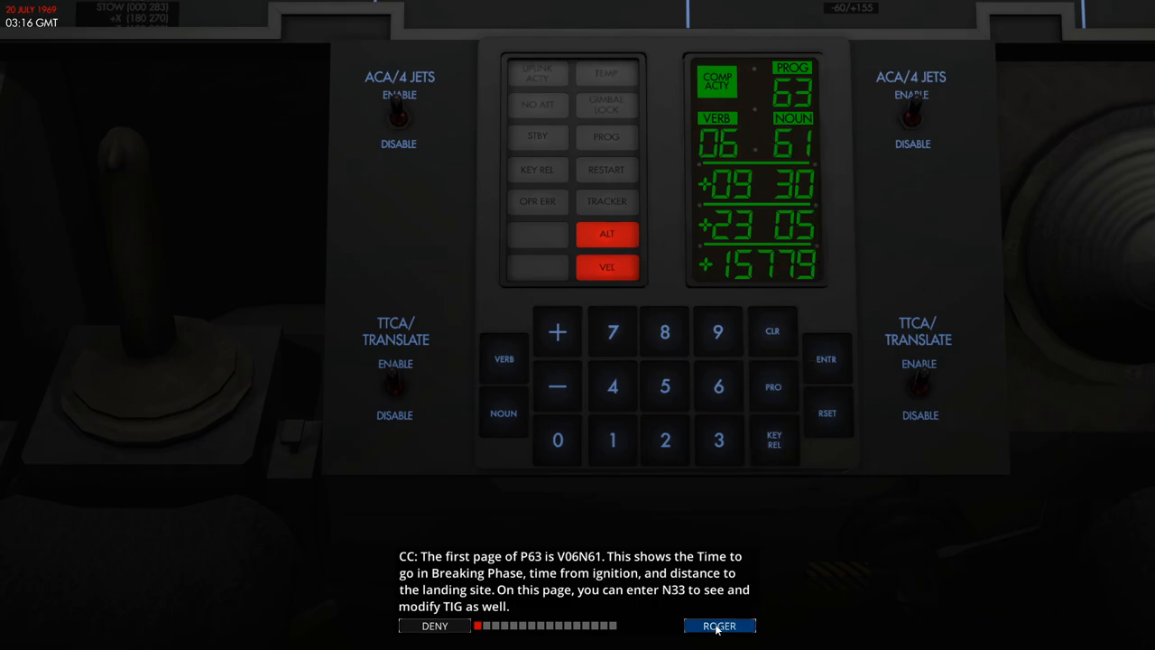
click(720, 626)
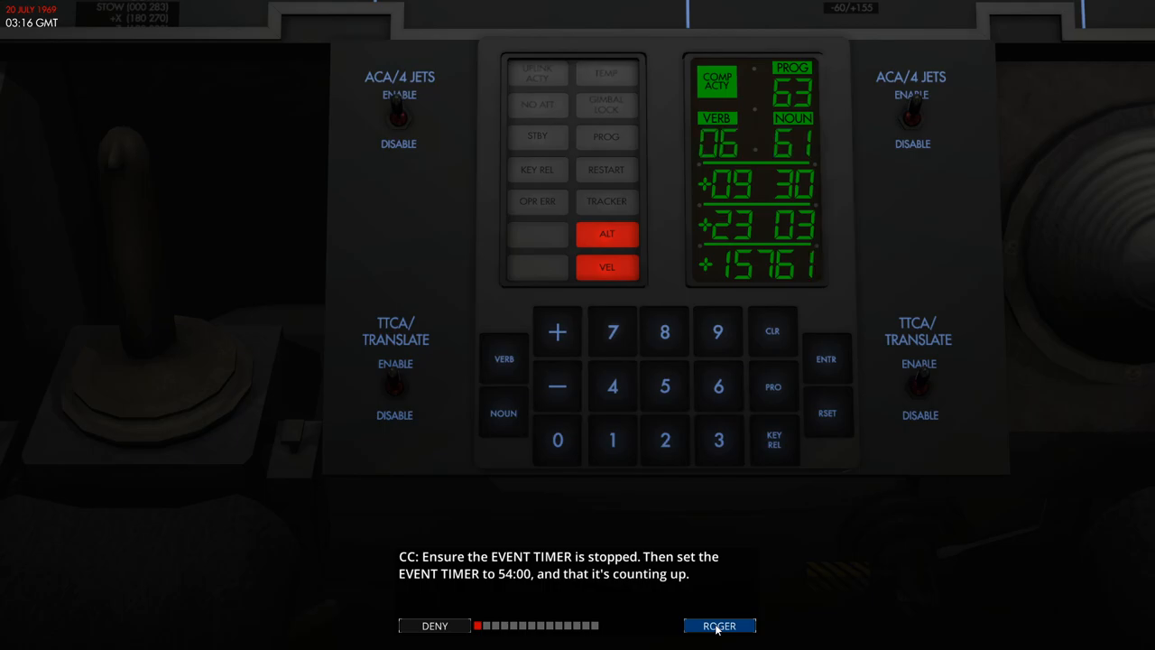
click(719, 625)
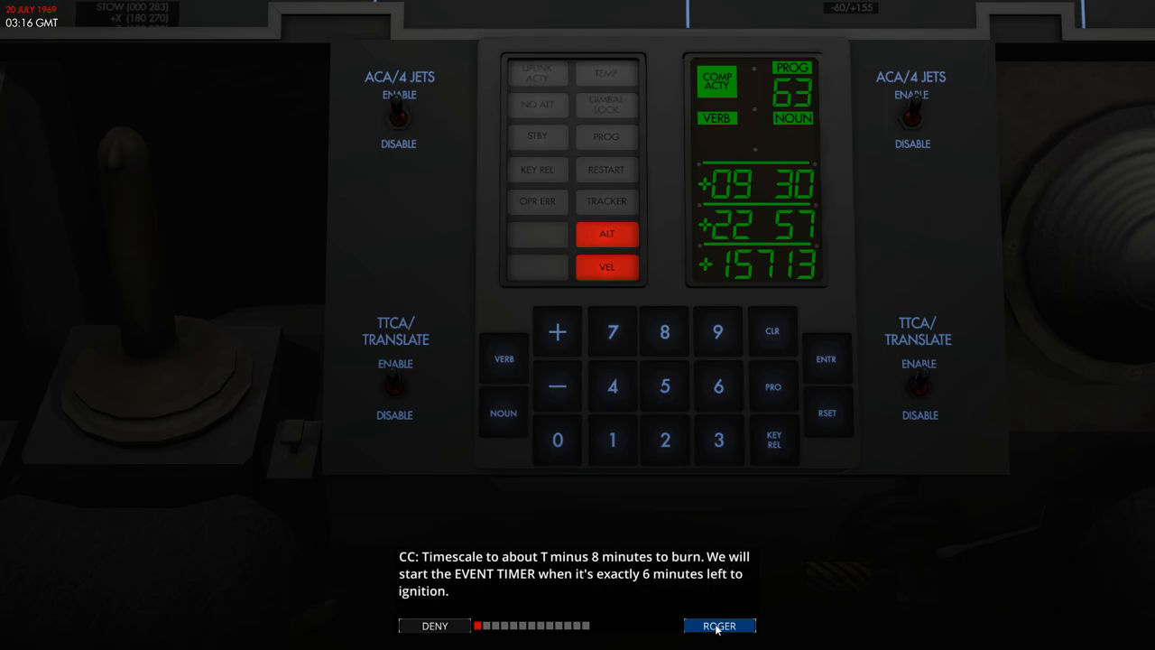
click(719, 626)
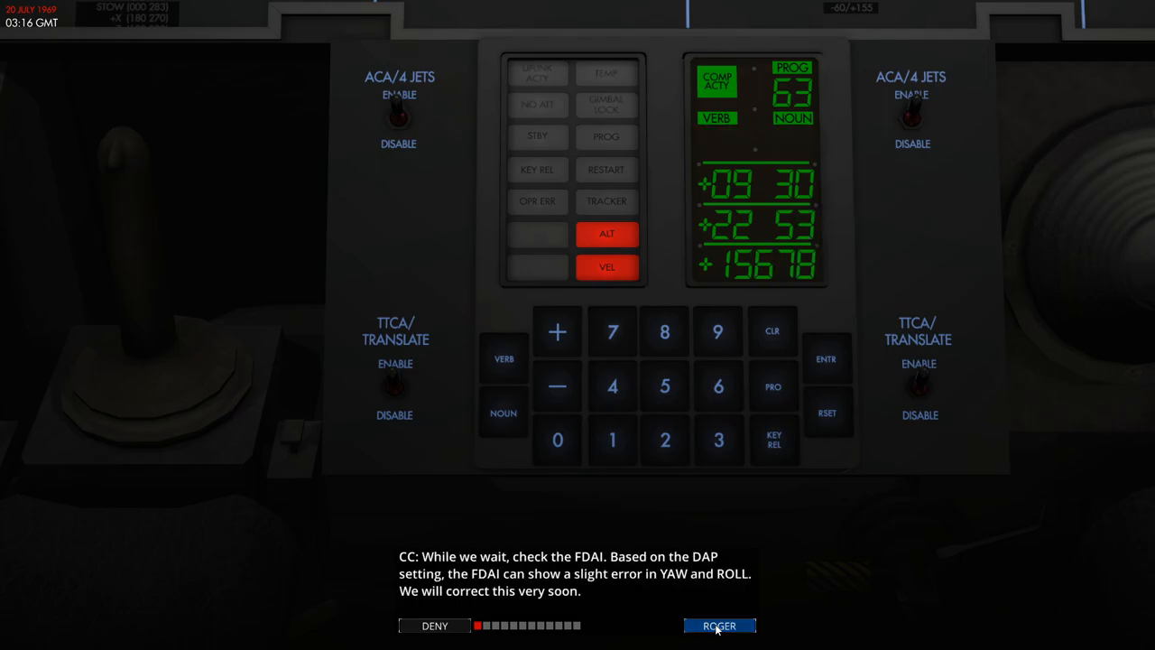
click(719, 625)
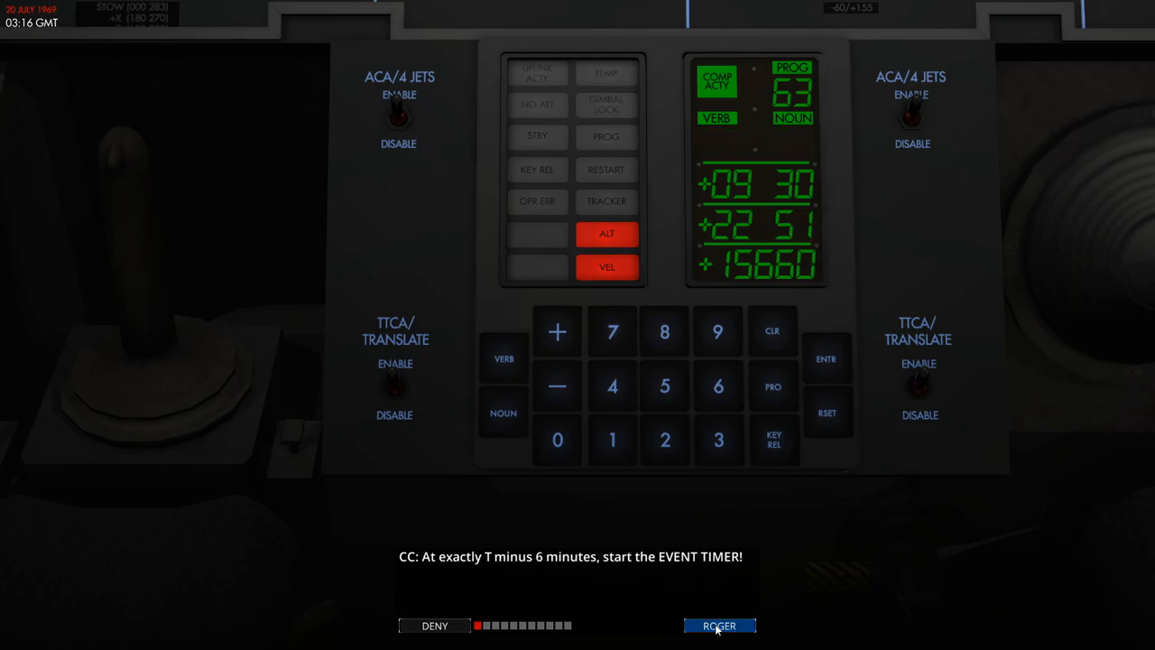
click(719, 625)
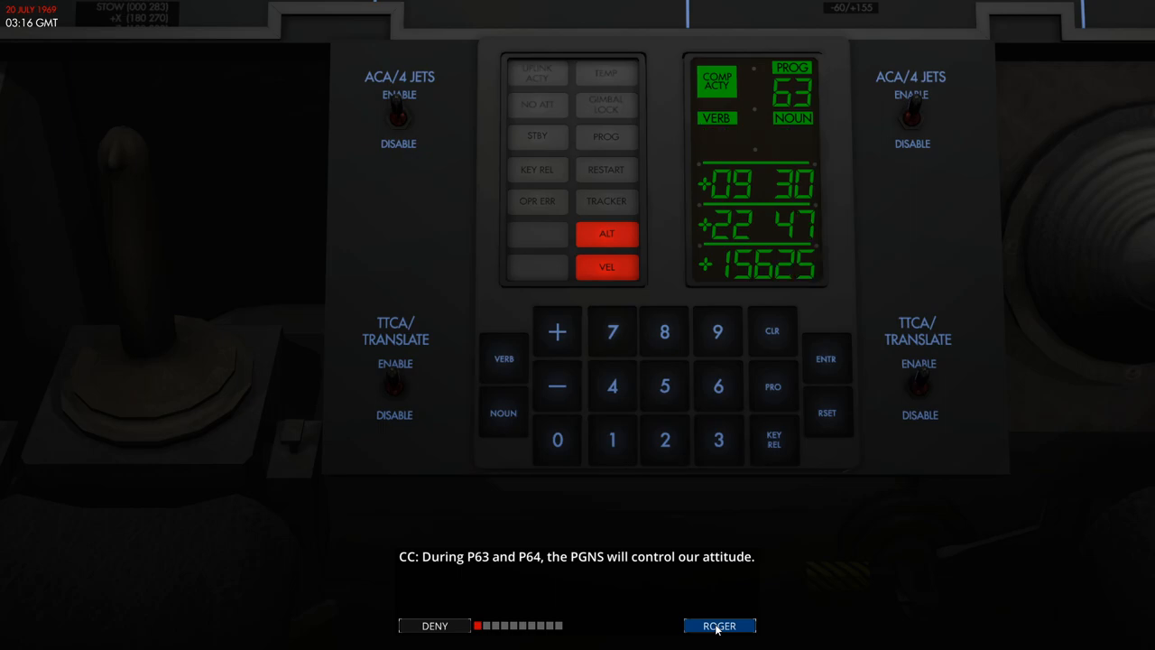
click(719, 626)
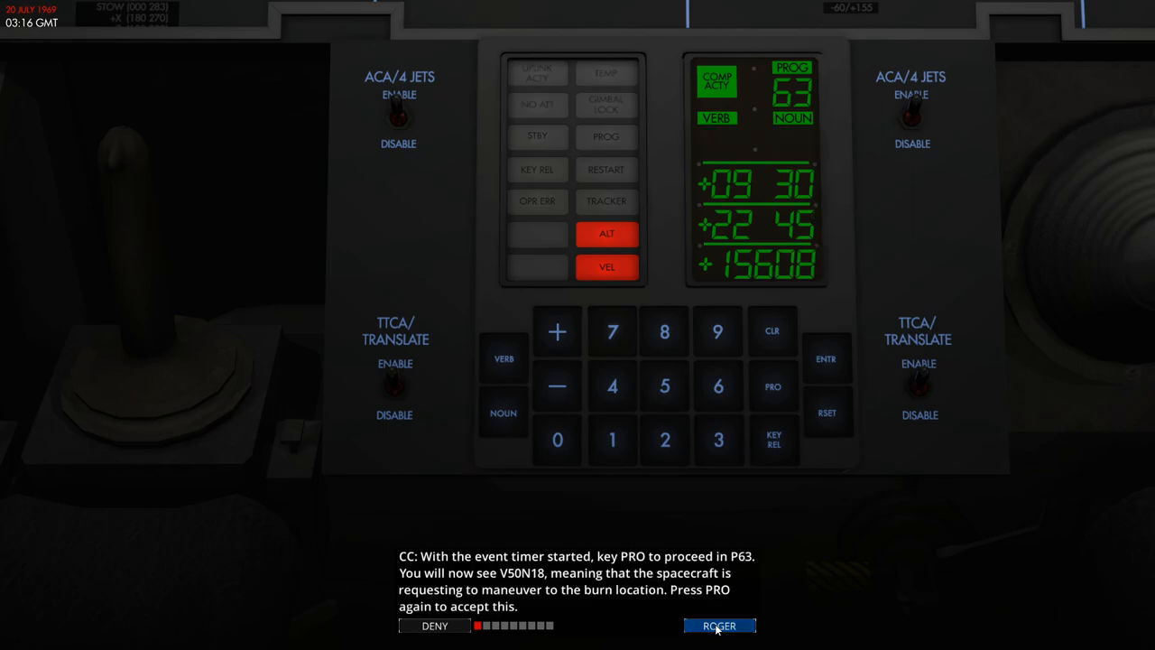
click(719, 626)
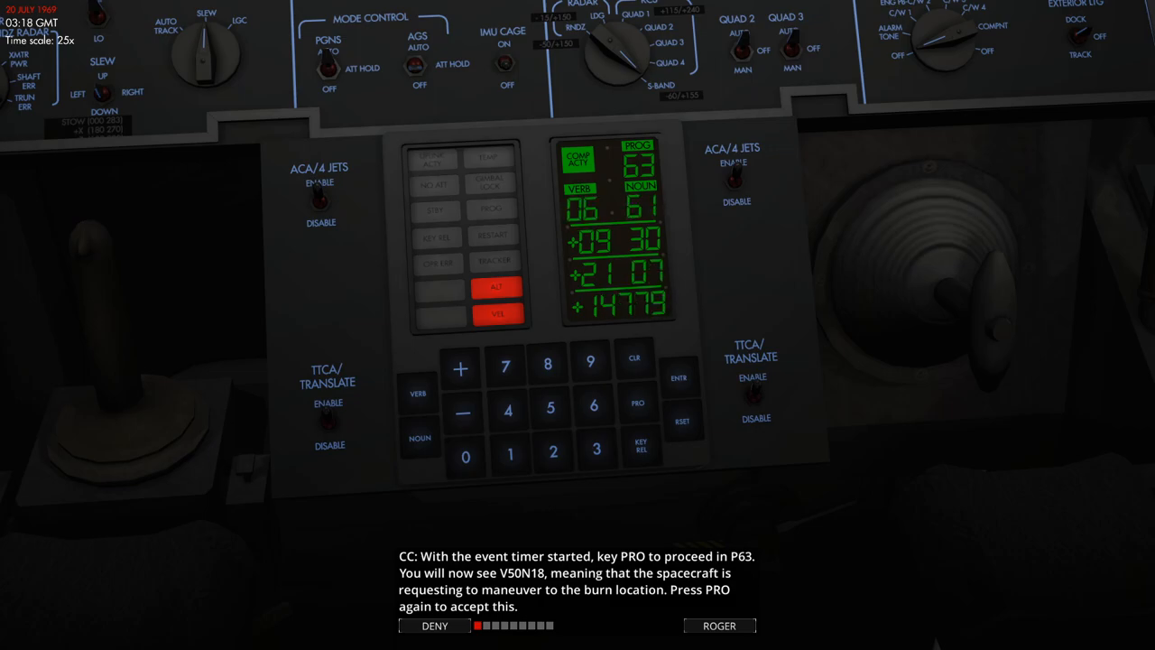
Accept the V50N18 maneuver request, reaching V06N18 with ignition attitude pitch +11000
click(632, 401)
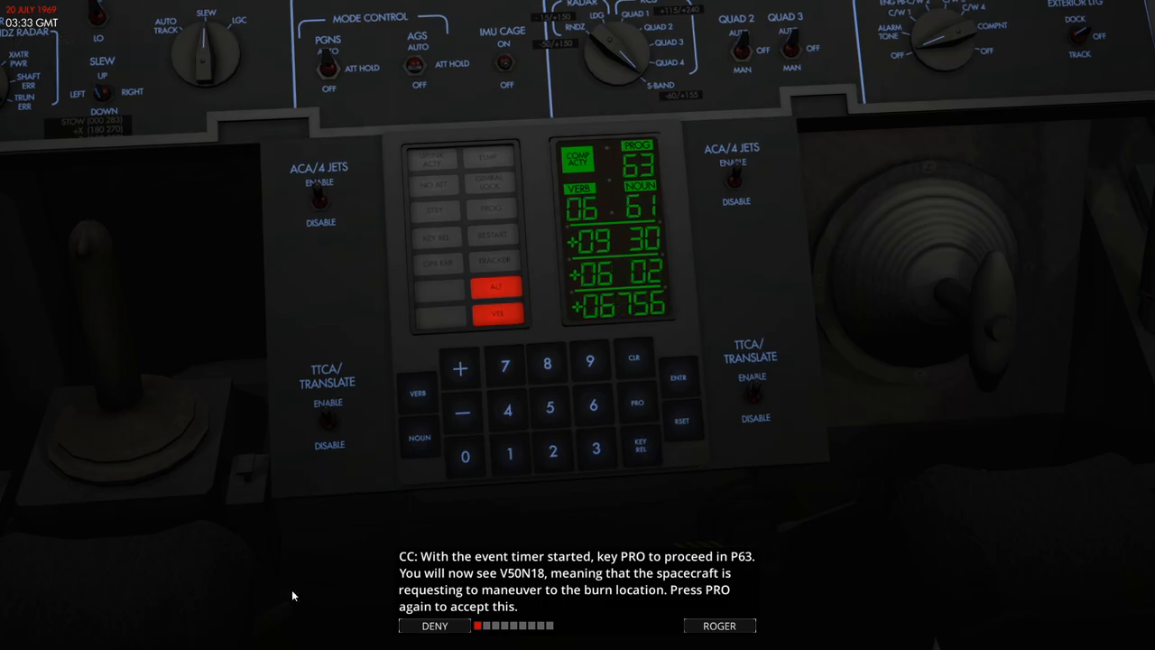
click(636, 401)
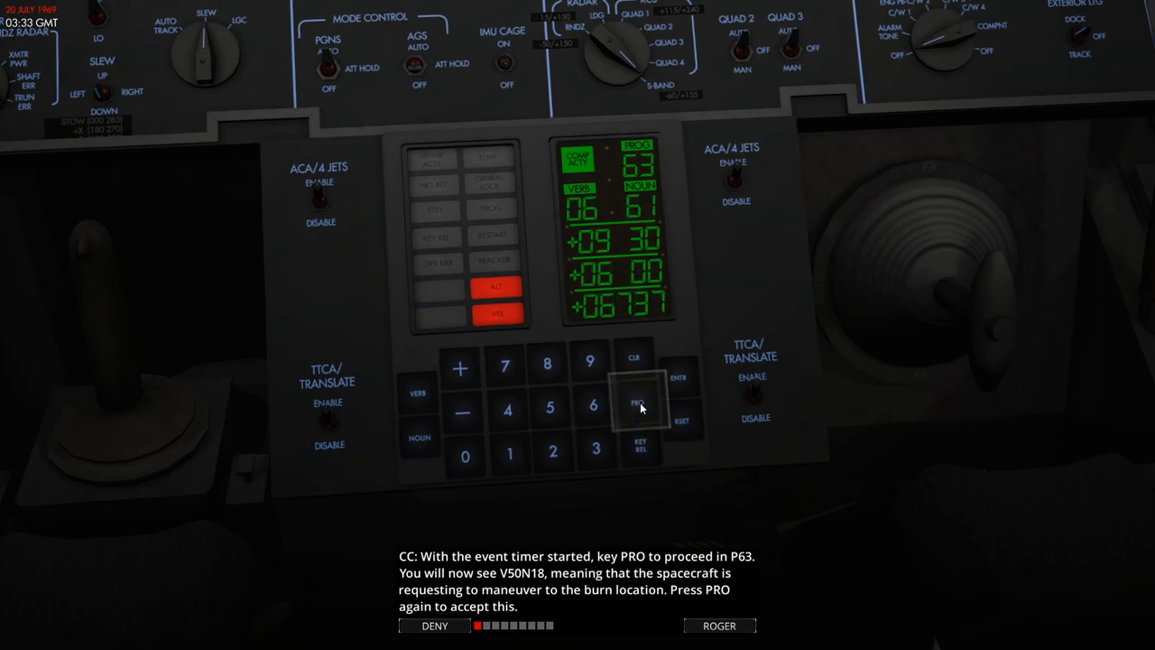
click(639, 404)
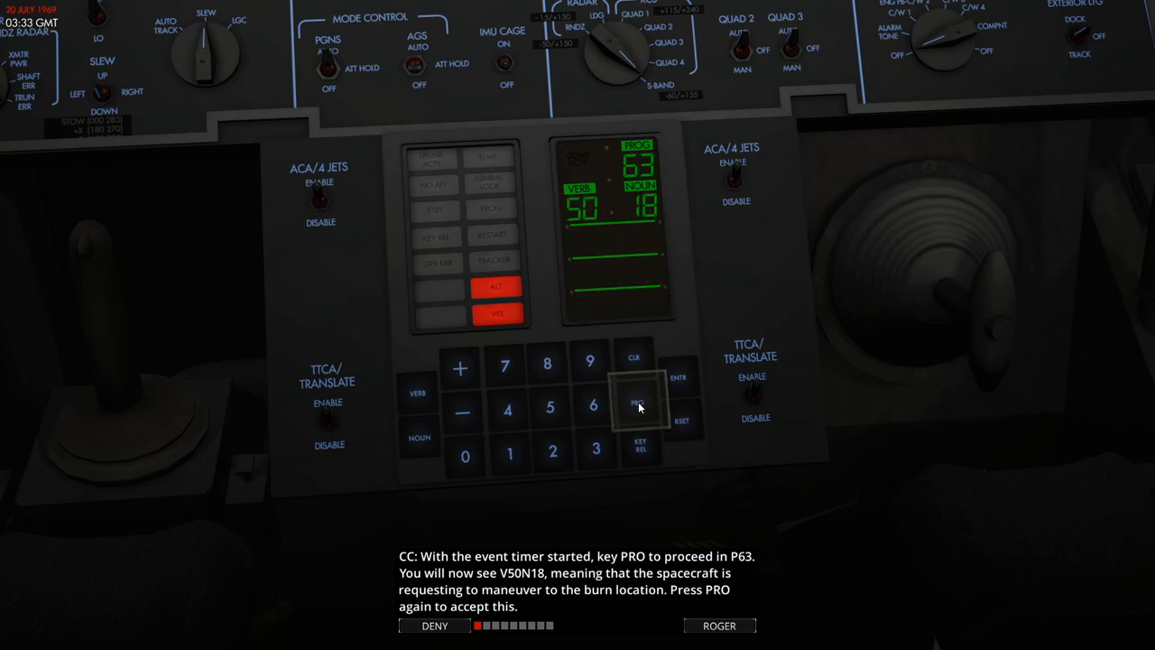
click(636, 401)
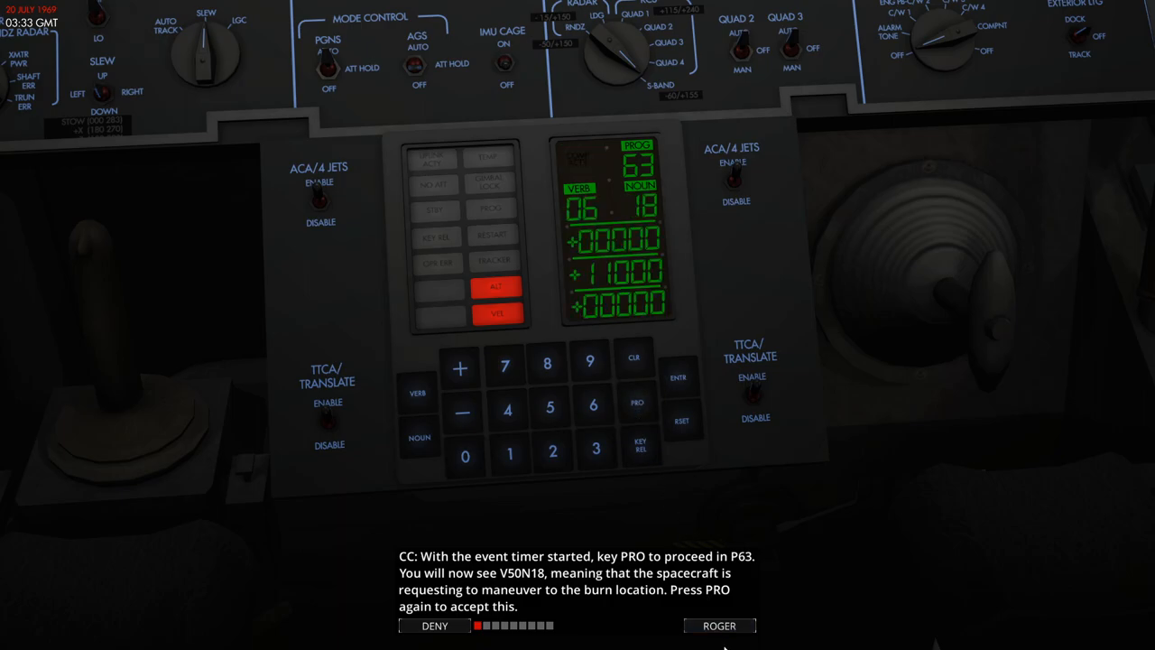
click(719, 625)
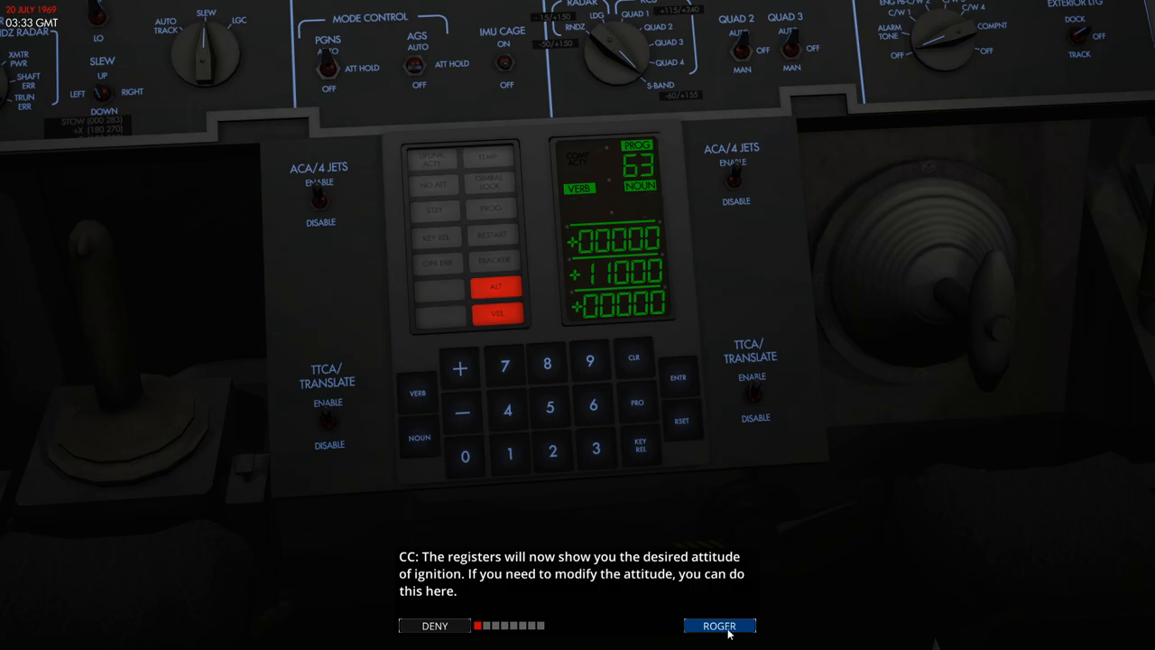
click(719, 625)
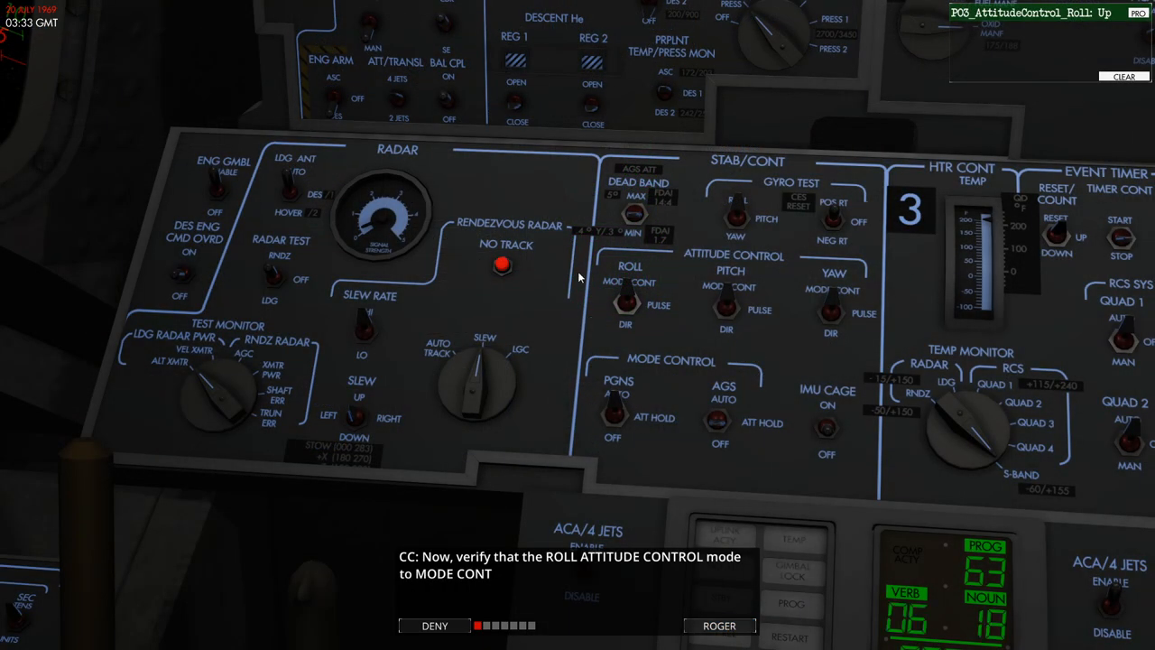
Confirm roll and yaw attitude control in MODE CONT and acknowledge the deadband note
click(719, 626)
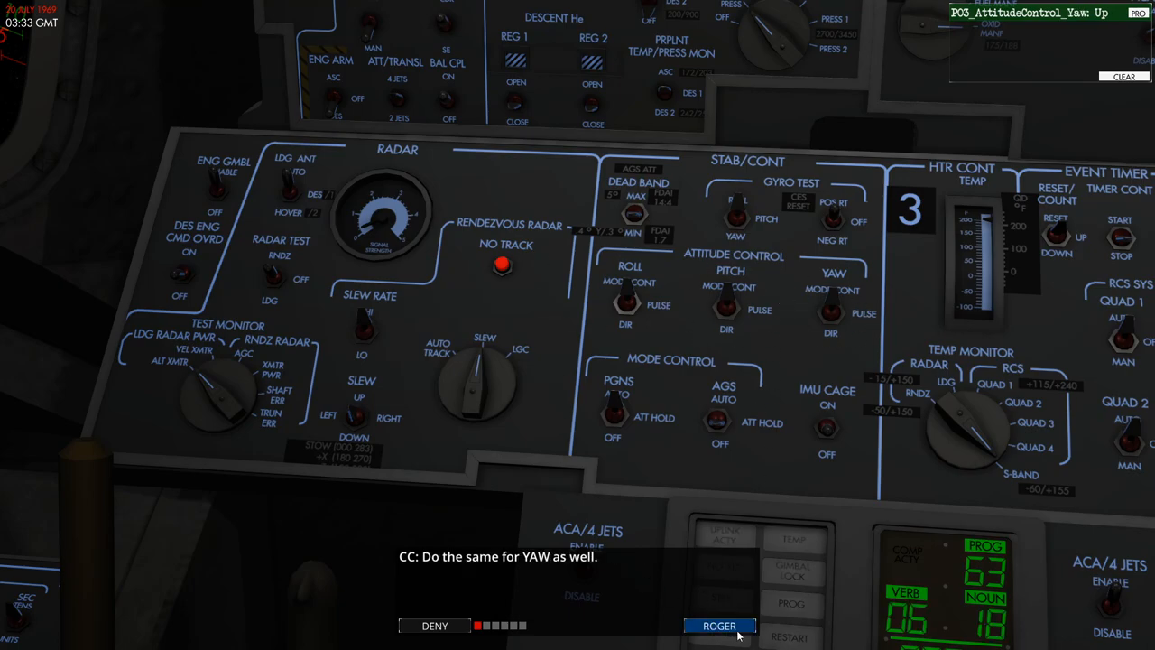
click(719, 626)
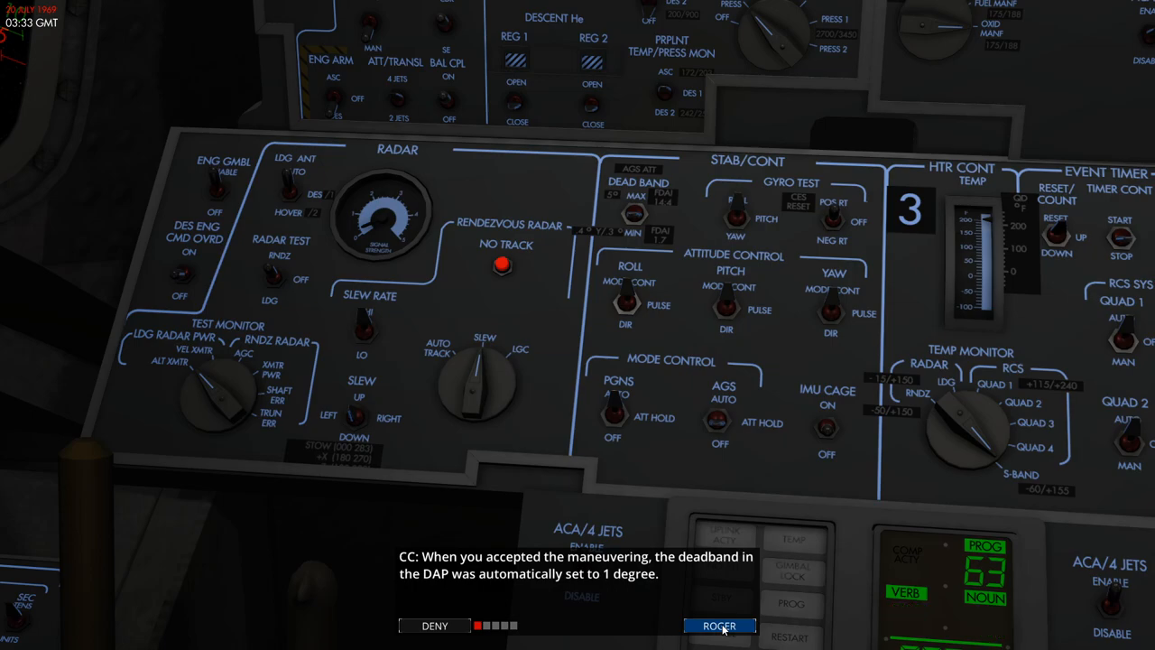
click(719, 625)
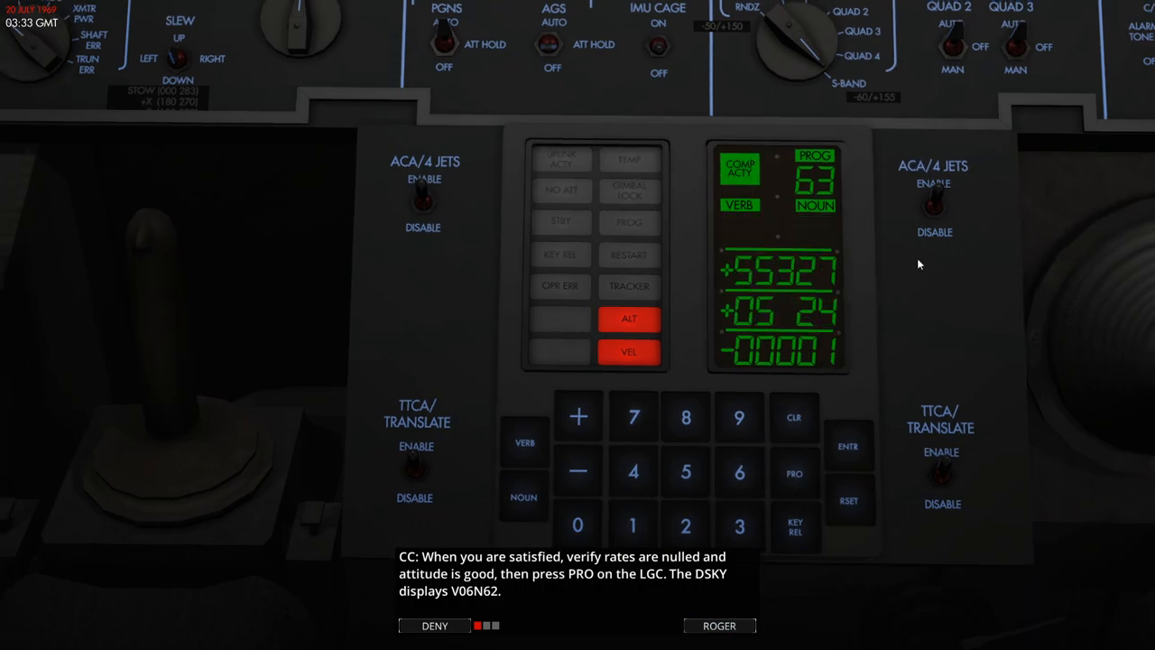
Acknowledge the V06N62 ignition data explanation and switch MASTER ARM to ON
click(719, 625)
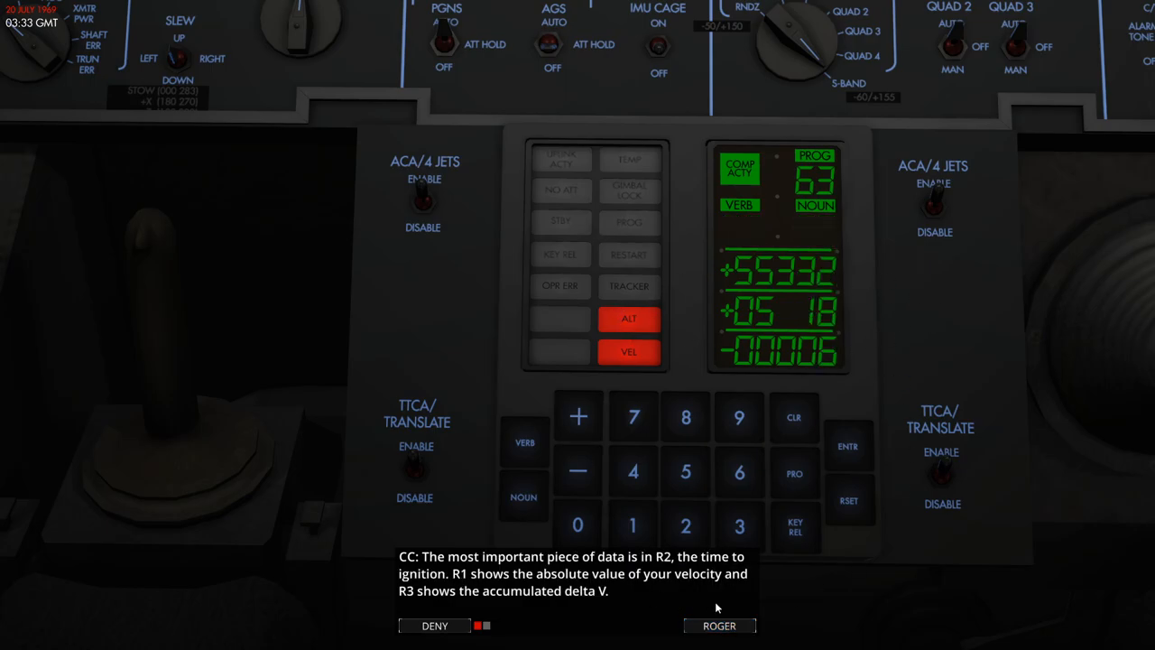
click(719, 626)
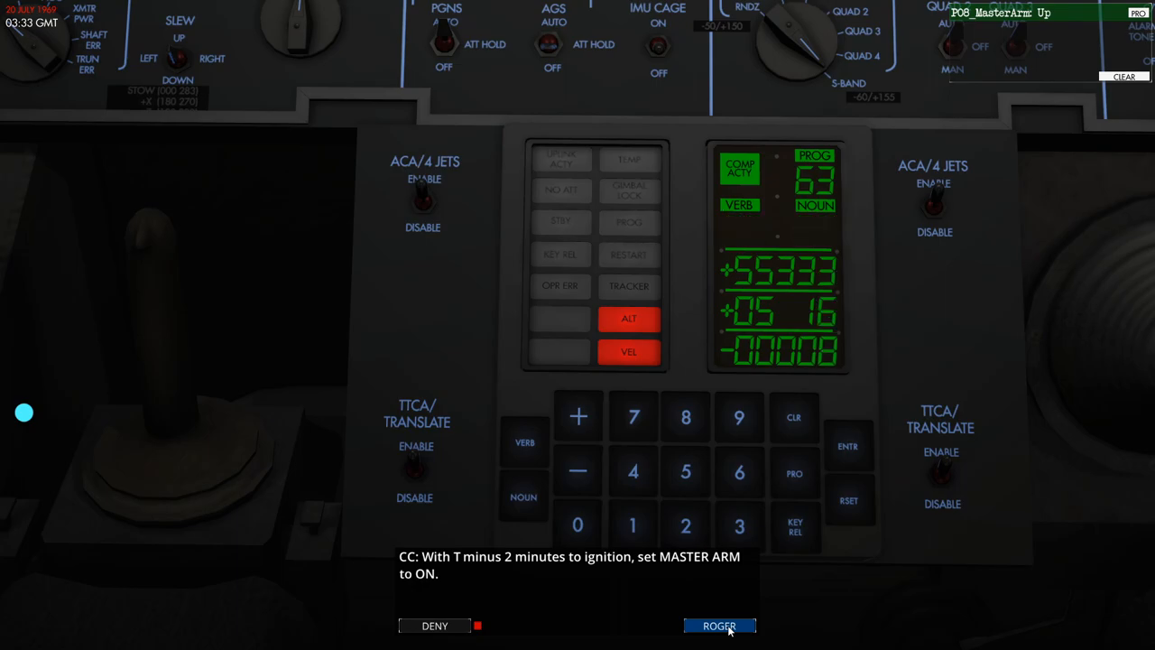
Acknowledge the master arm and super crit helium messages as the ignition countdown continues
click(719, 625)
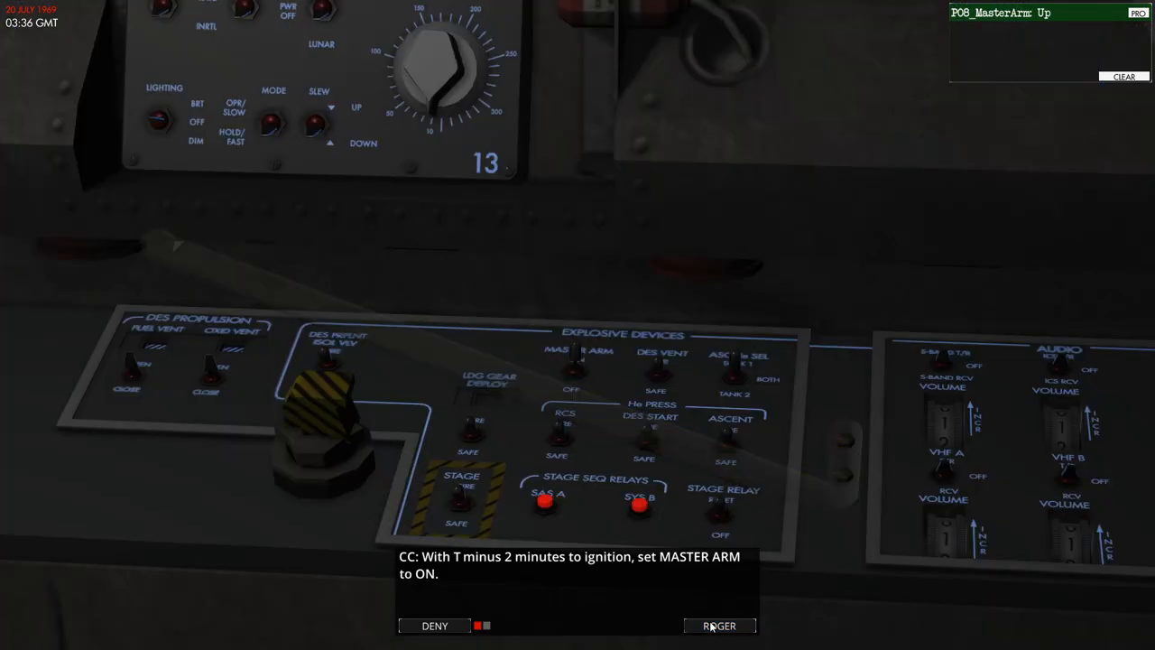
click(719, 625)
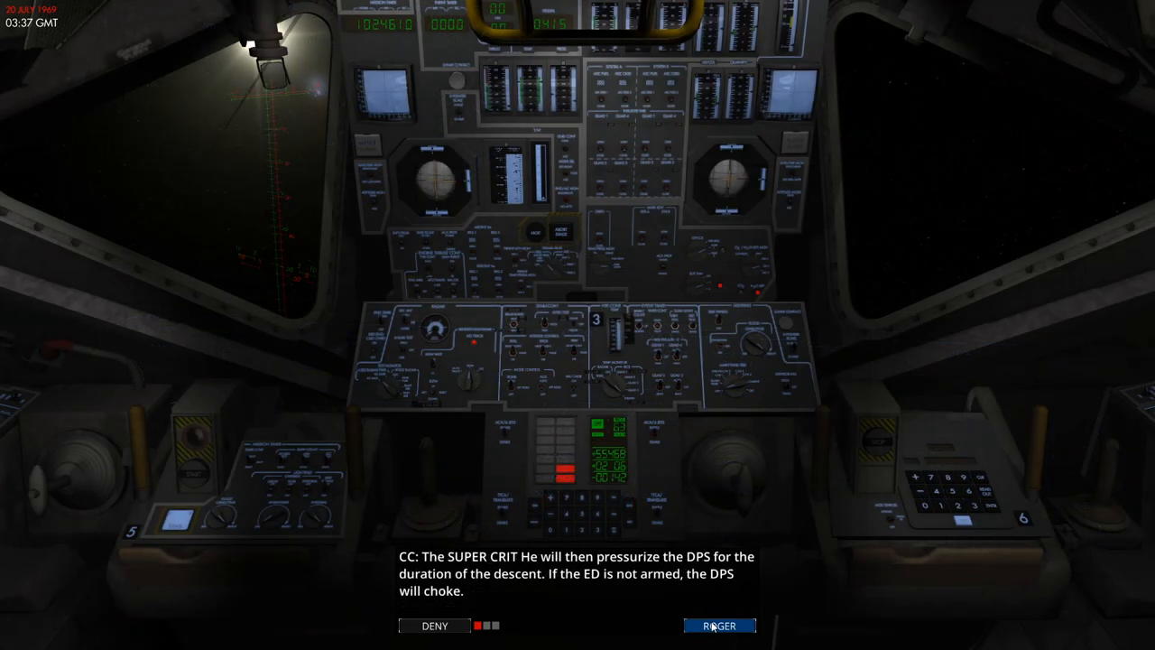
click(720, 626)
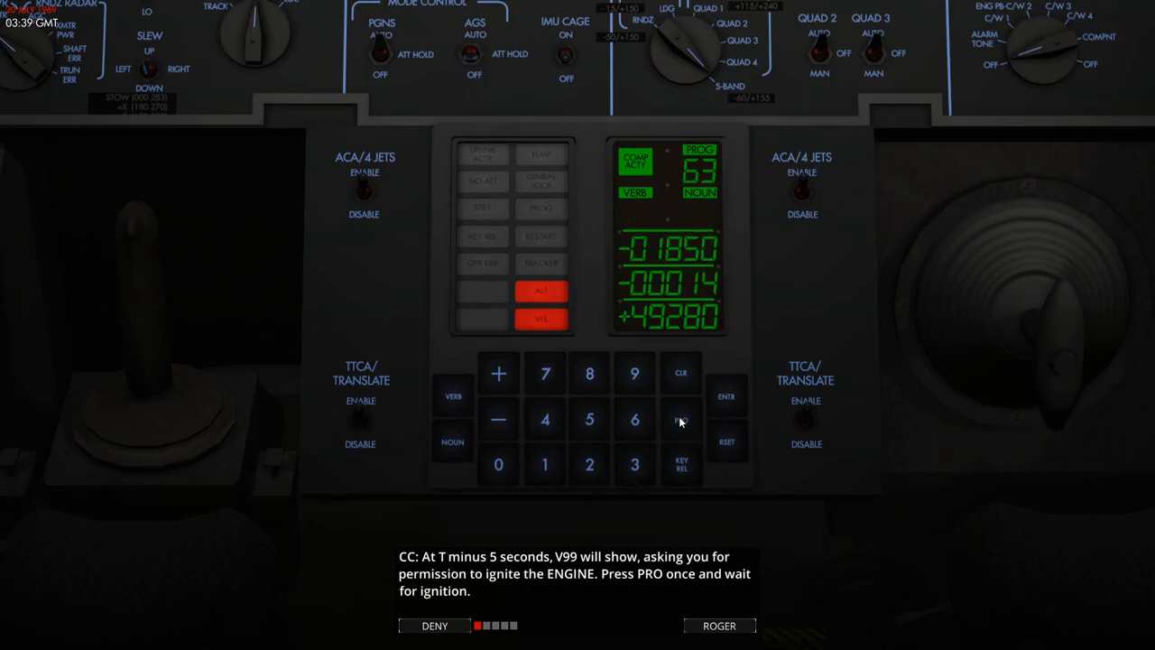
Acknowledge the ignition readout, event timer, PGNS mode selection, descent cue card and ideal-trajectory notes
click(681, 419)
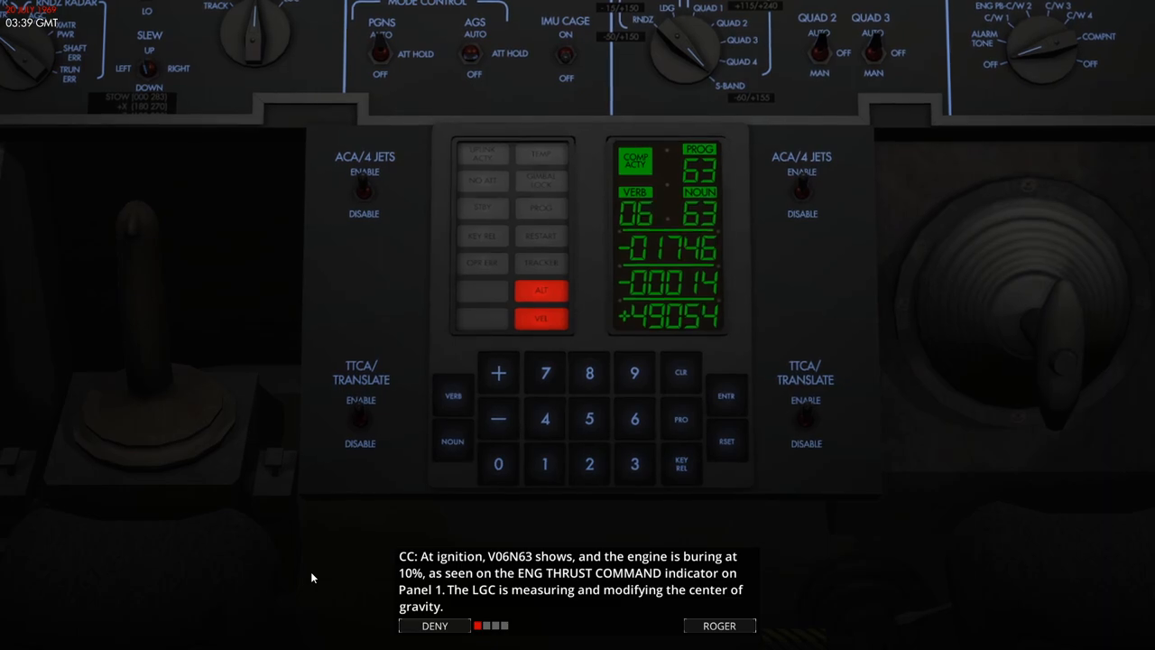
click(718, 625)
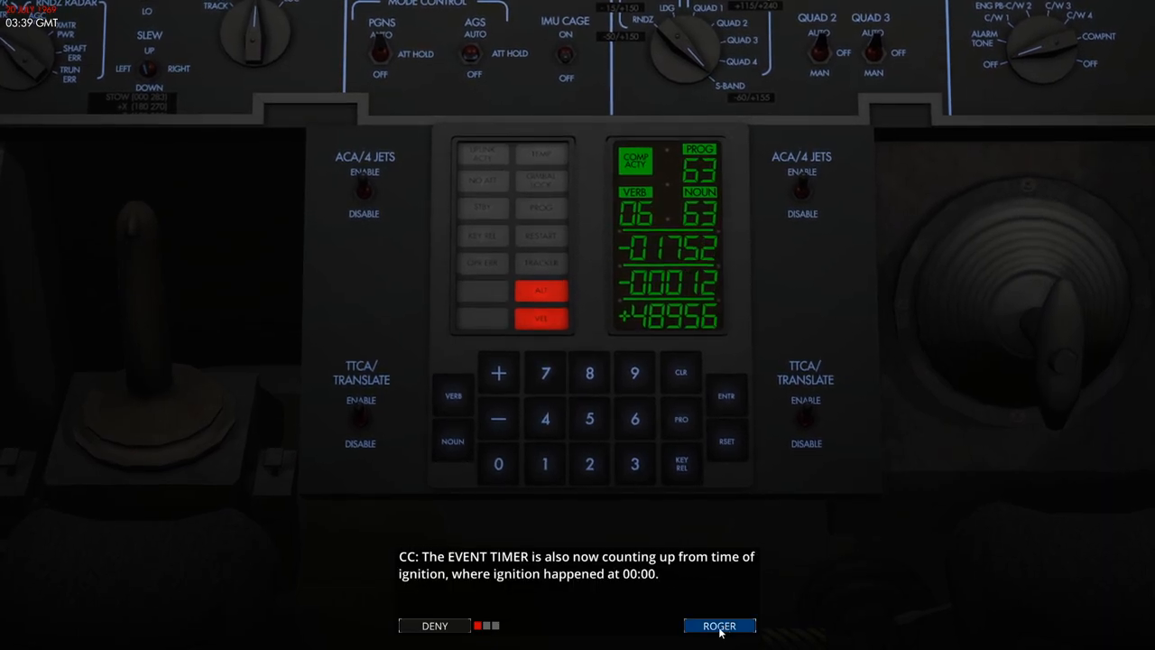
click(719, 625)
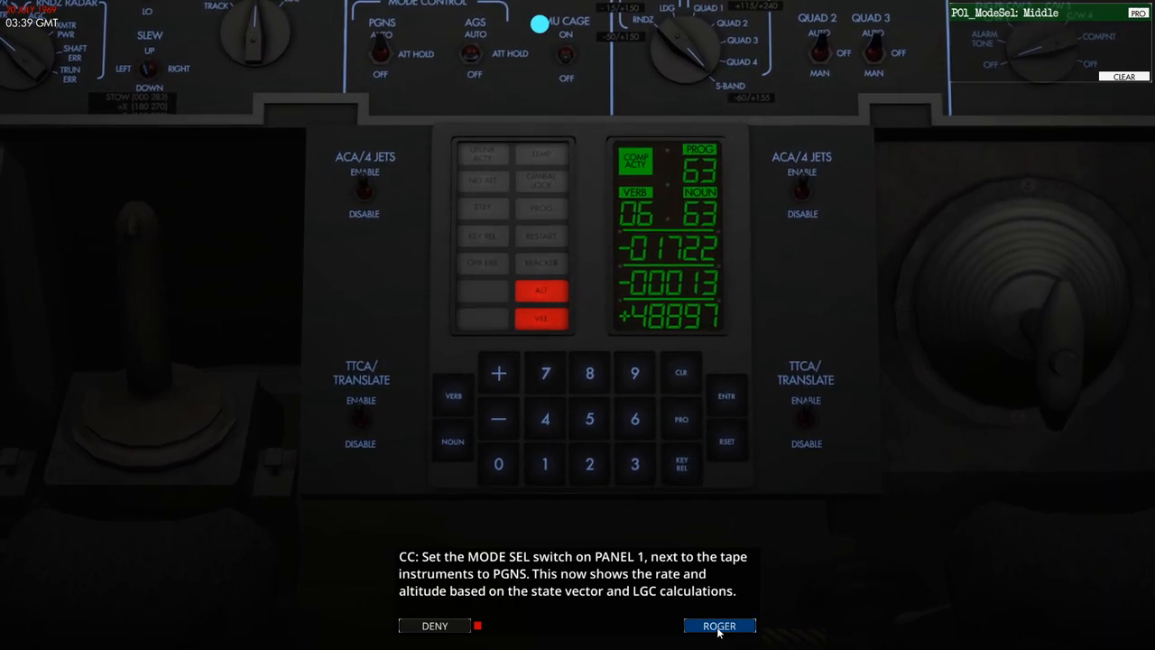
click(719, 625)
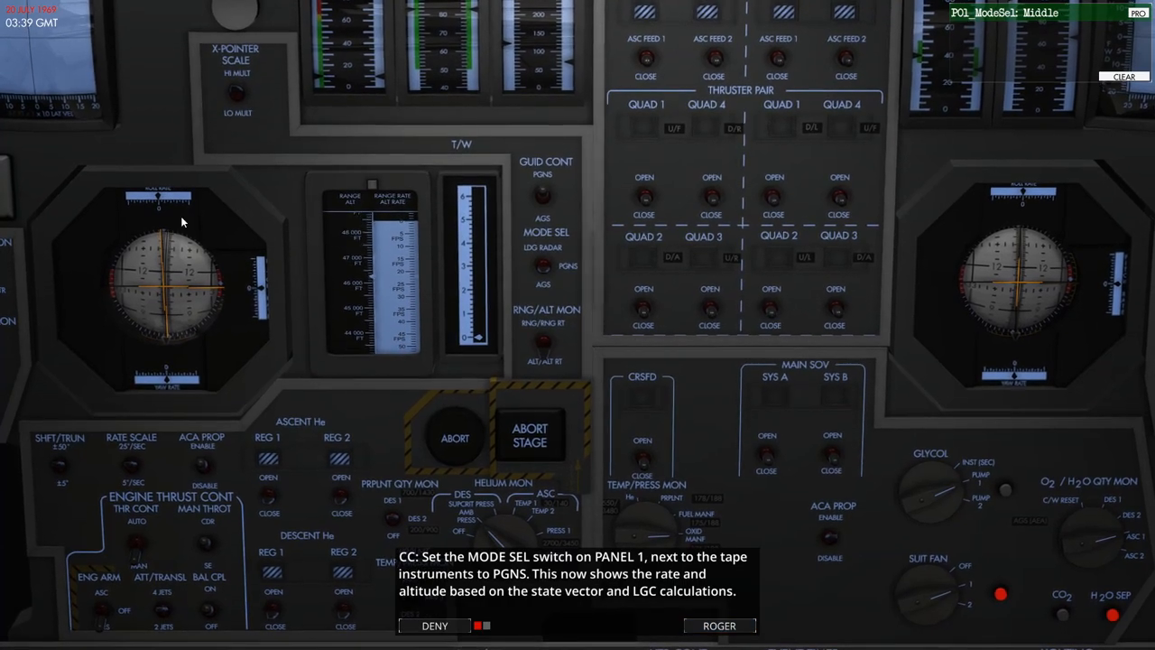
click(719, 626)
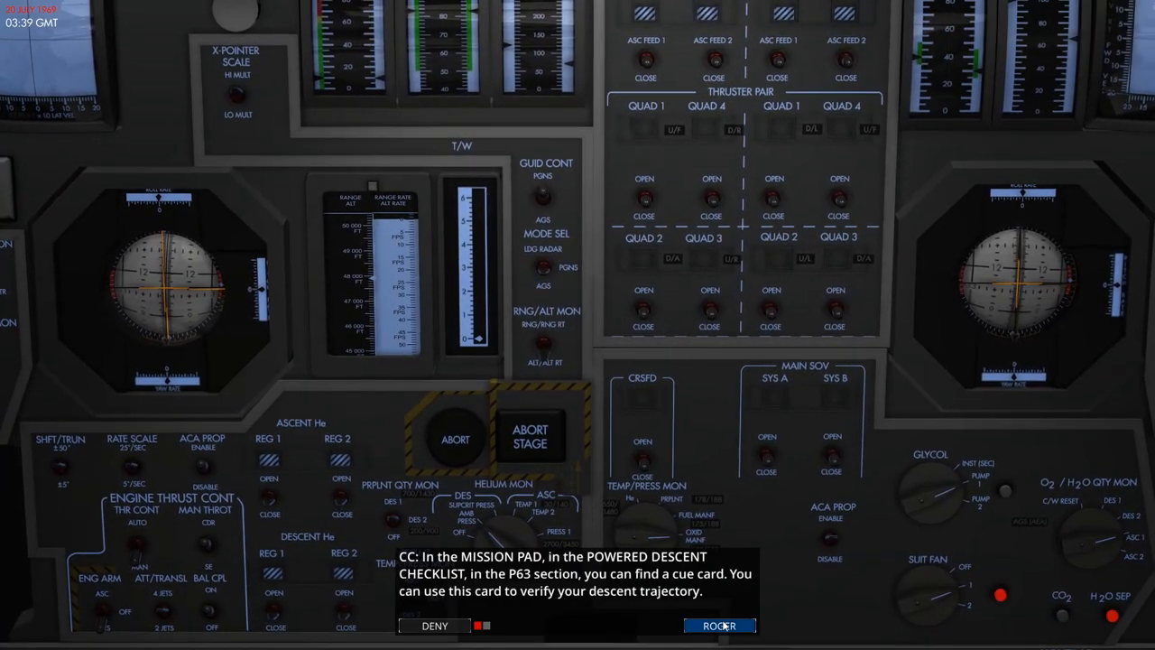
click(720, 625)
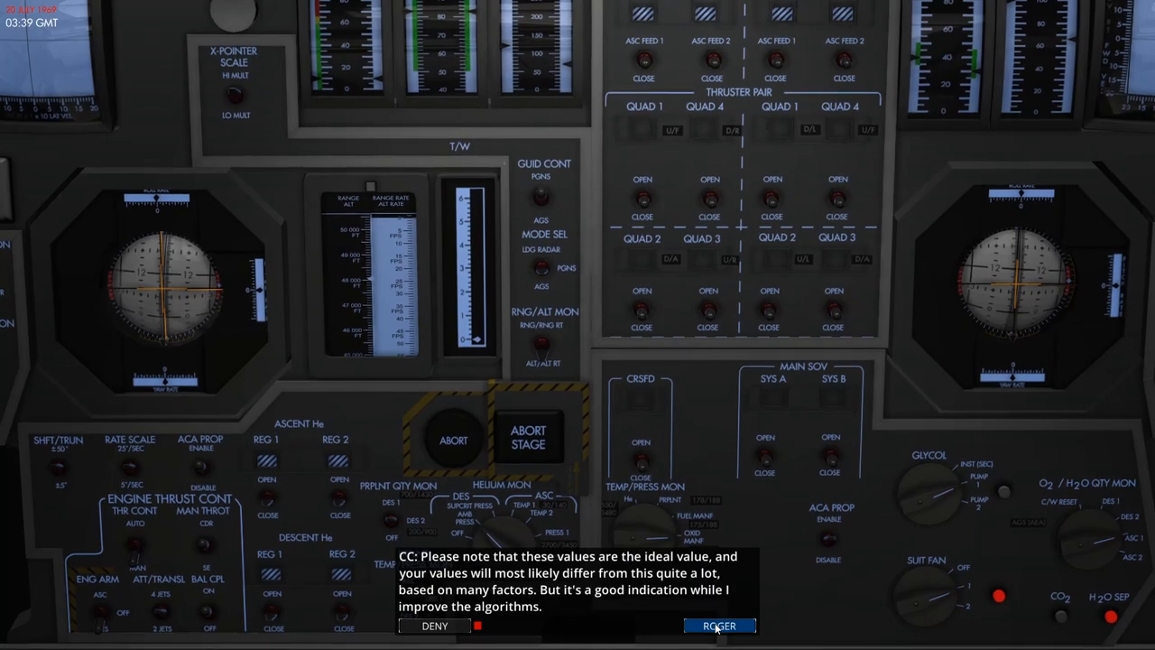
click(720, 626)
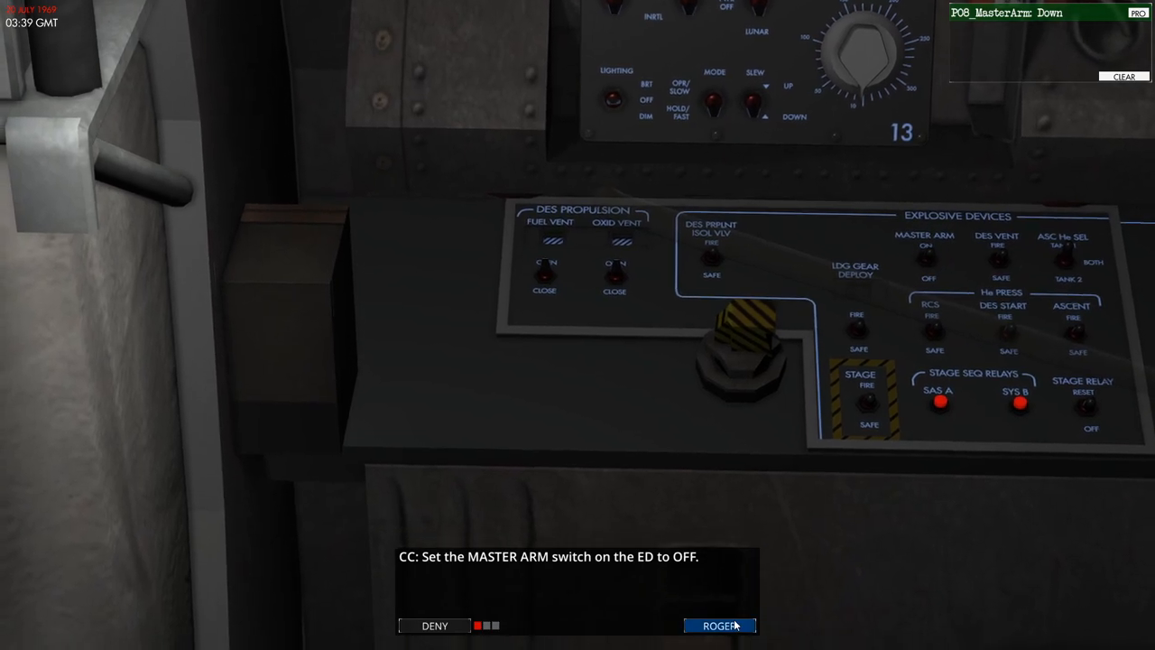
Acknowledge the master arm OFF and landing antenna AUTO instructions
click(720, 625)
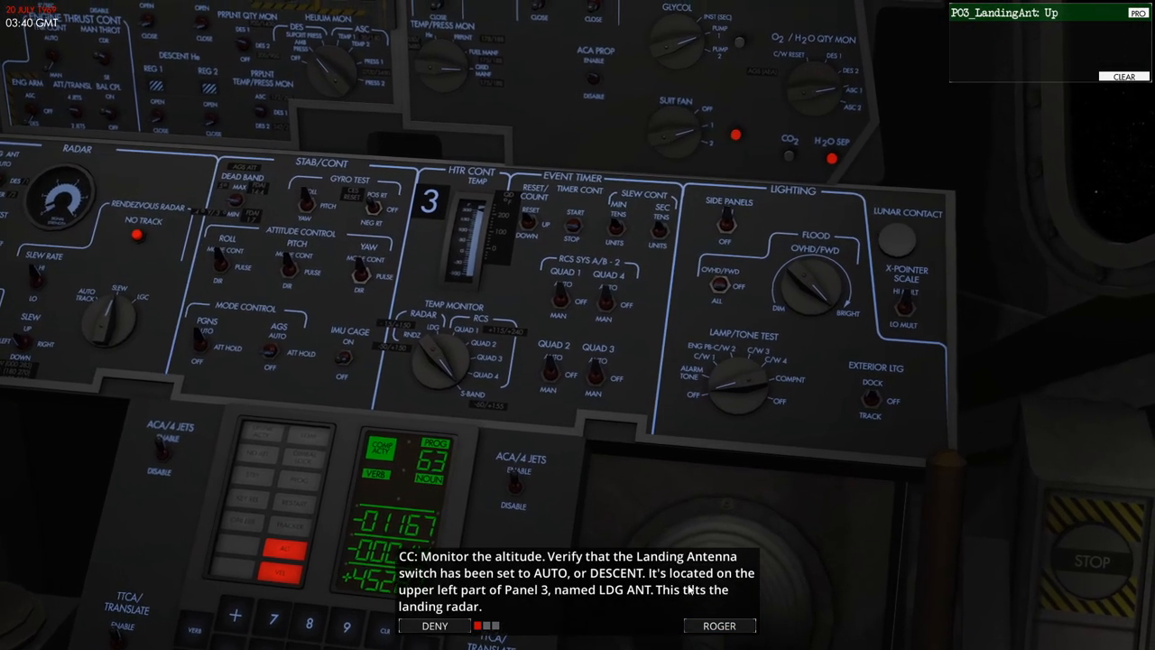
click(719, 626)
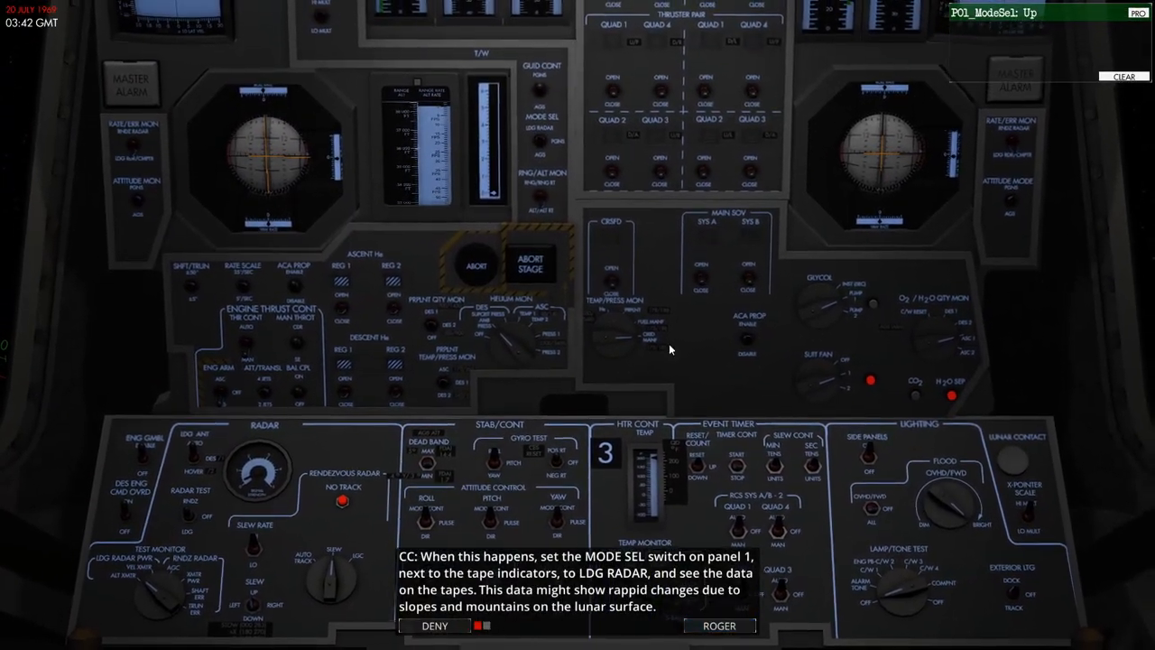
Acknowledge the LDG RADAR mode, V57E radar data acceptance and altitude readout messages
click(720, 625)
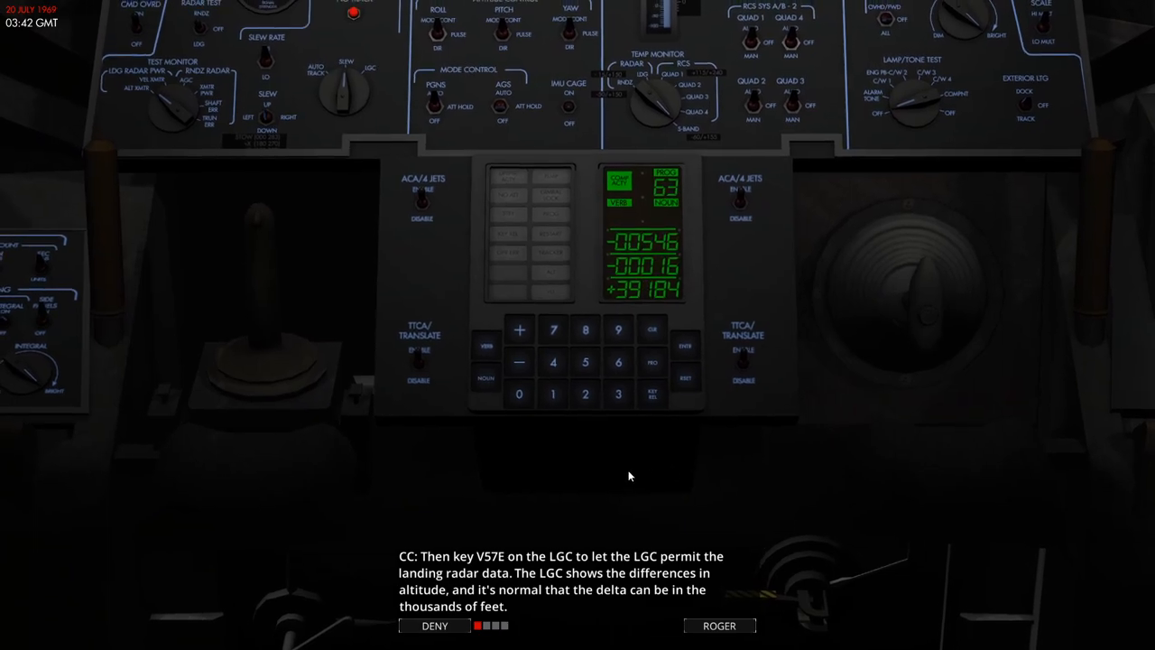
click(719, 626)
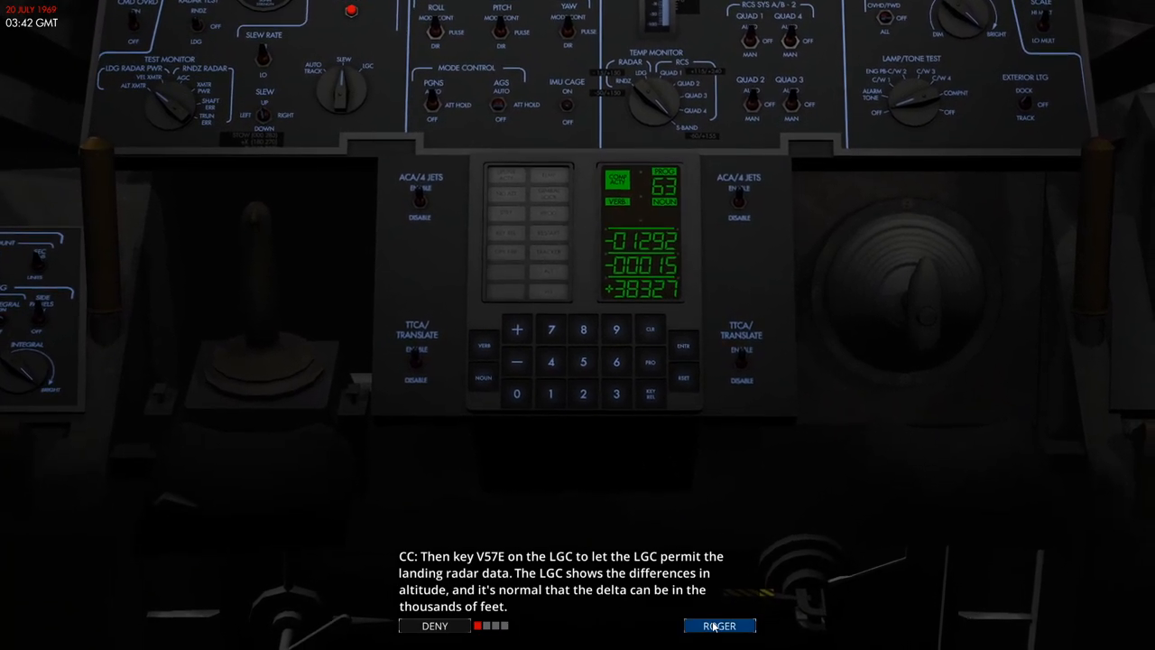
click(719, 626)
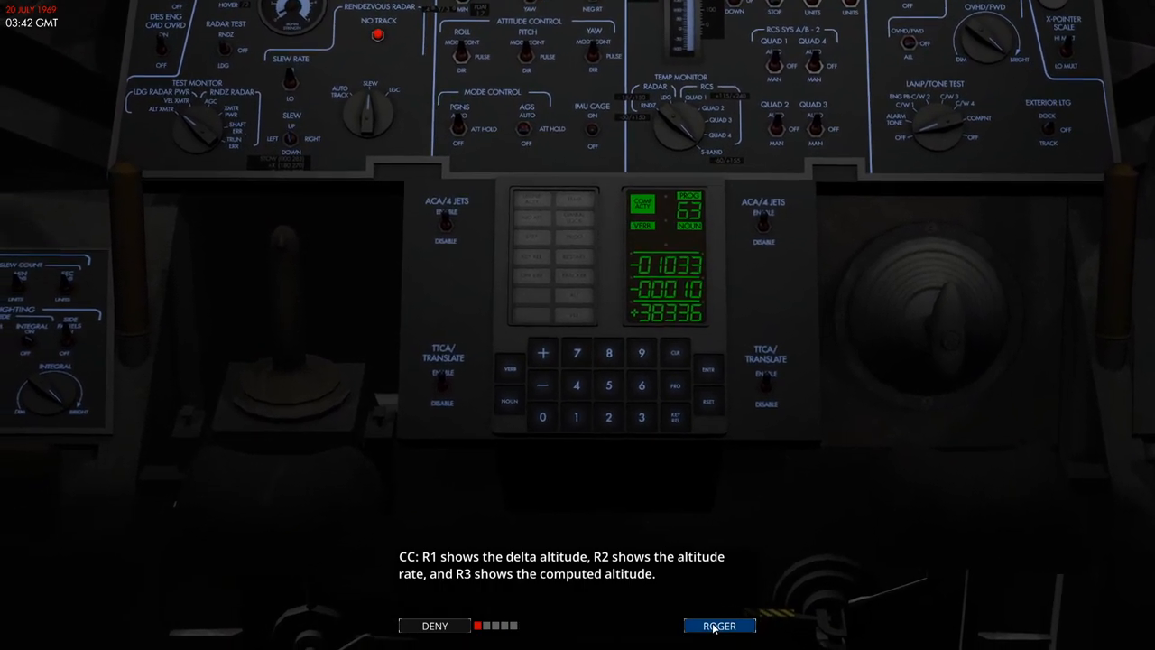
click(720, 624)
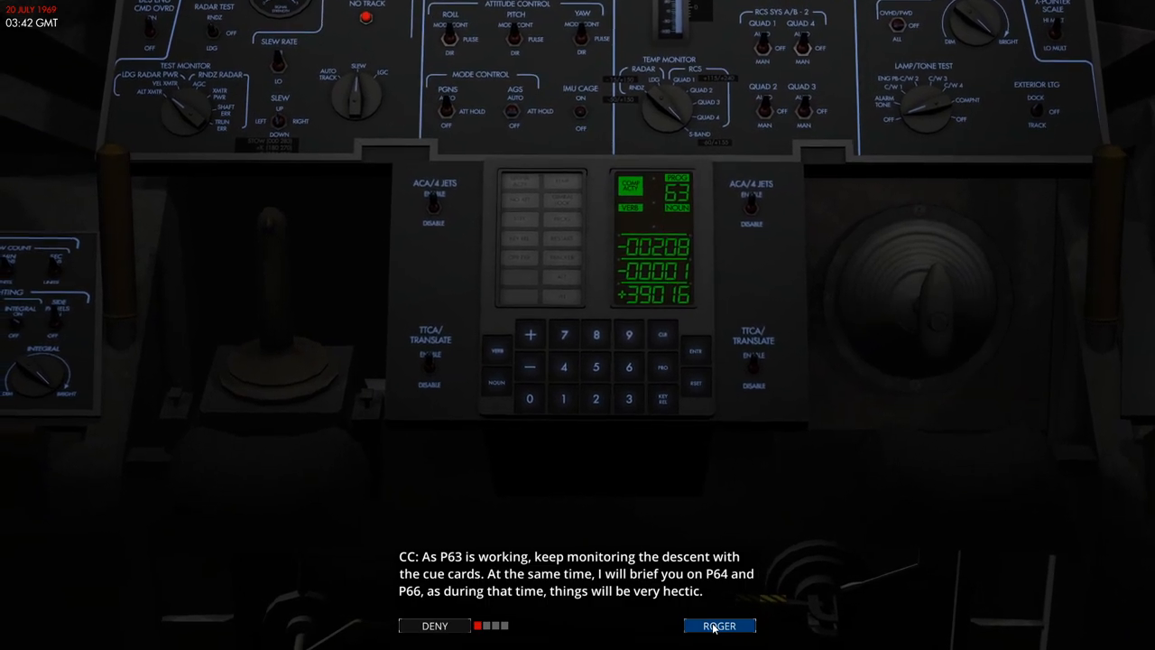
Acknowledge the P63 monitoring, pitchover, window mark, landing point angle, antenna hover and P66 terrain notes
click(720, 625)
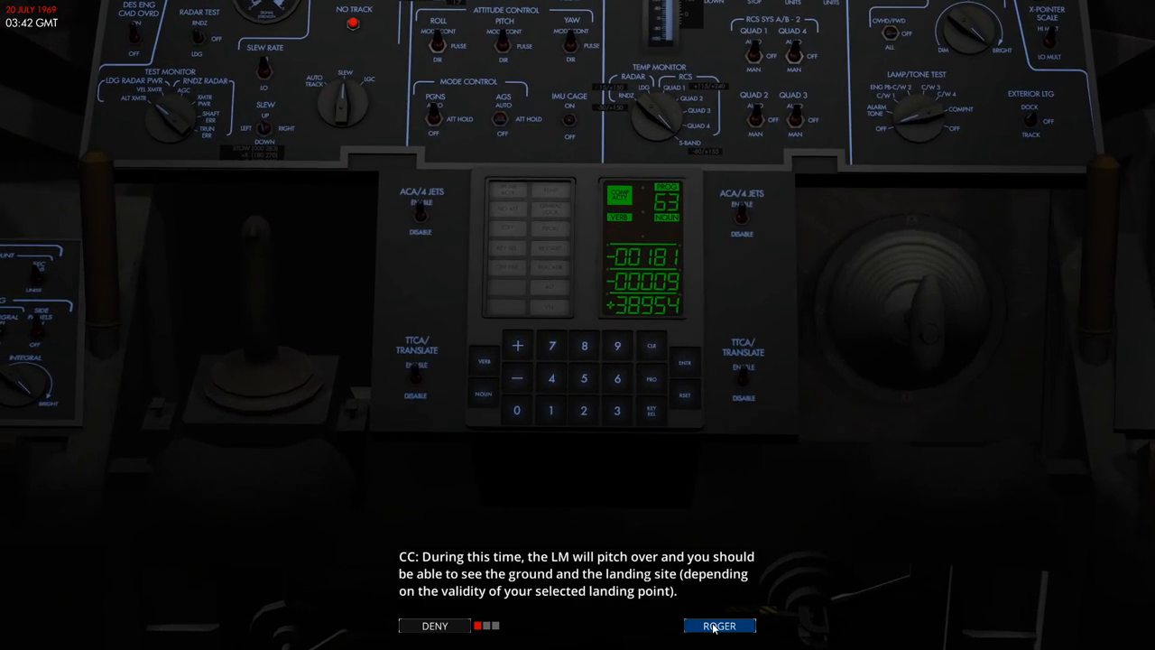
click(719, 626)
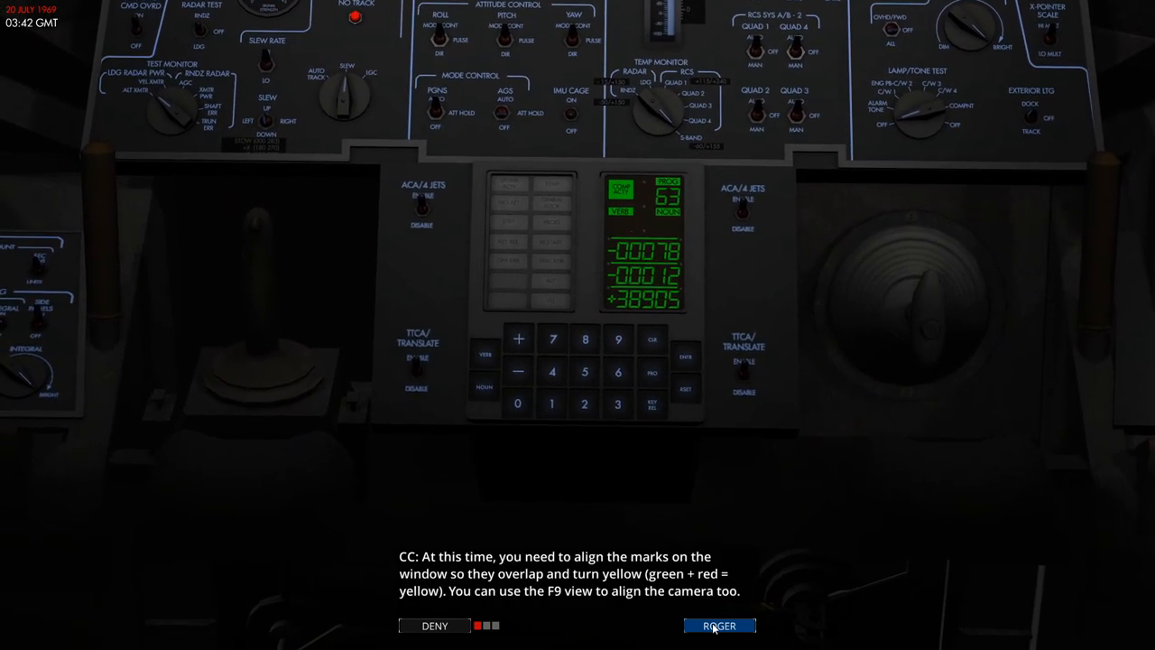
click(719, 626)
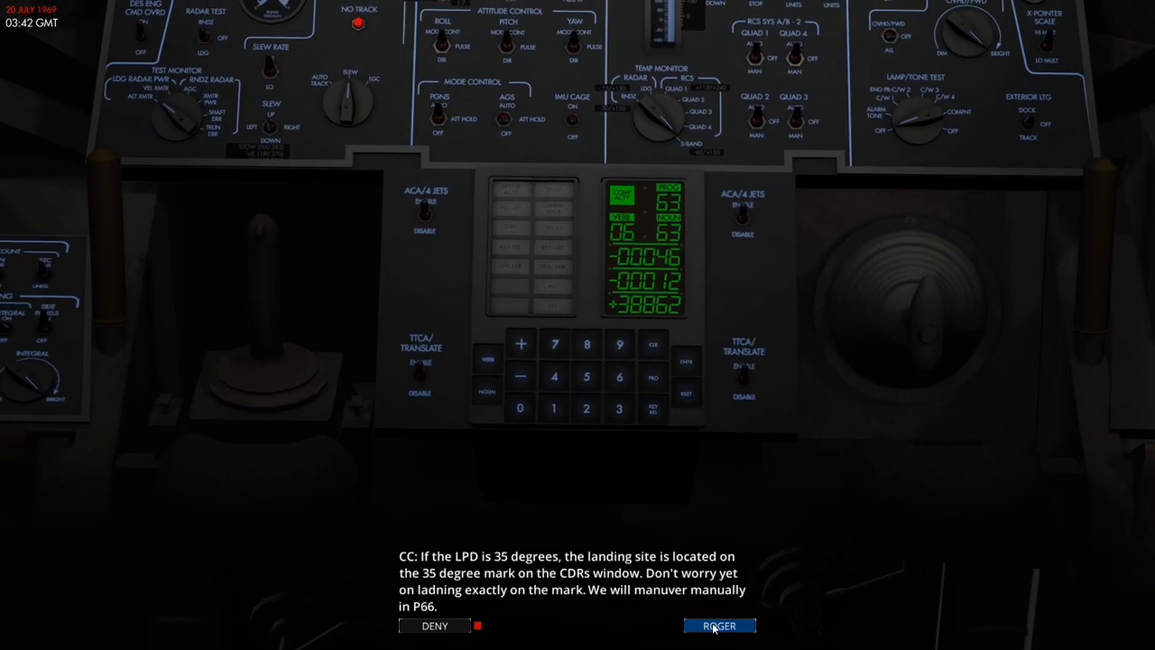
click(719, 625)
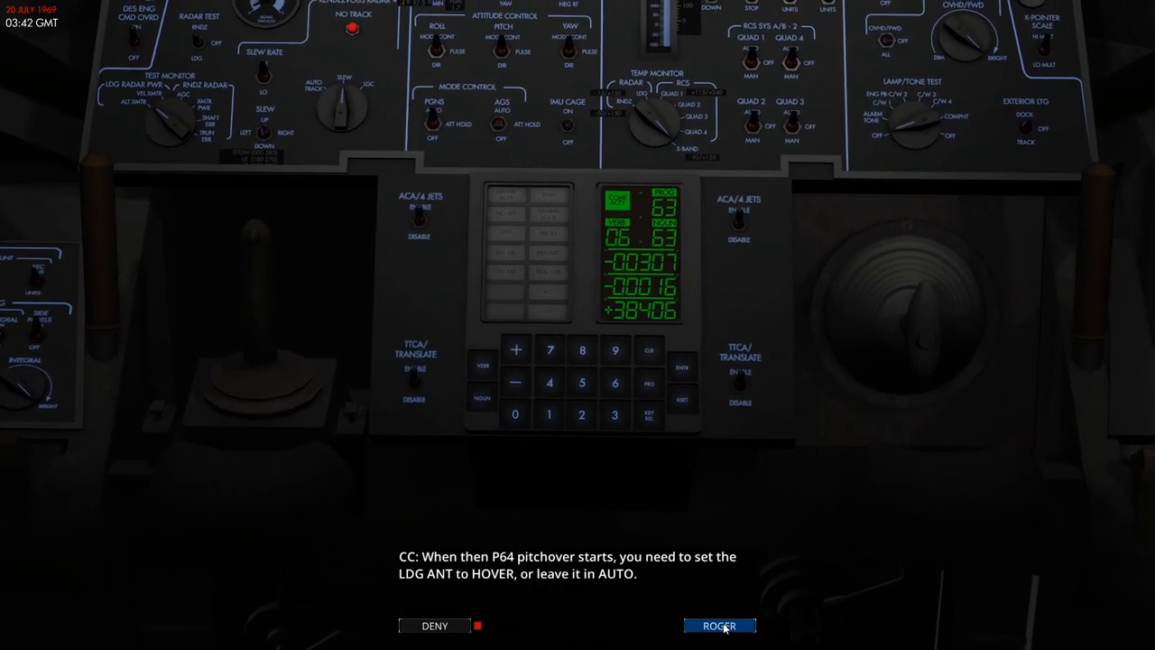
click(719, 626)
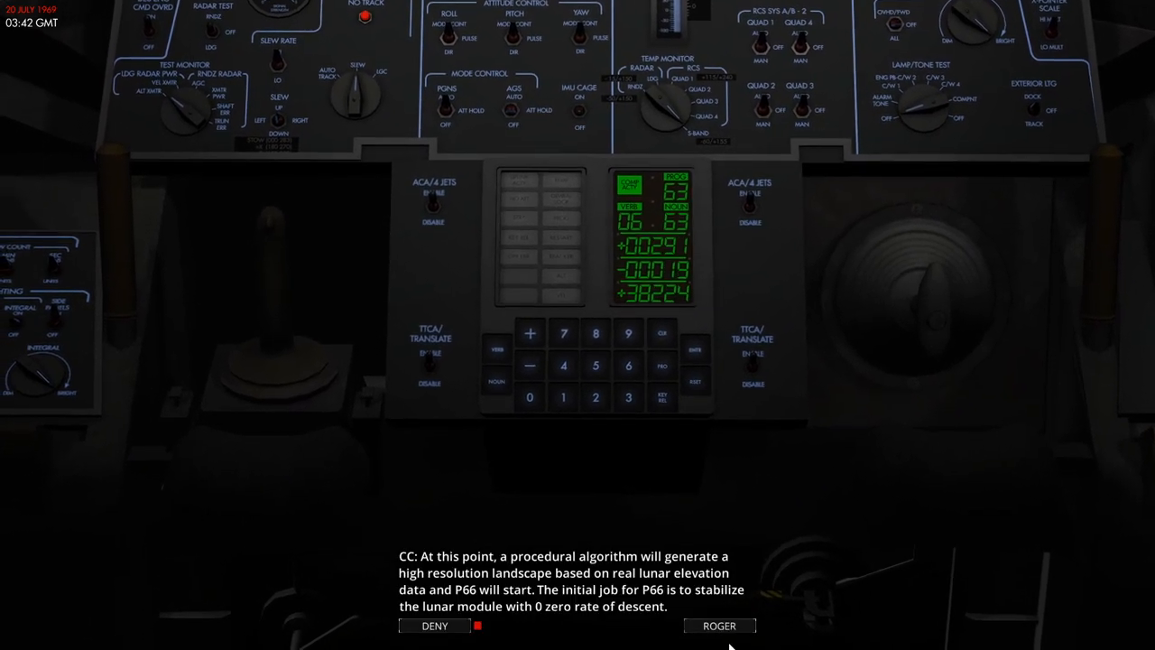
click(719, 625)
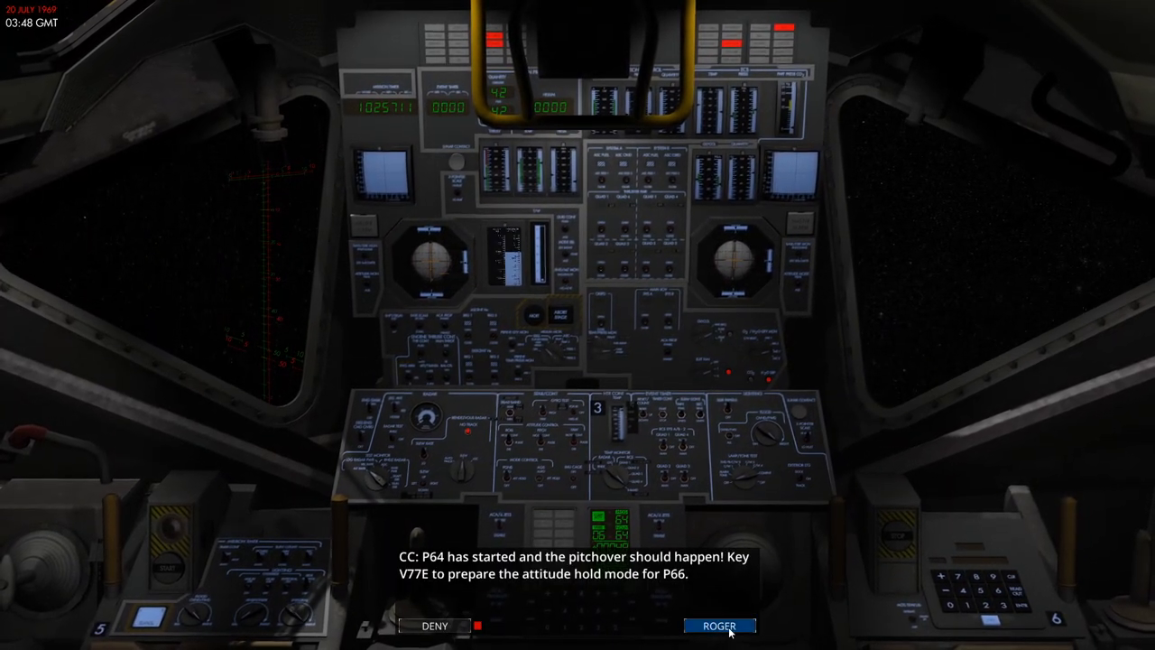
Acknowledge the V77E attitude hold, landing site check, P64 descent rate and P66 manual landing messages
click(720, 626)
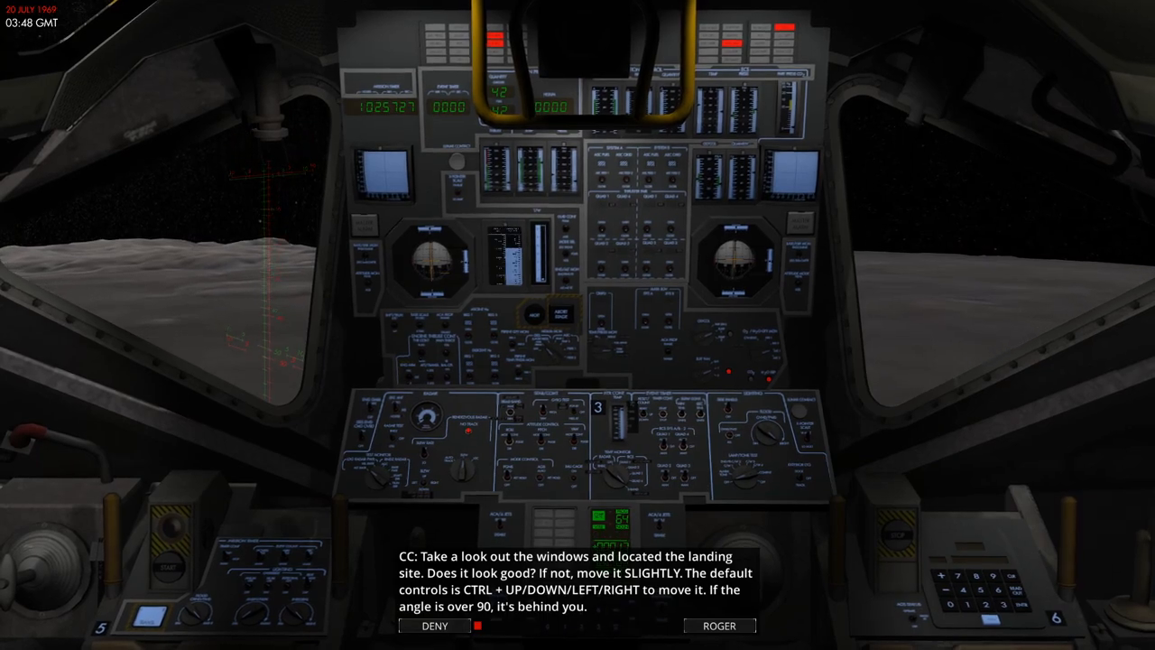
click(720, 625)
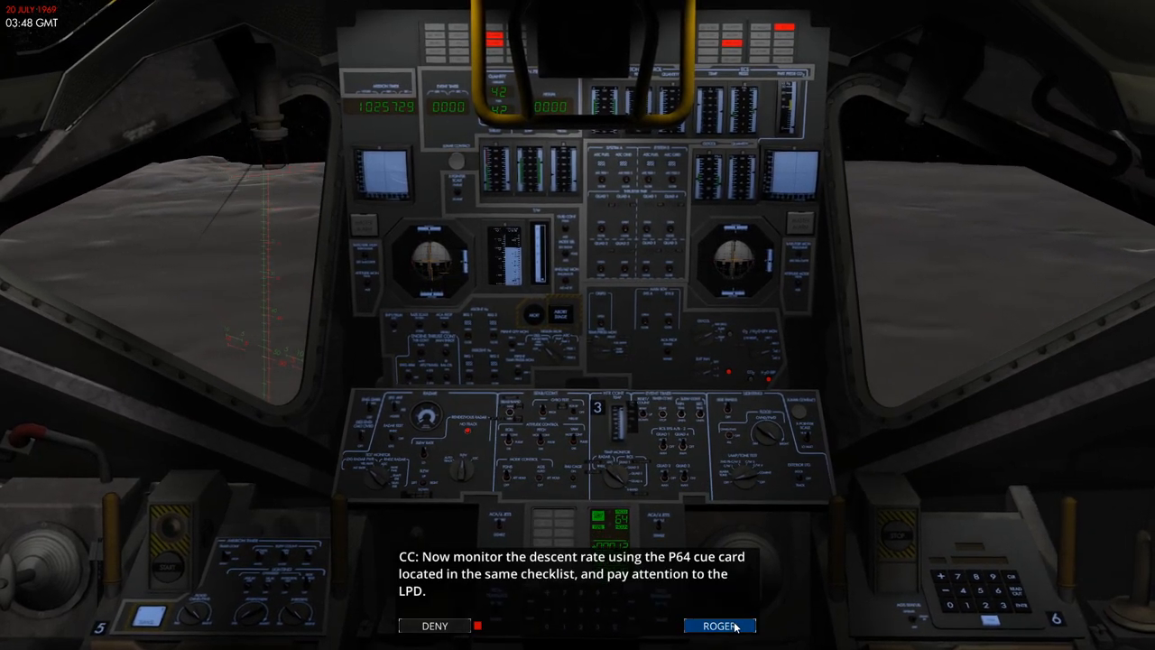
click(719, 624)
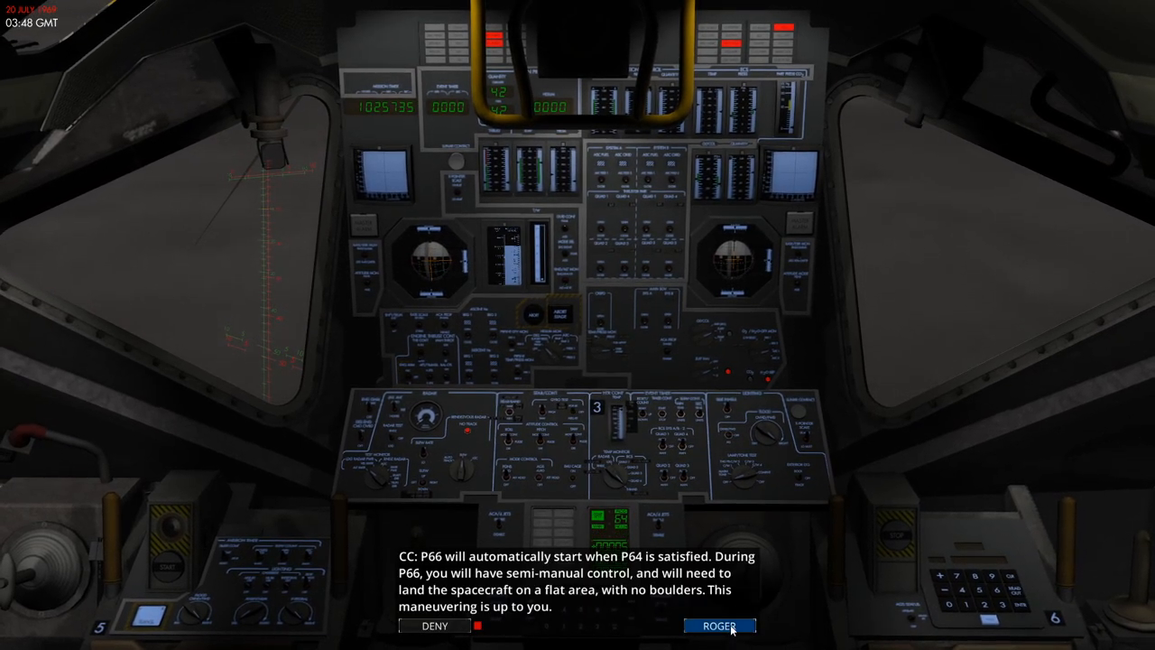
click(719, 625)
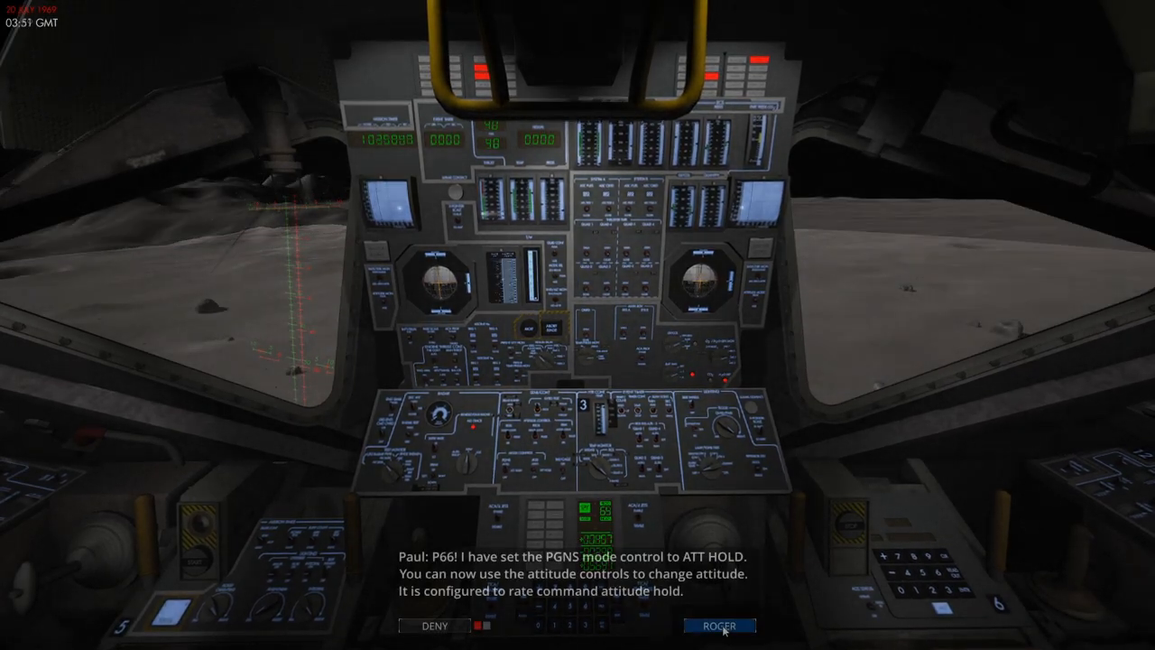
Acknowledge the P66 ATT HOLD report, attitude leveling and descent rate adjustment instructions
click(718, 626)
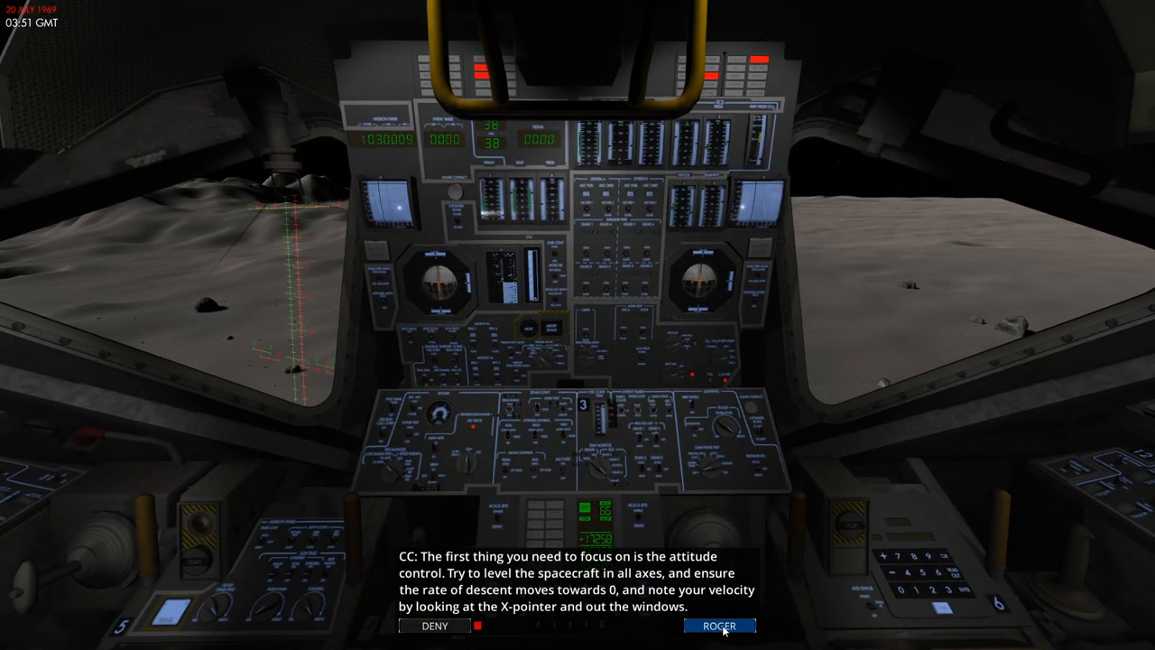
click(719, 625)
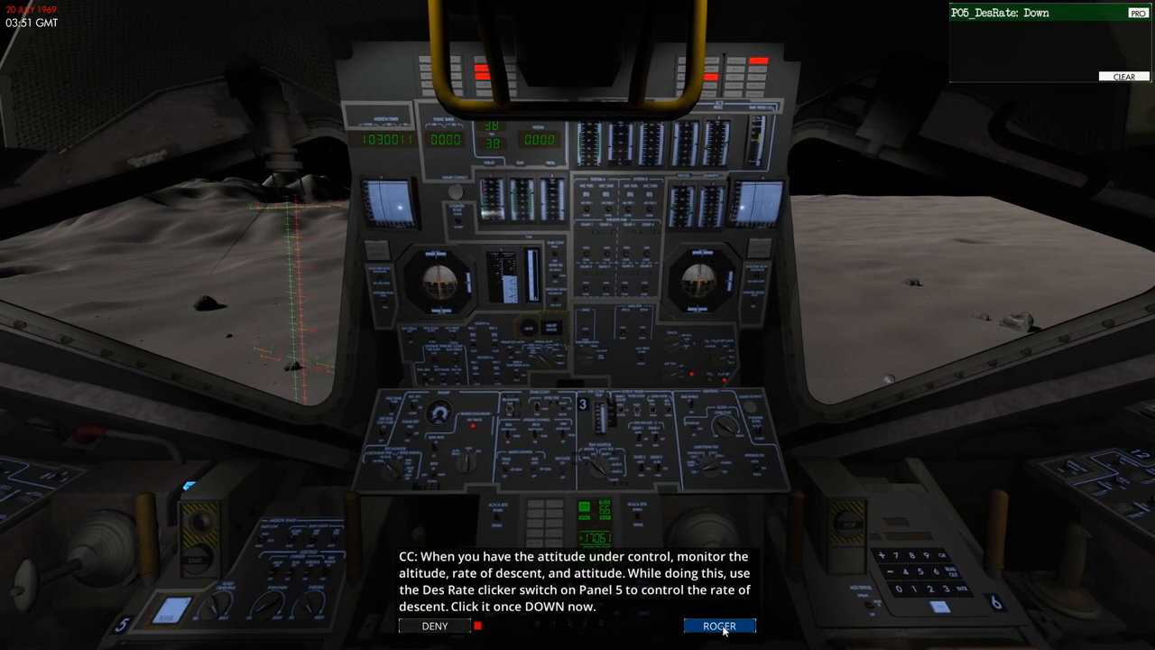
click(719, 626)
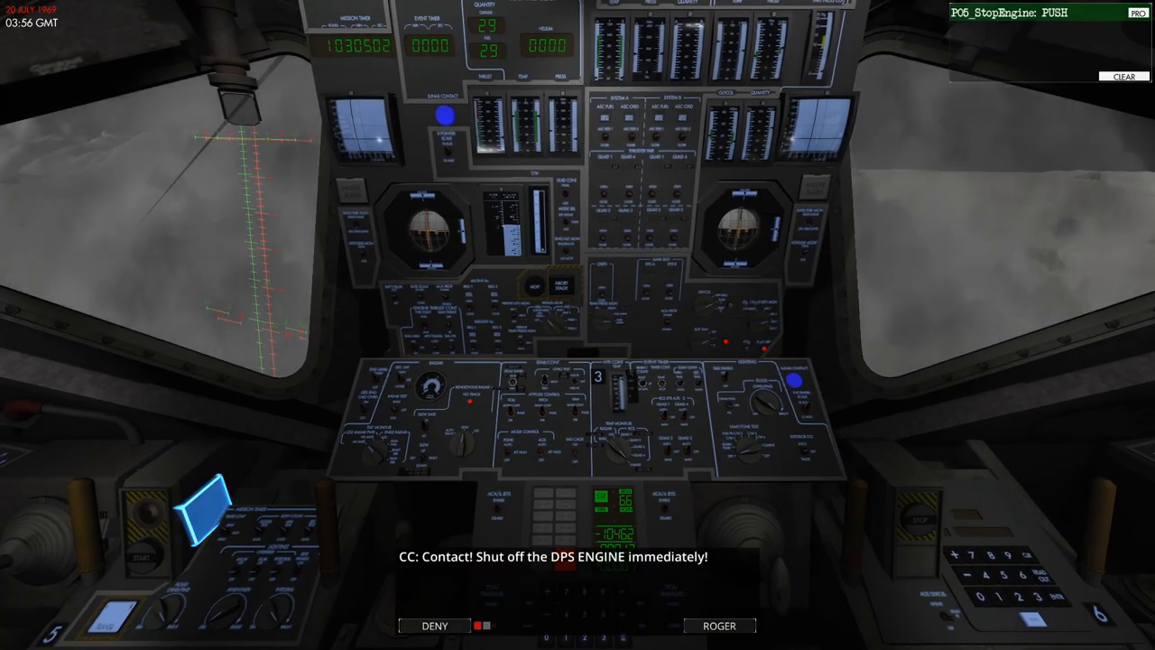
Acknowledge the engine shutdown and Program 68 calls, then turn off roll and pitch attitude control
click(719, 626)
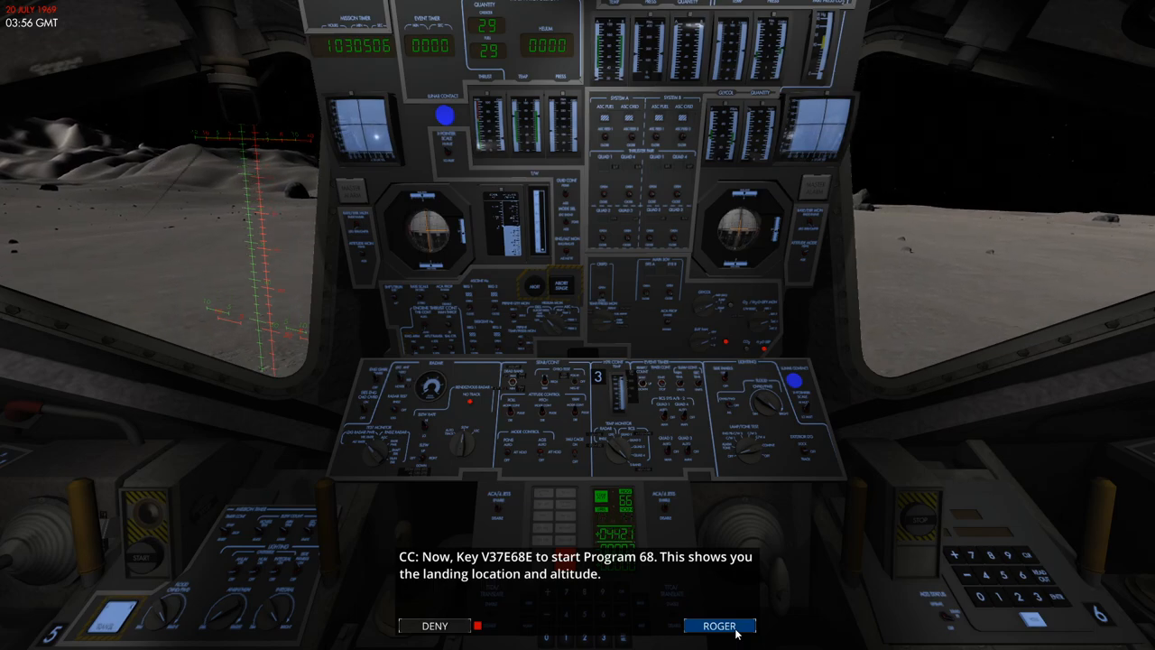
click(718, 624)
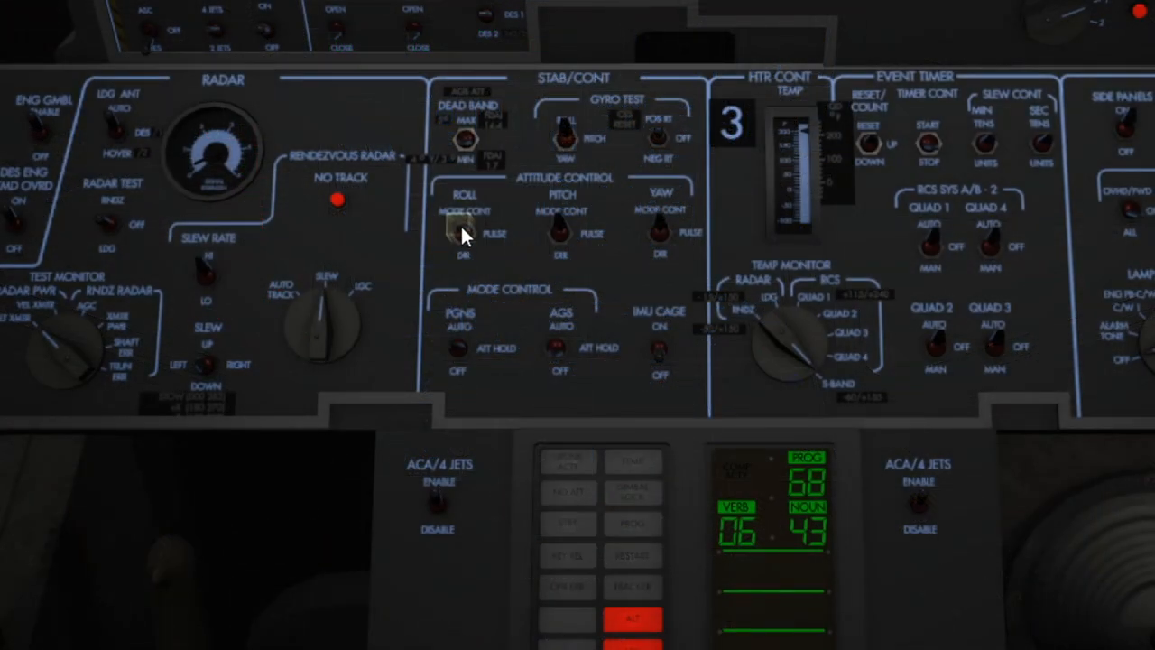
click(558, 236)
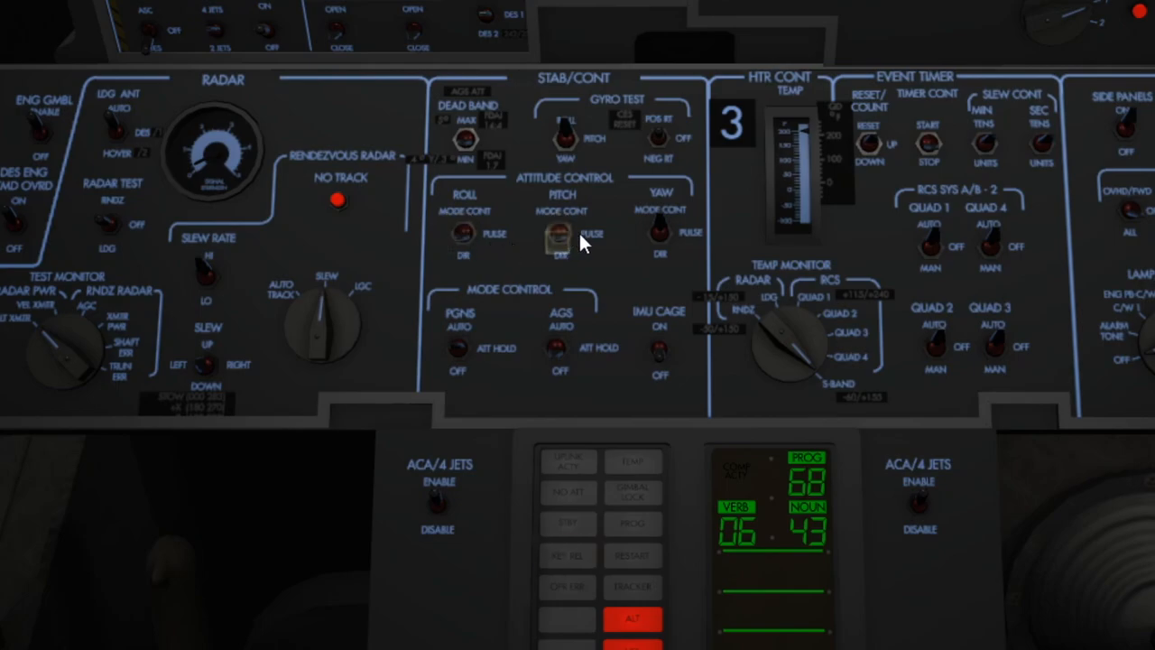
click(555, 239)
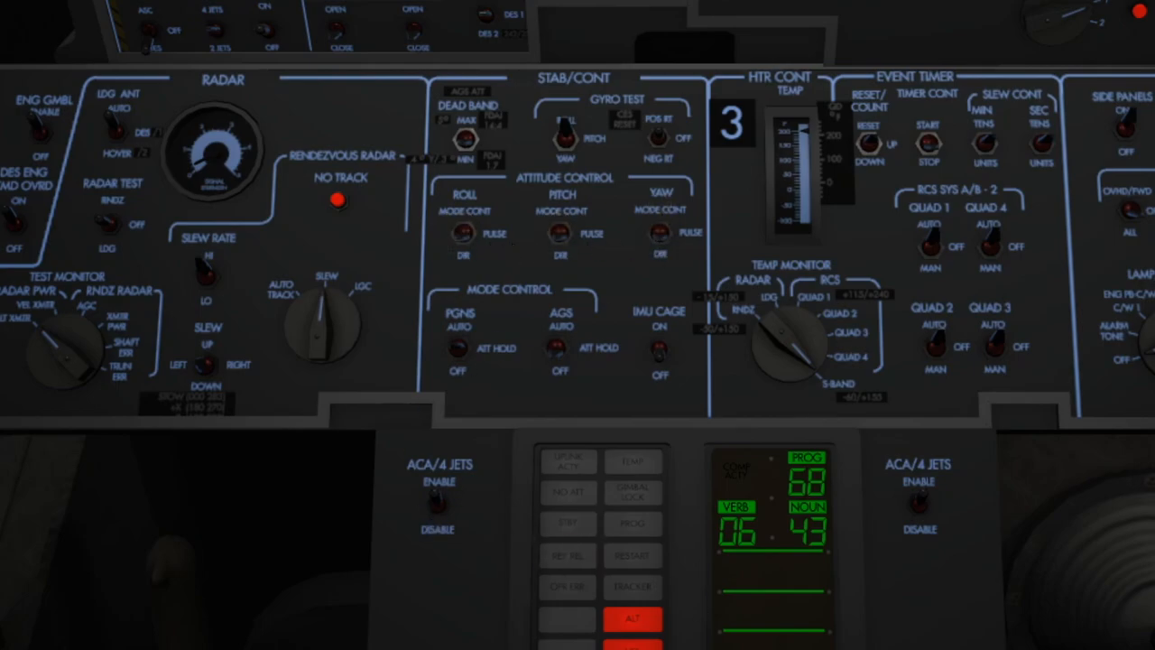